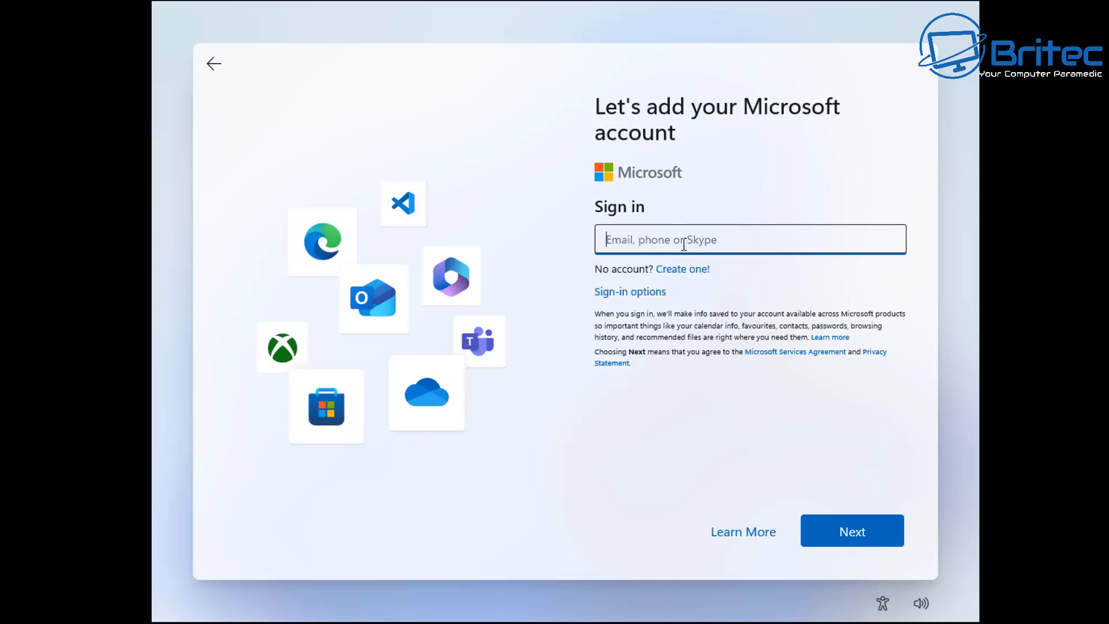
# Step: Submit a sign-in attempt for the placeholder account and dismiss the locked-account error
pyautogui.write('no@thankyou.com')
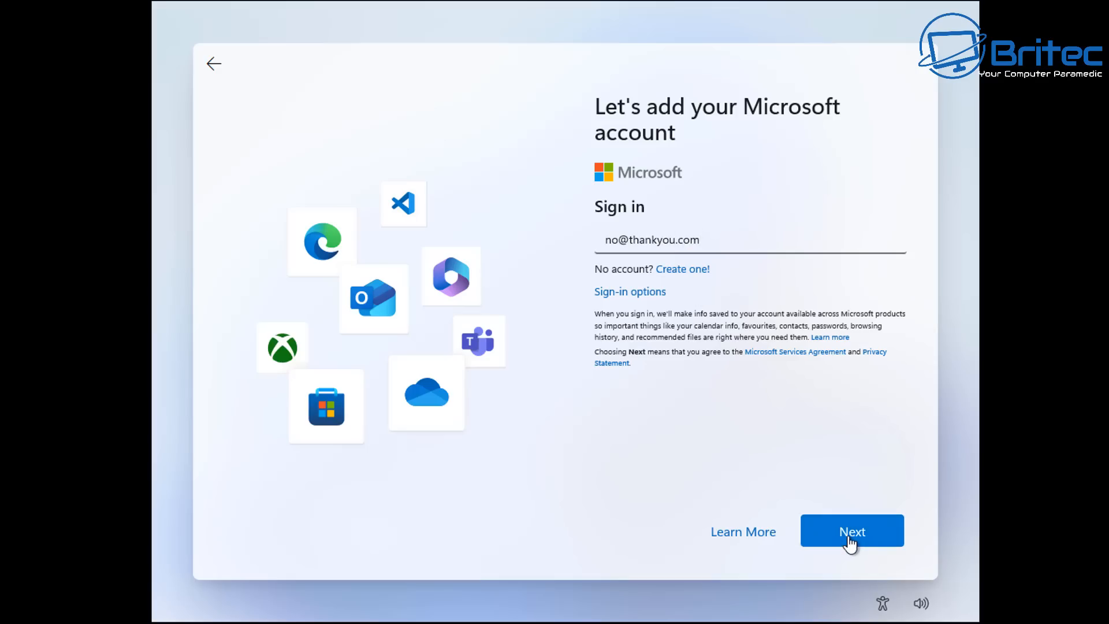
pyautogui.click(851, 531)
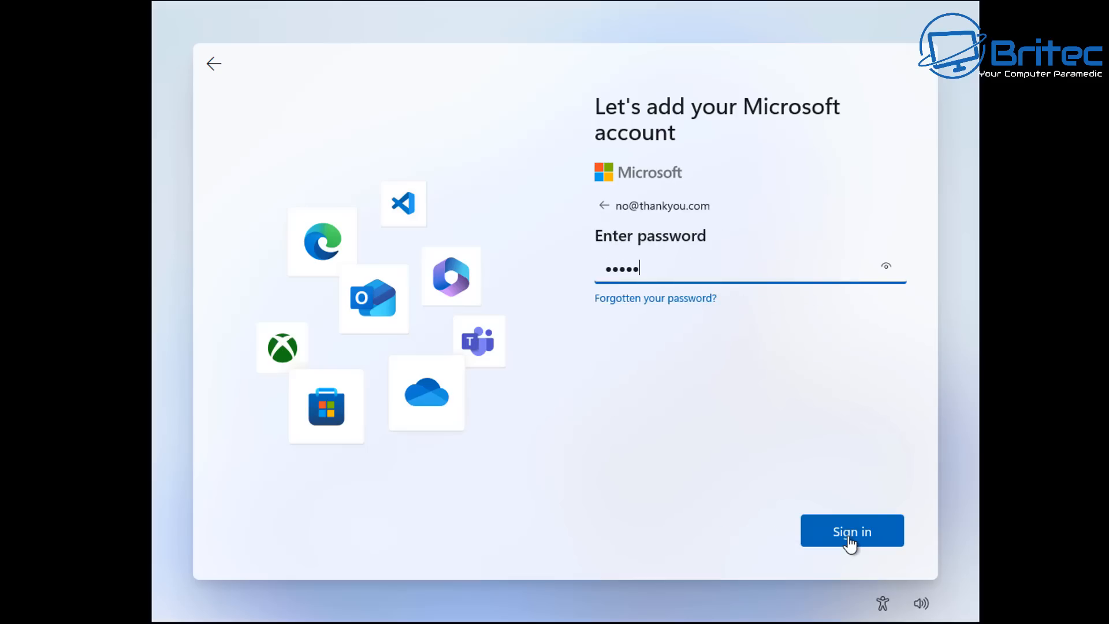
pyautogui.click(851, 531)
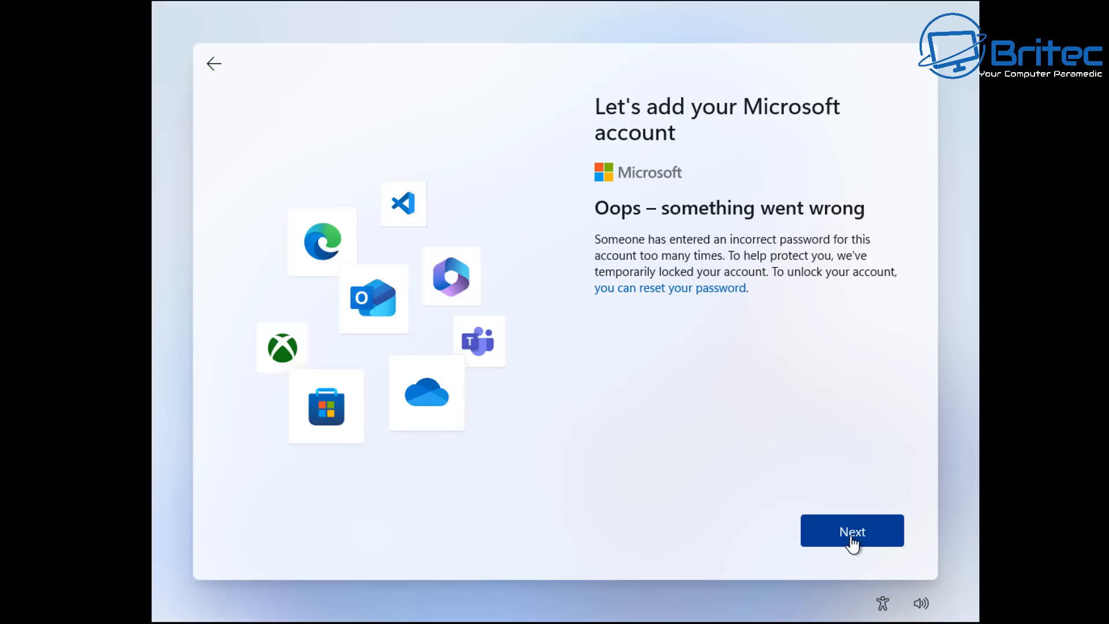
pyautogui.click(851, 531)
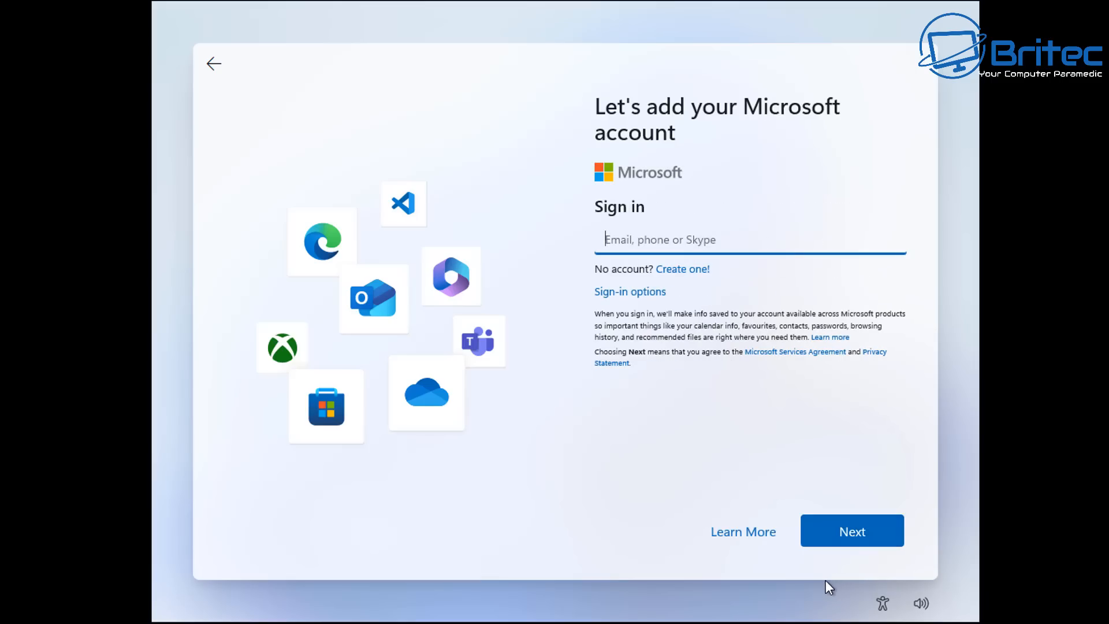
pyautogui.write('no@')
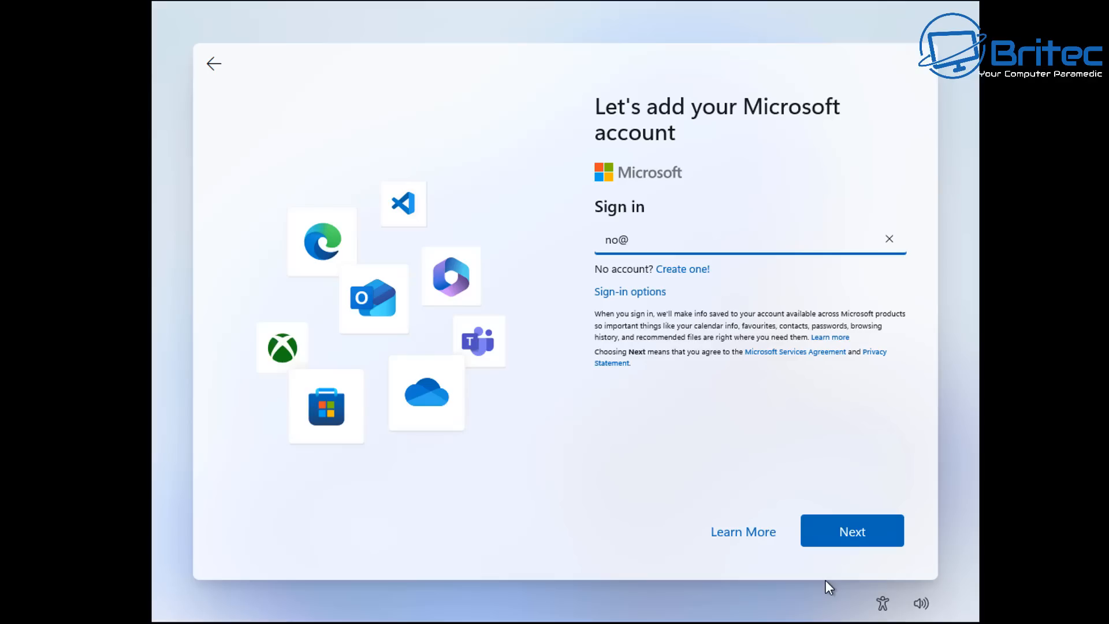
pyautogui.write('thankyo')
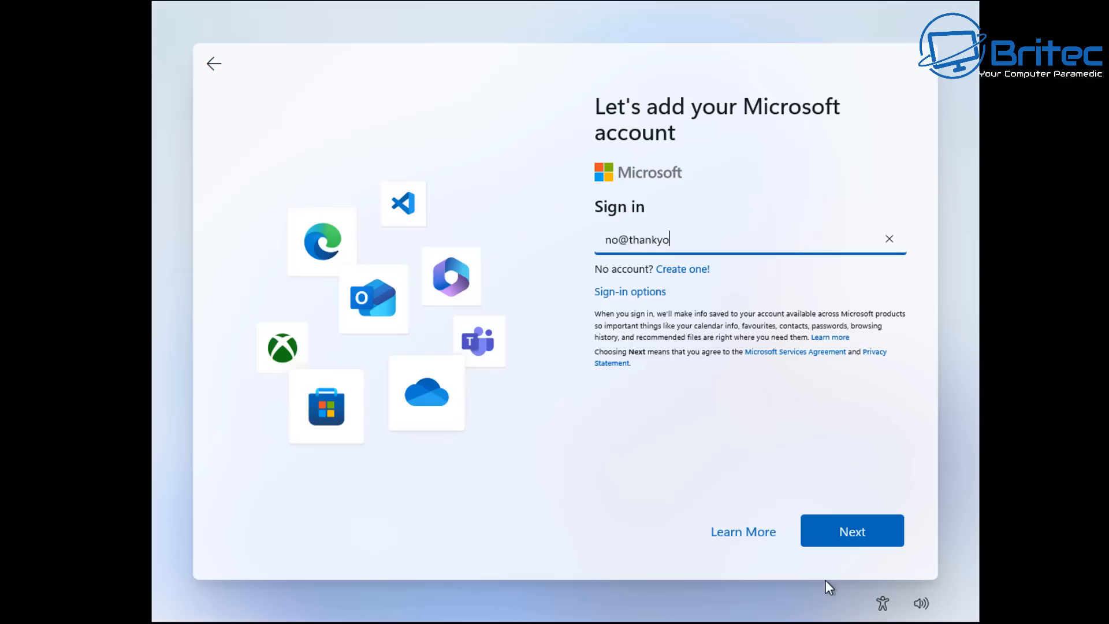
pyautogui.write('u.com')
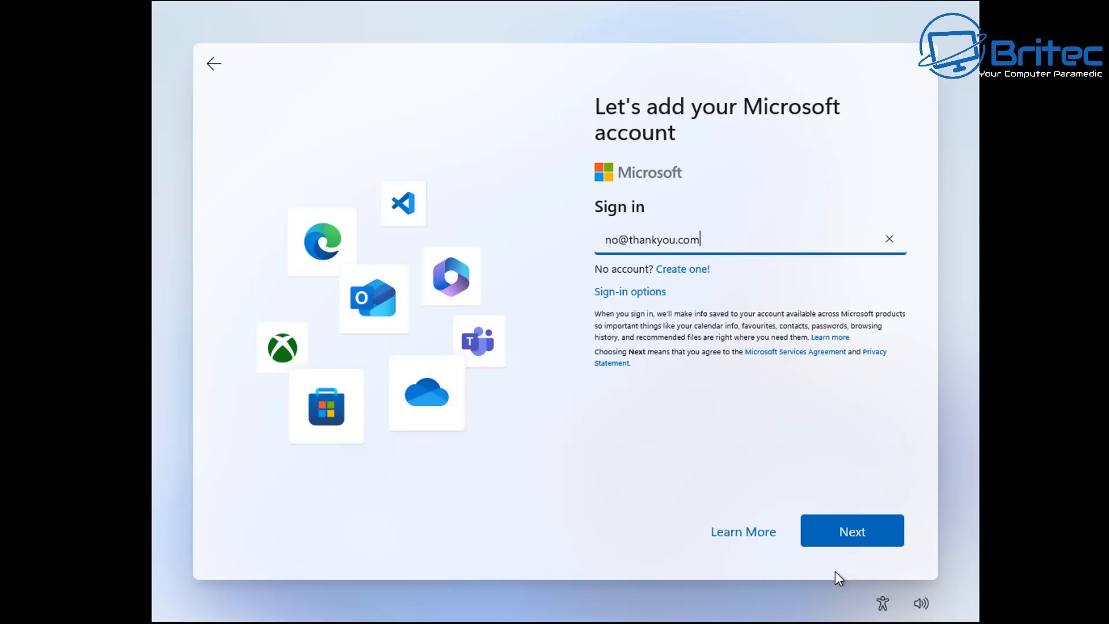
pyautogui.moveTo(876, 556)
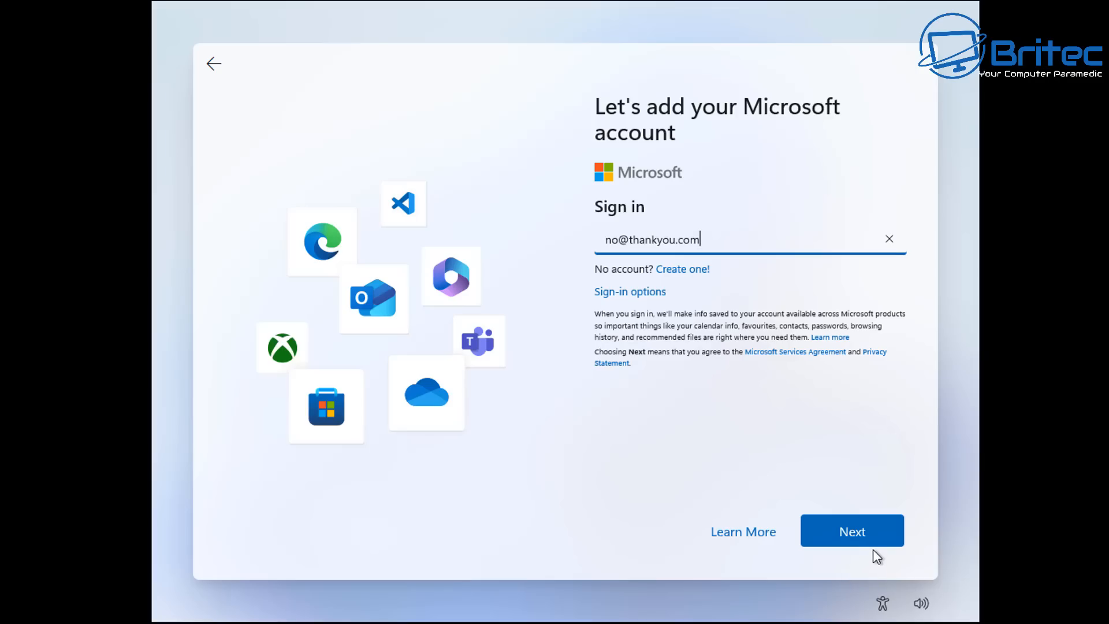
pyautogui.click(851, 530)
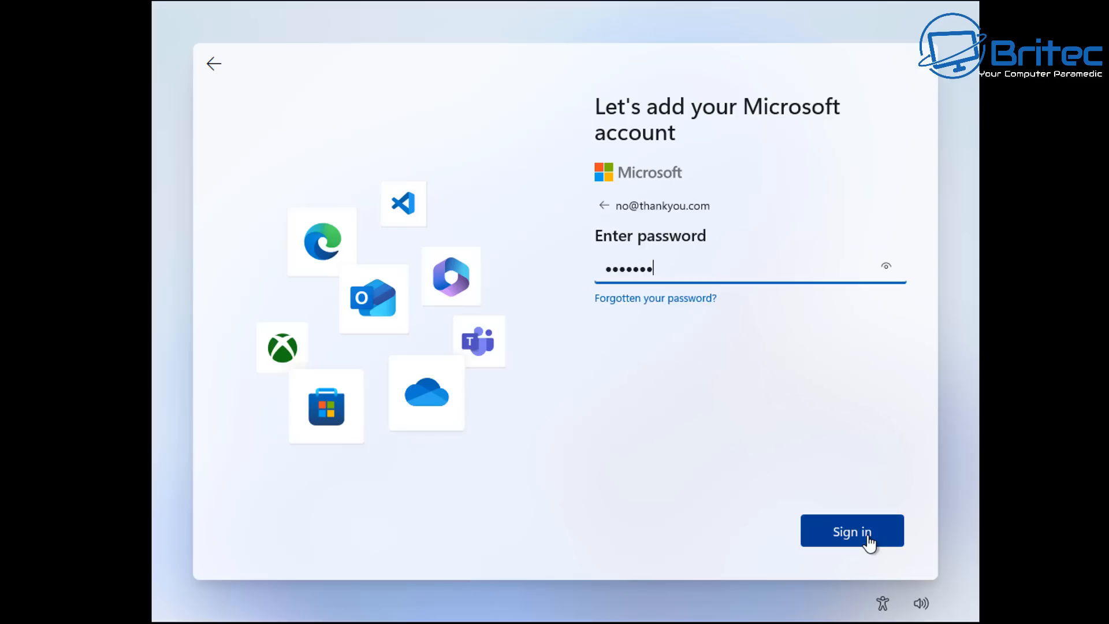
pyautogui.click(851, 531)
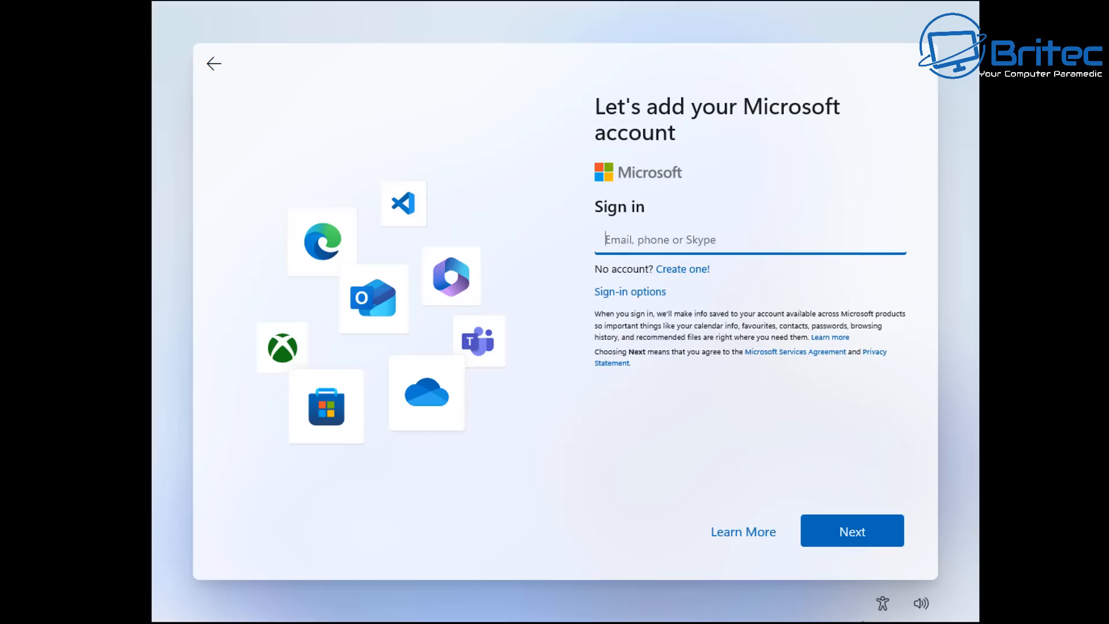
# Step: Re-enter no@thankyou and submit another password sign-in attempt
pyautogui.click(749, 239)
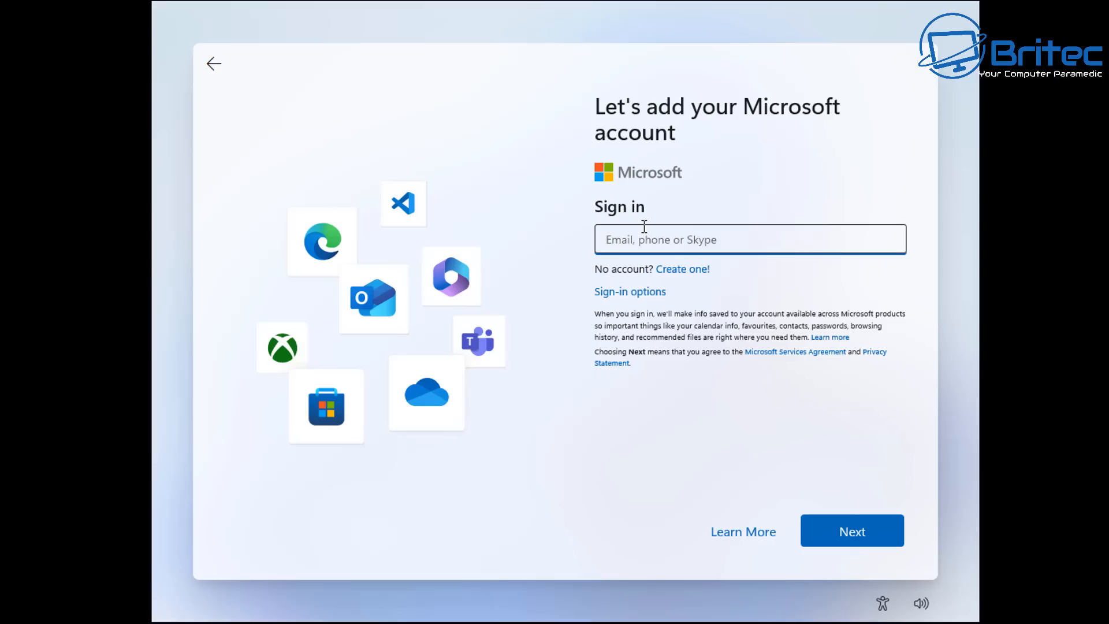
pyautogui.write('no@')
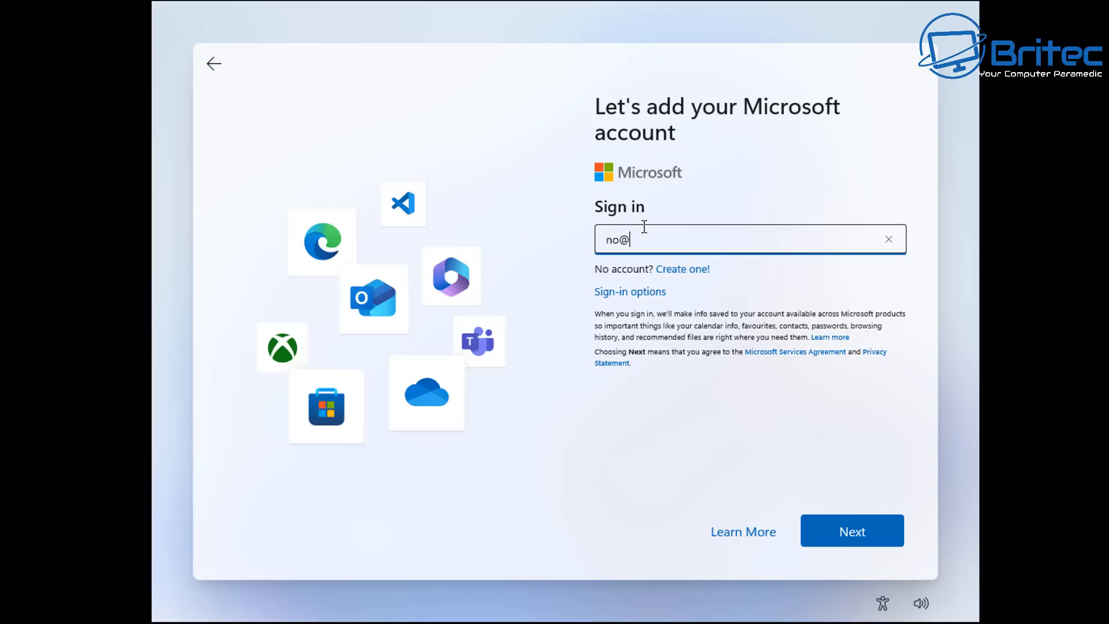
pyautogui.write('thankyou.com')
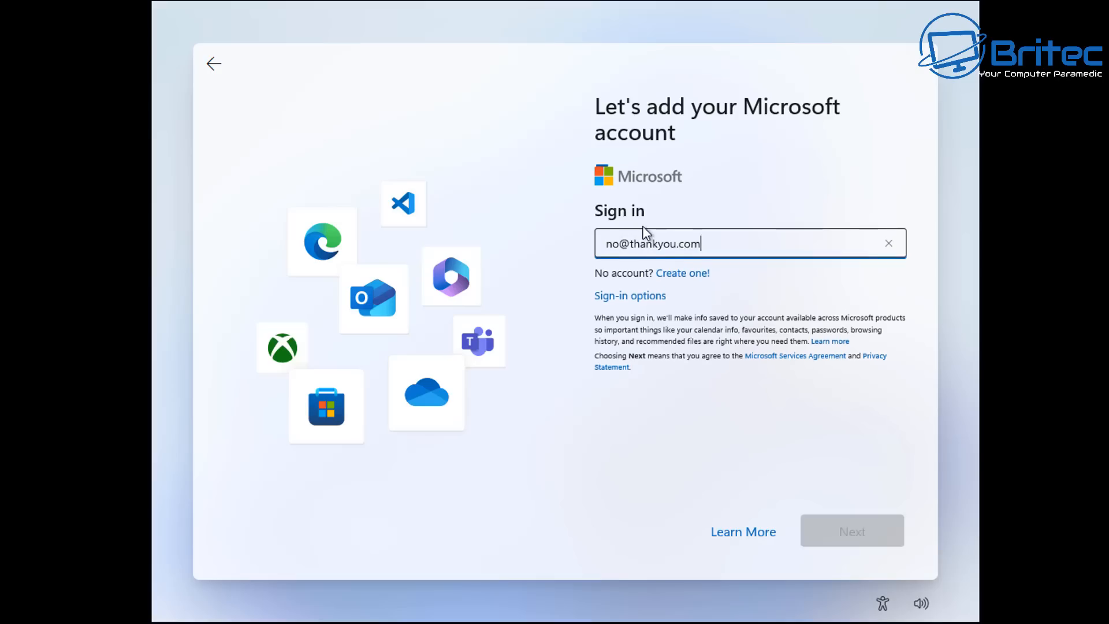
pyautogui.click(851, 530)
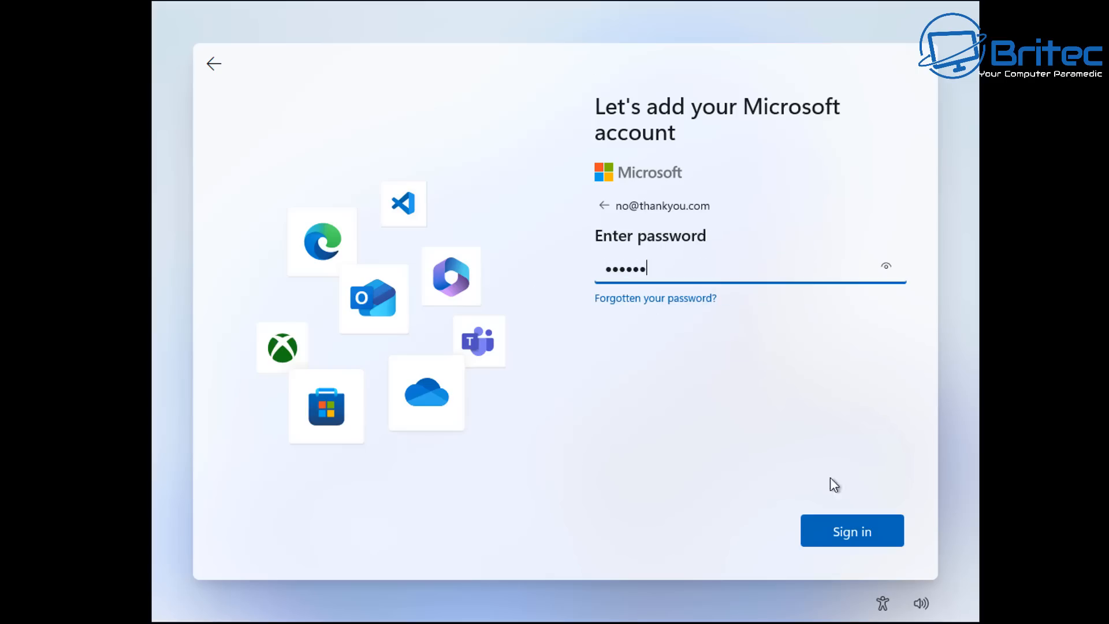
pyautogui.click(851, 530)
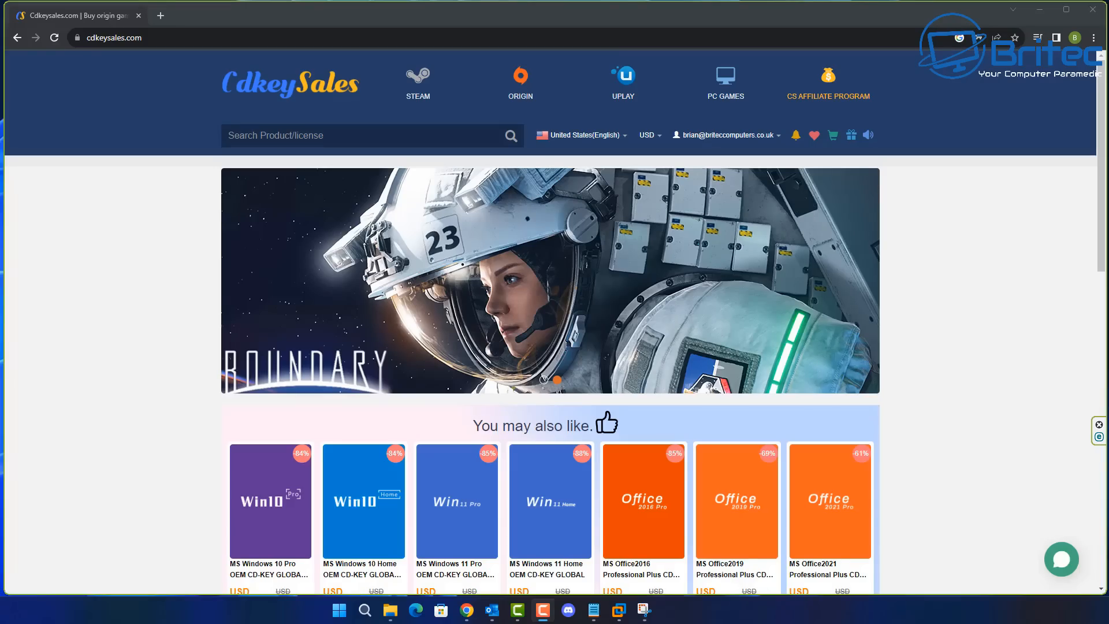
# Step: Start buying the MS Windows 10 Pro key from the CDKeySales product page
pyautogui.click(456, 444)
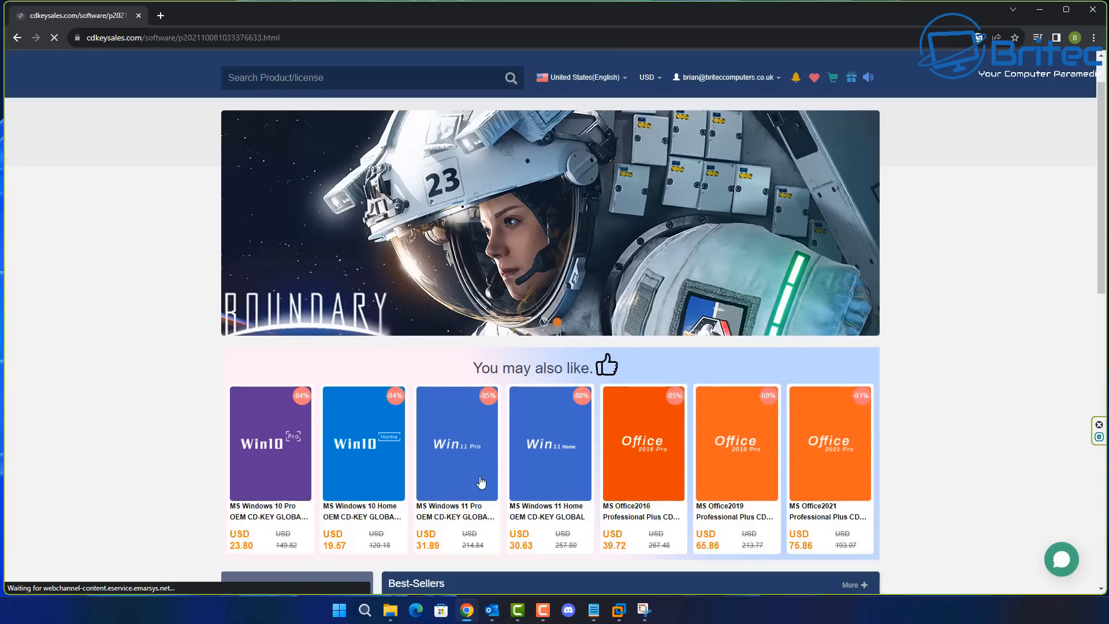
pyautogui.click(456, 443)
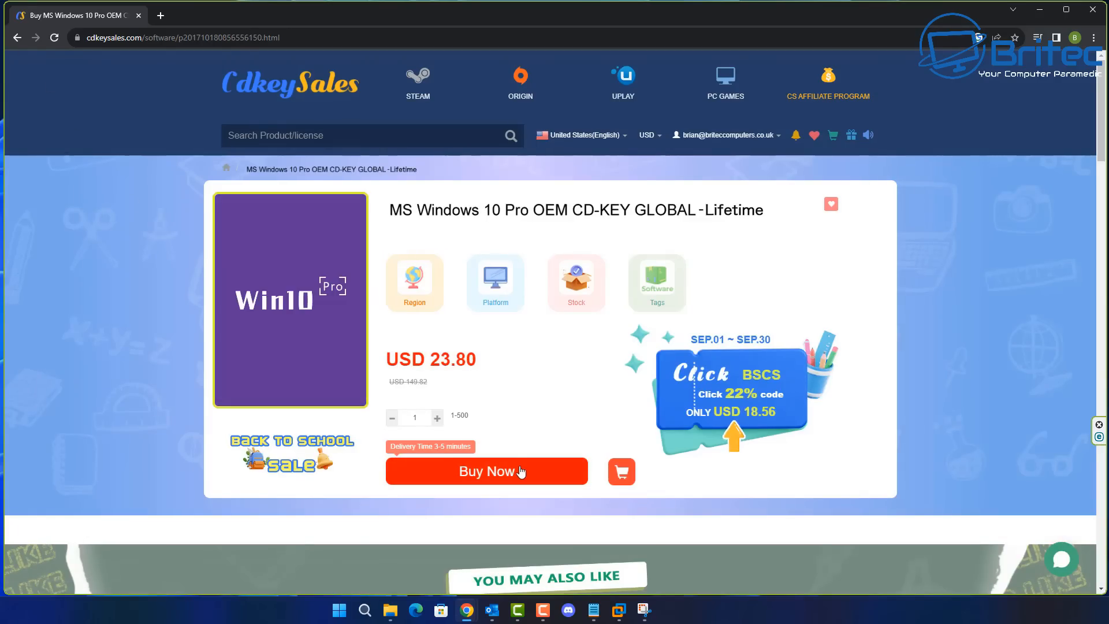
pyautogui.click(486, 471)
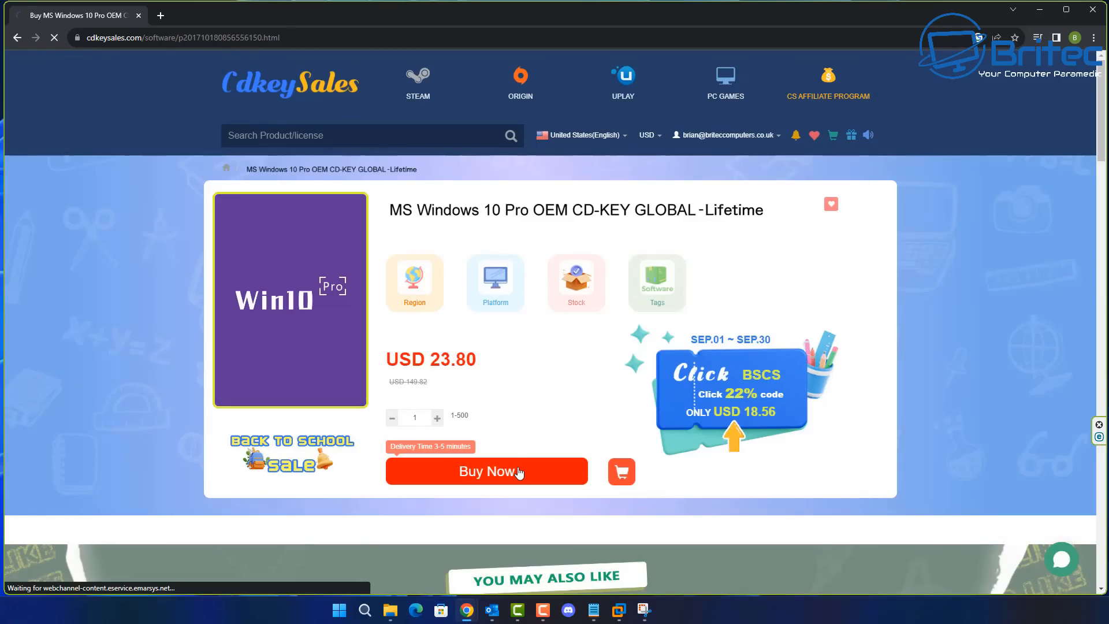
pyautogui.click(486, 471)
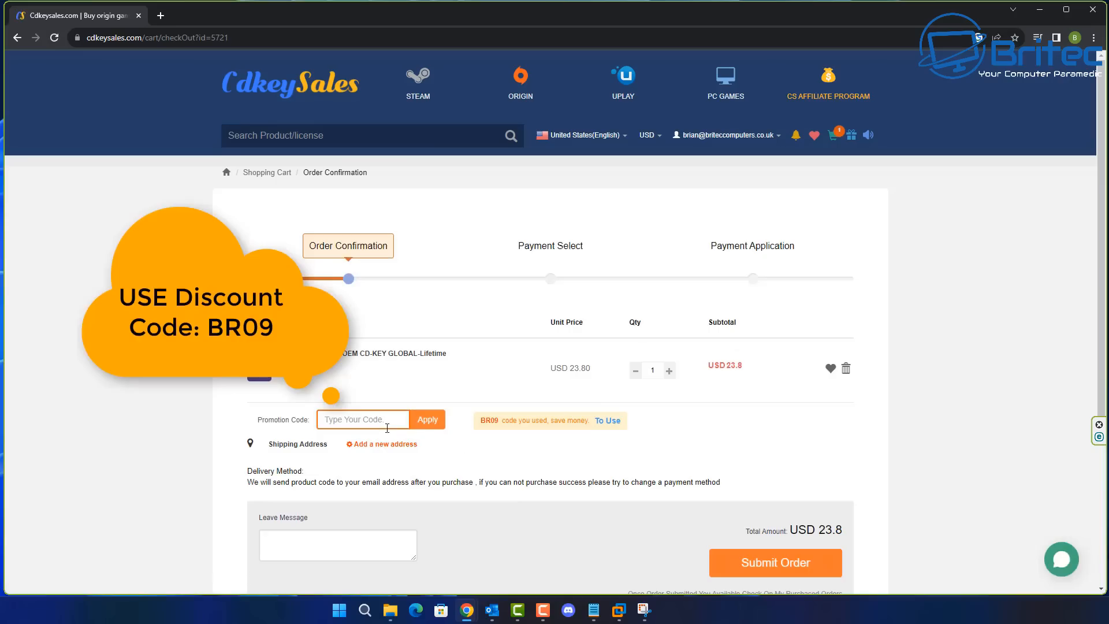
# Step: Apply promotion code BR09 and submit the order at USD 16.66
pyautogui.write('B')
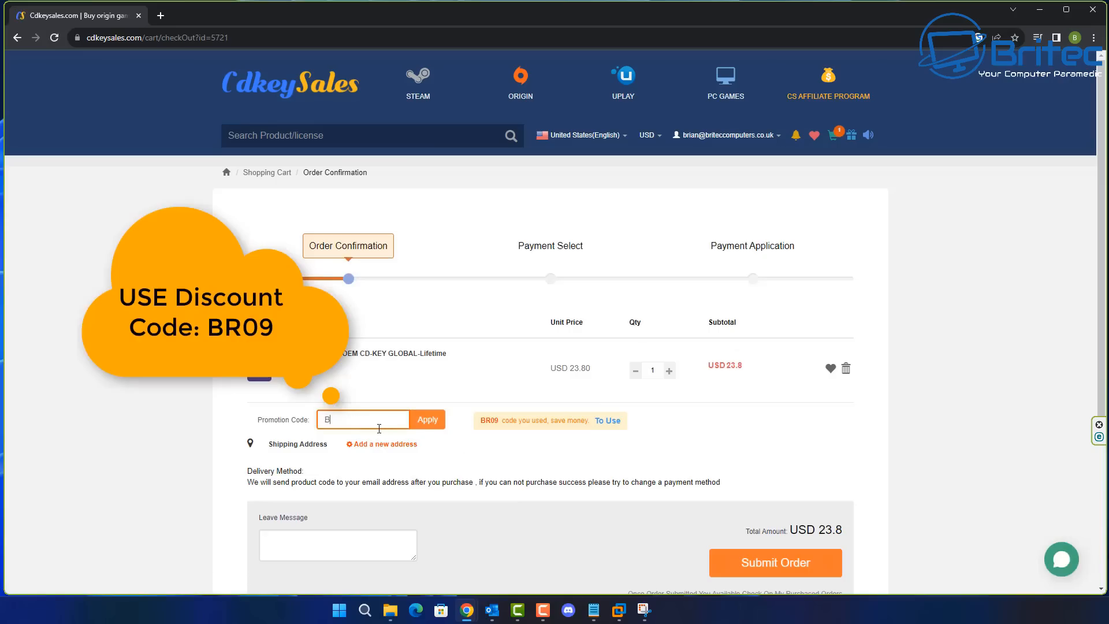
pyautogui.write('R09')
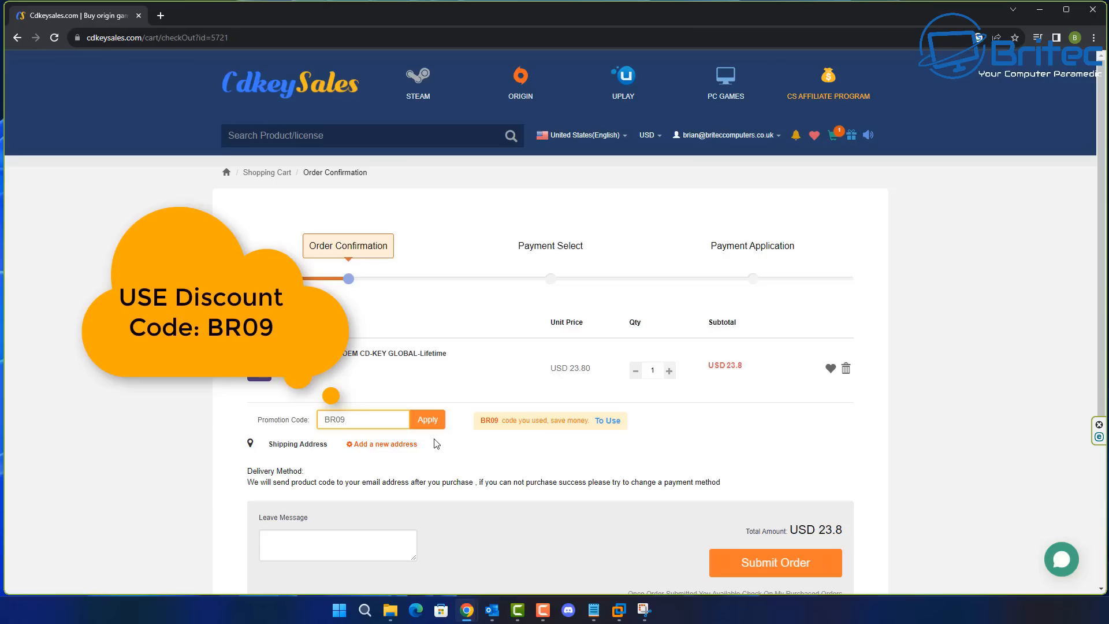
pyautogui.click(427, 419)
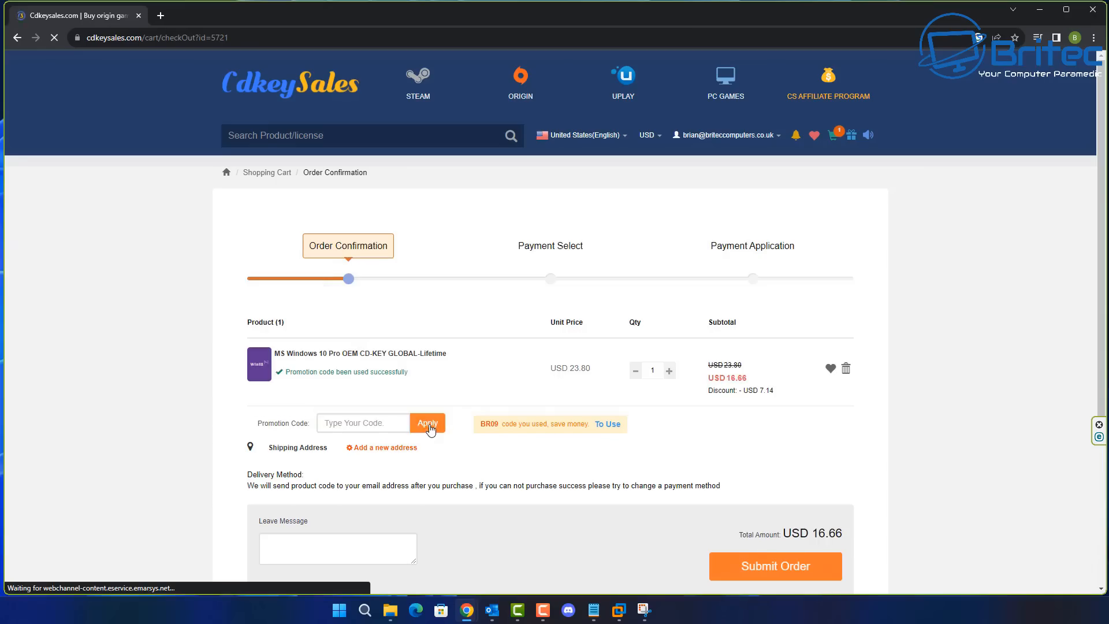
pyautogui.click(774, 566)
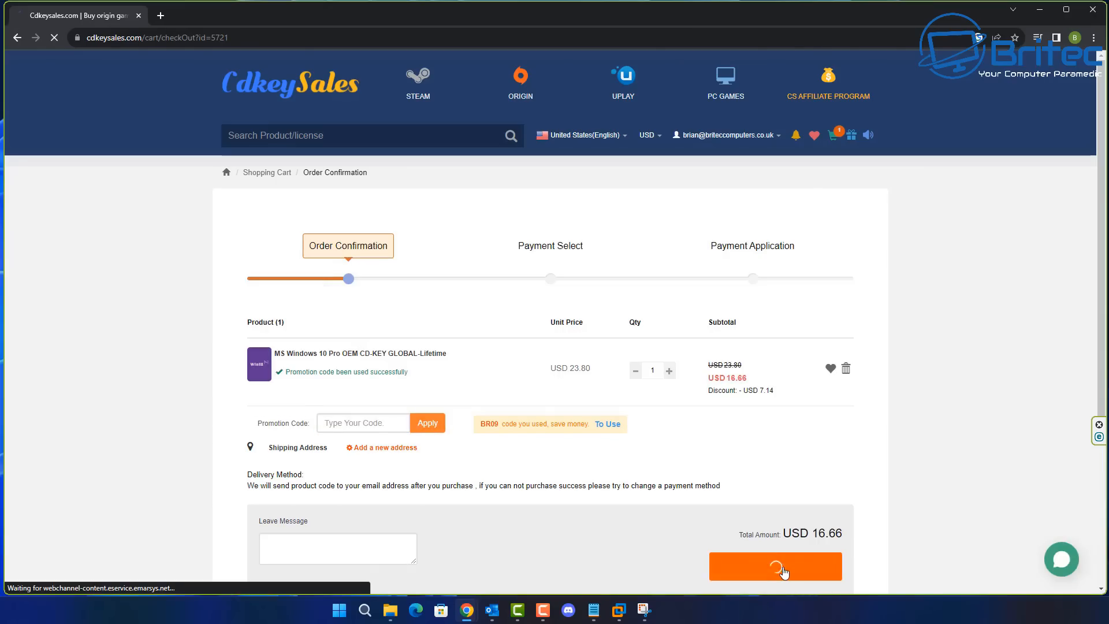
pyautogui.click(775, 566)
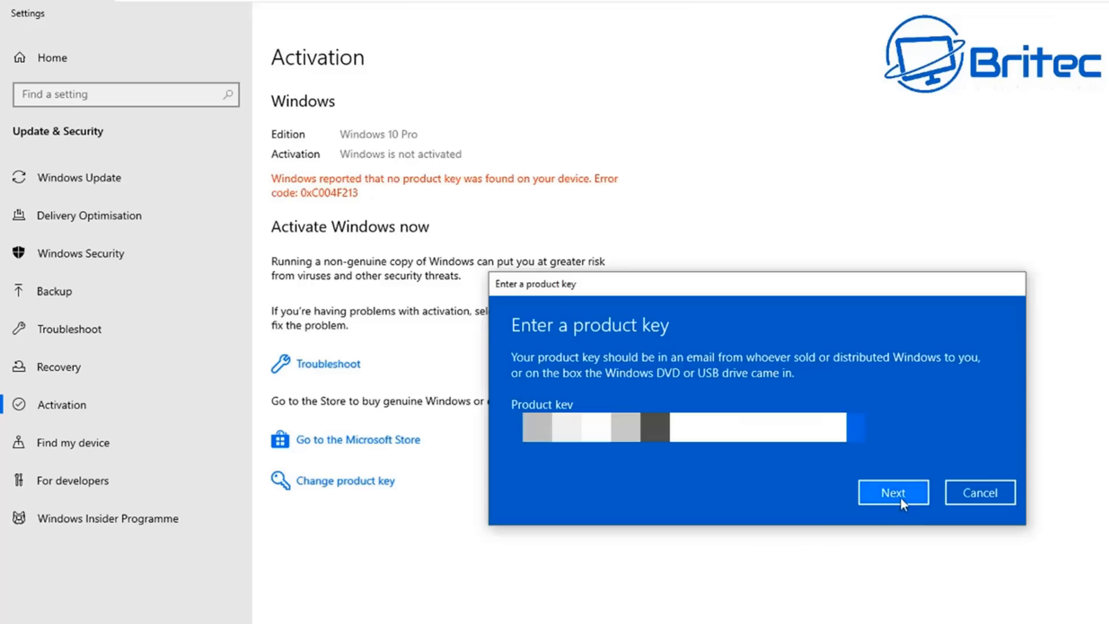
# Step: Submit the product key and confirm activating Windows 10 Pro
pyautogui.click(893, 492)
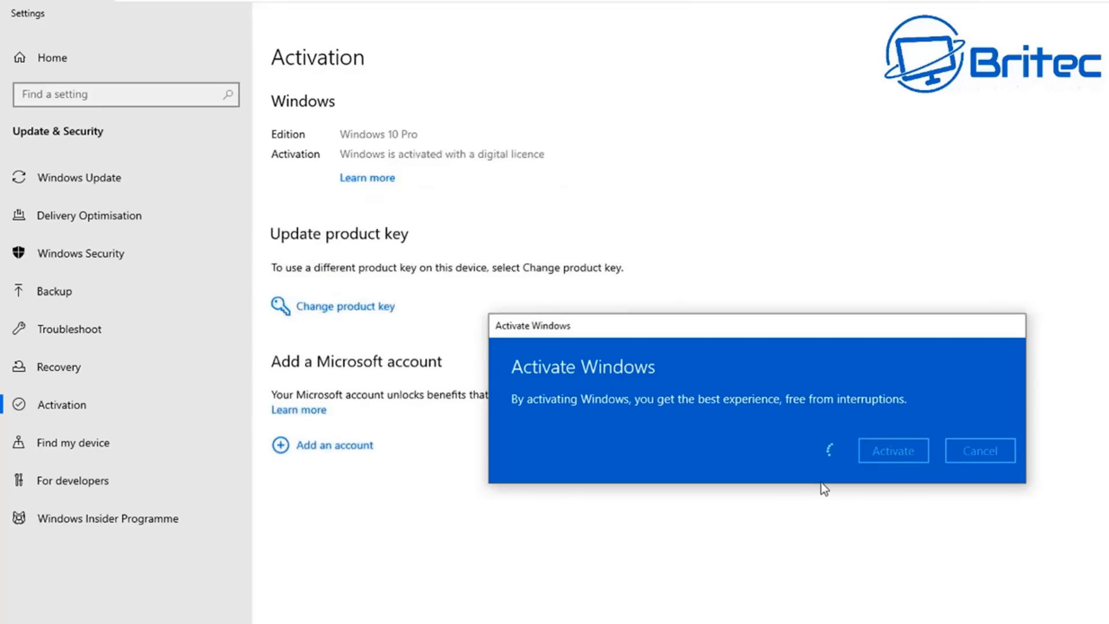
pyautogui.click(893, 450)
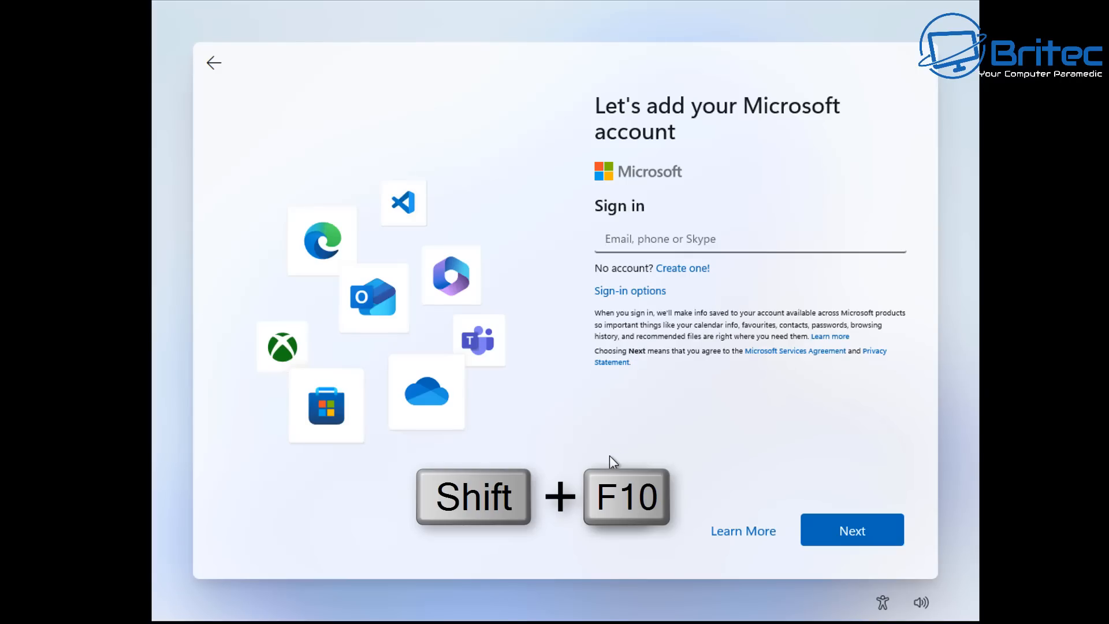
# Step: Run OOBE\BYPASSNRO from a Shift+F10 Command Prompt to restart setup without a network
pyautogui.press('Shift+F10')
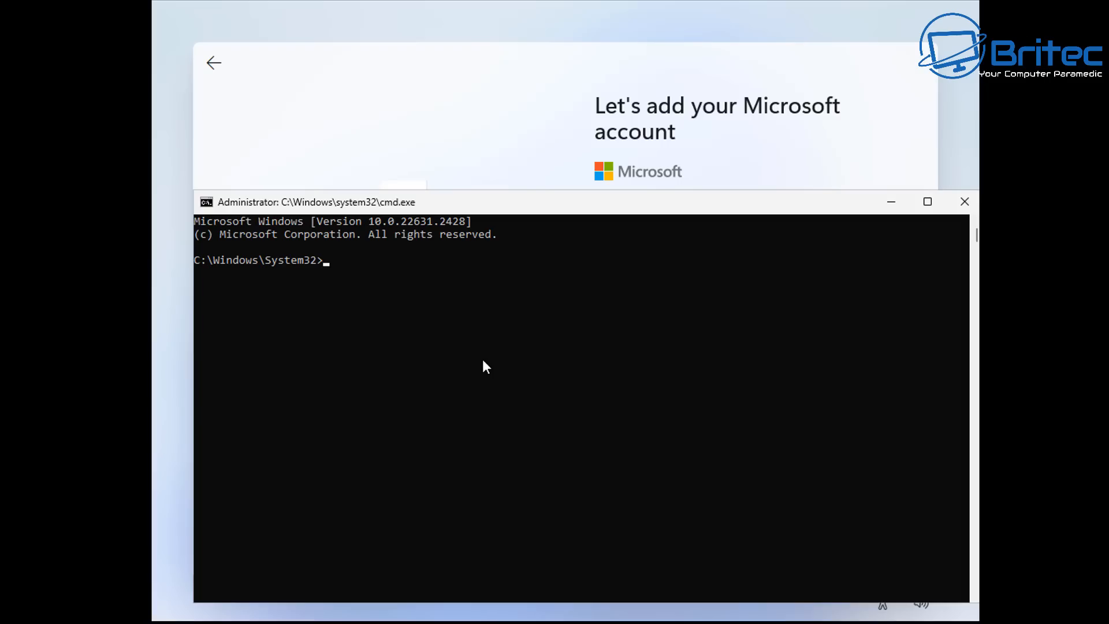
pyautogui.write('OOBE\\BYPASSNRO')
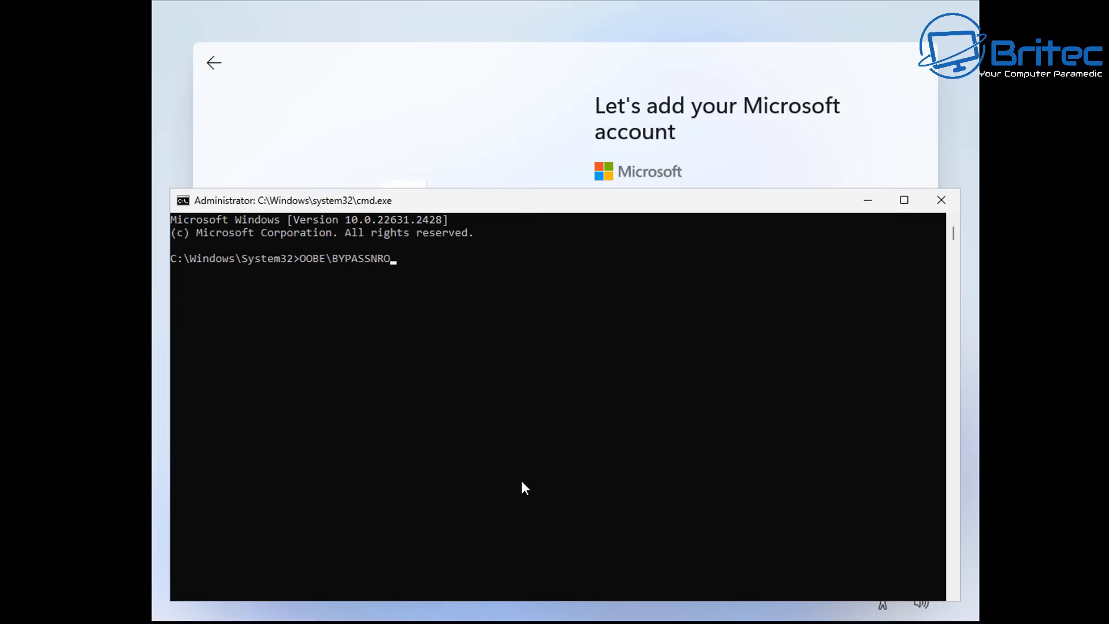
pyautogui.moveTo(153, 515)
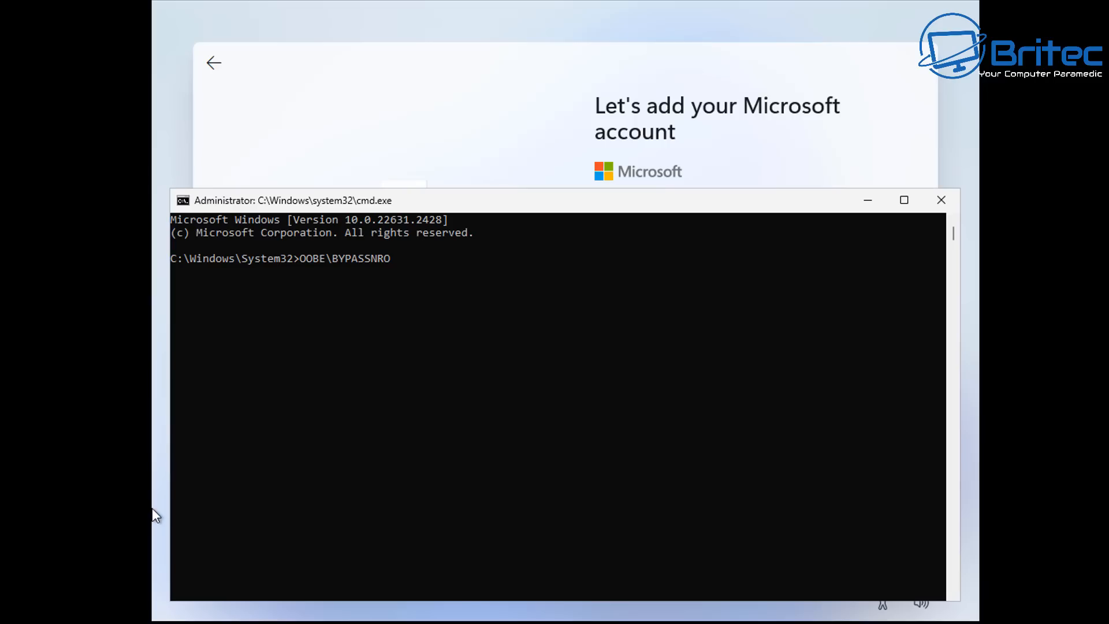
pyautogui.press('Enter')
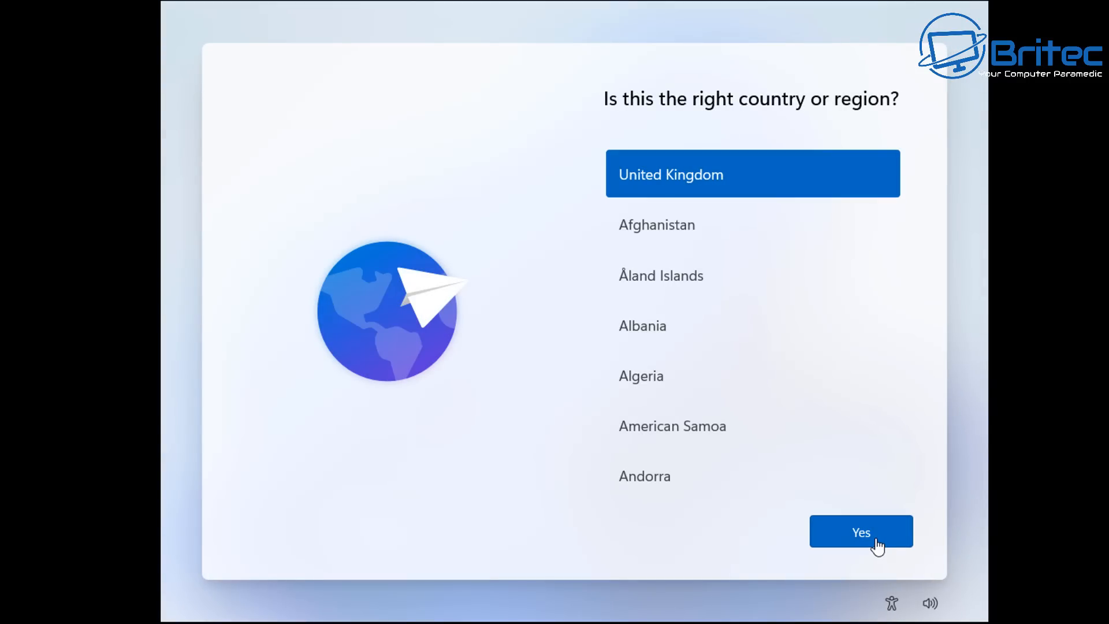
# Step: Accept United Kingdom region and keyboard, skip device naming, choose personal use
pyautogui.click(861, 531)
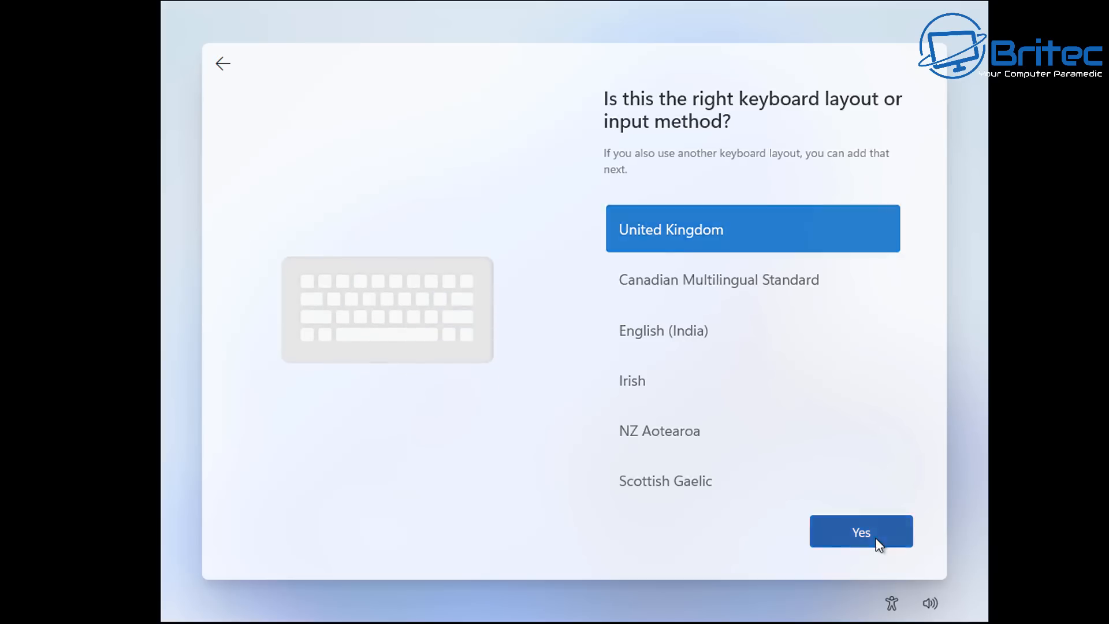
pyautogui.click(859, 532)
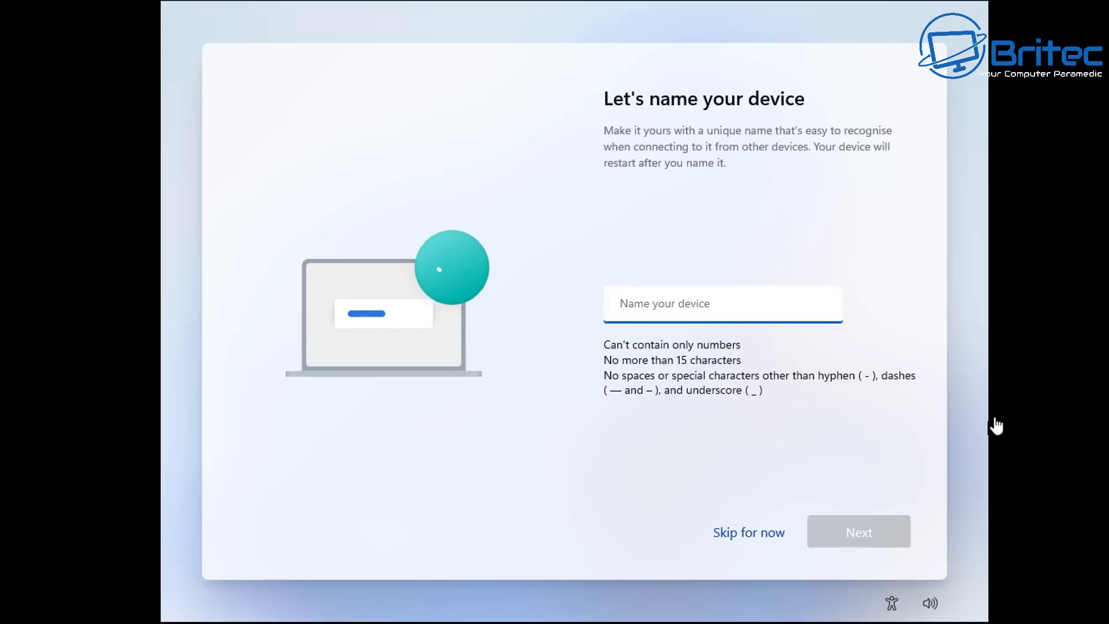
pyautogui.click(748, 532)
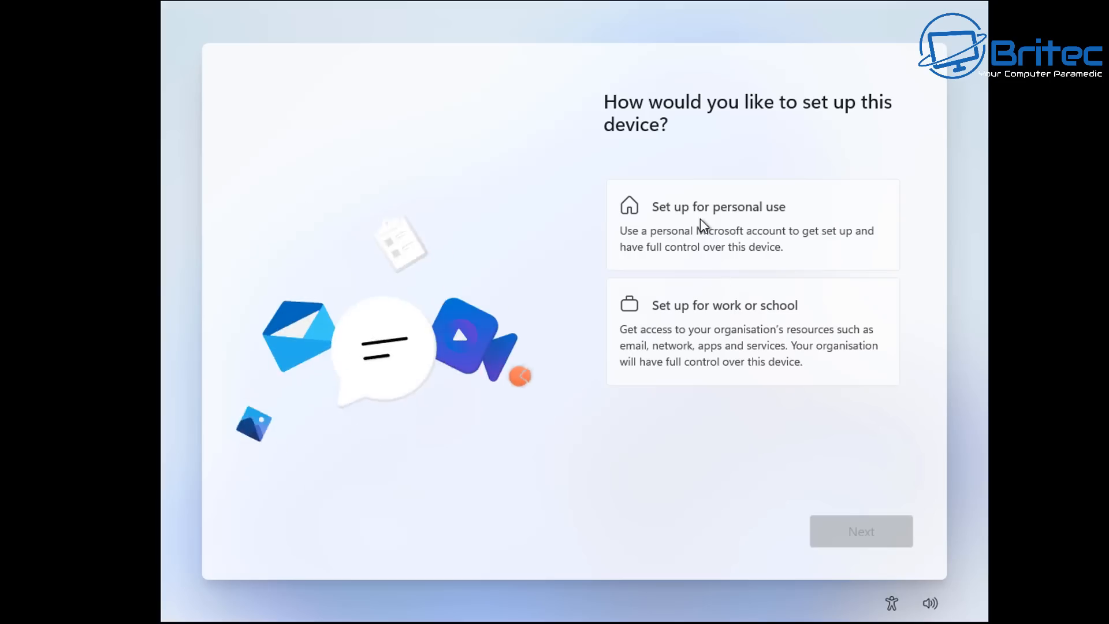
pyautogui.click(717, 206)
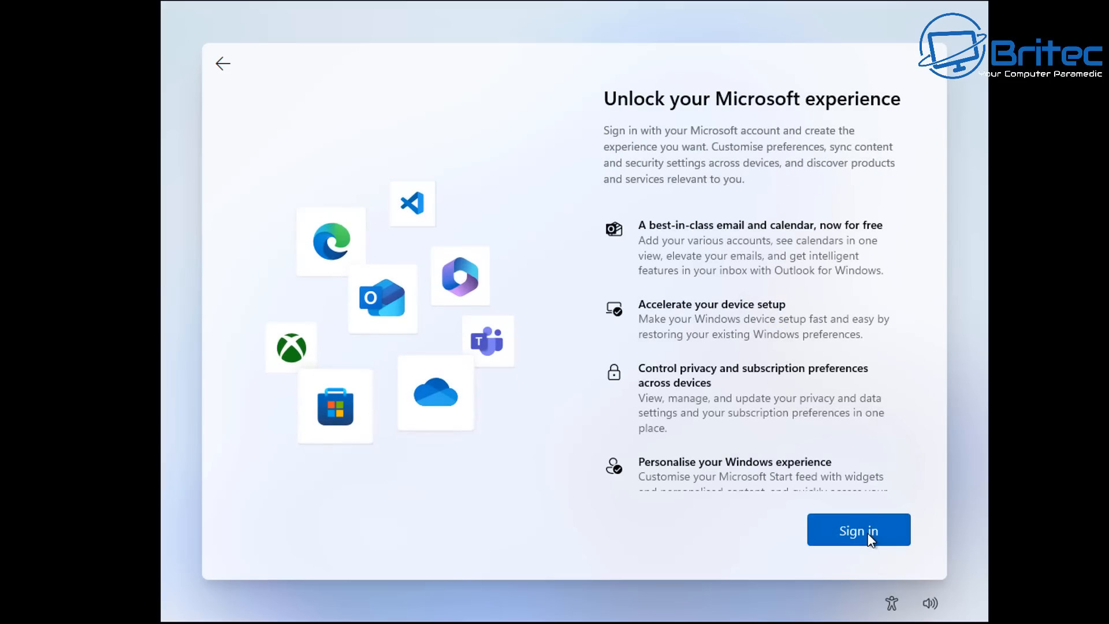
# Step: Proceed to Microsoft sign-in, view the other sign-in options and return to the form
pyautogui.click(858, 530)
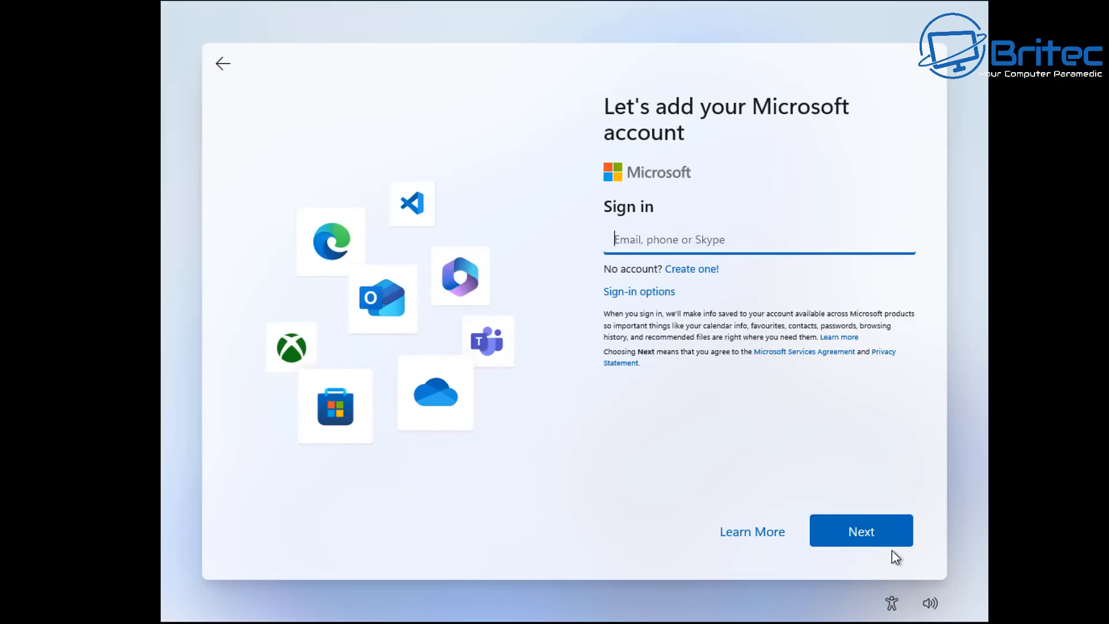
pyautogui.moveTo(654, 302)
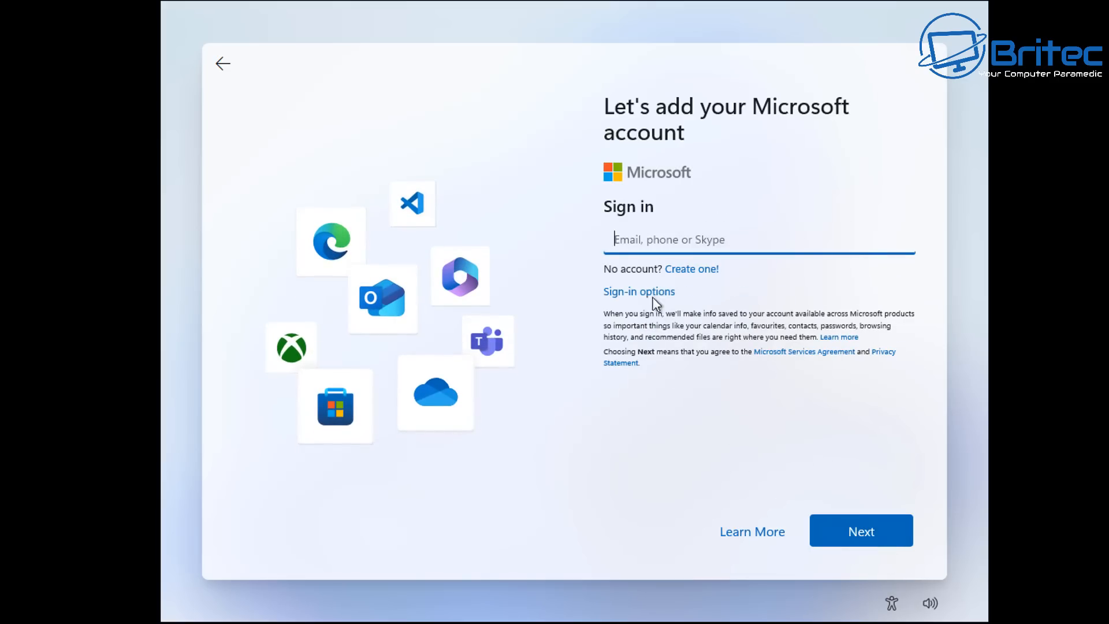
pyautogui.click(637, 291)
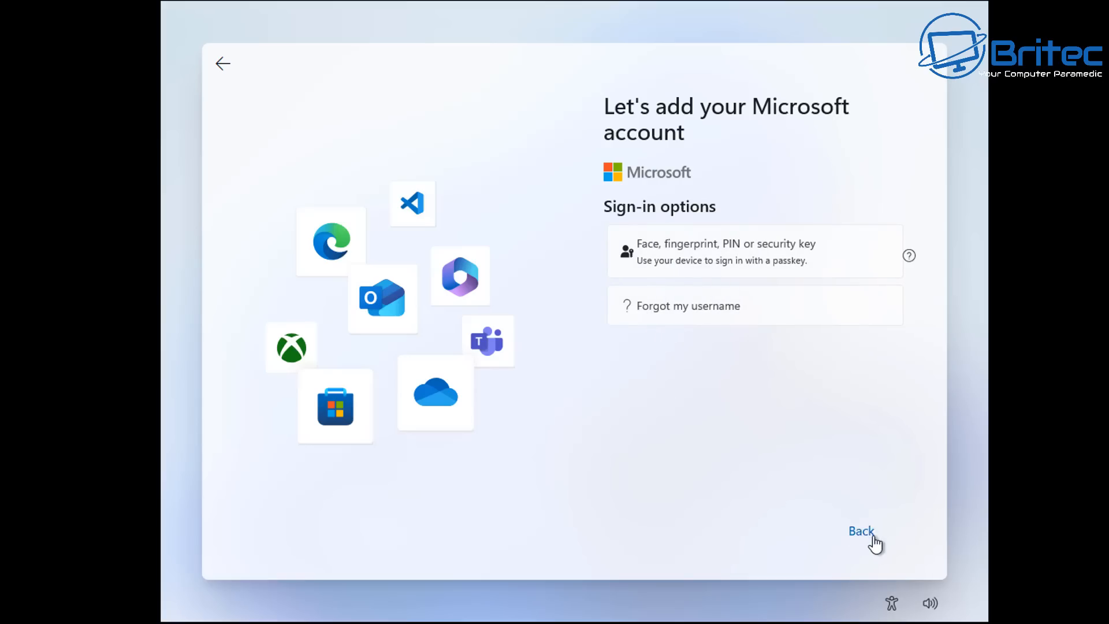
pyautogui.click(860, 531)
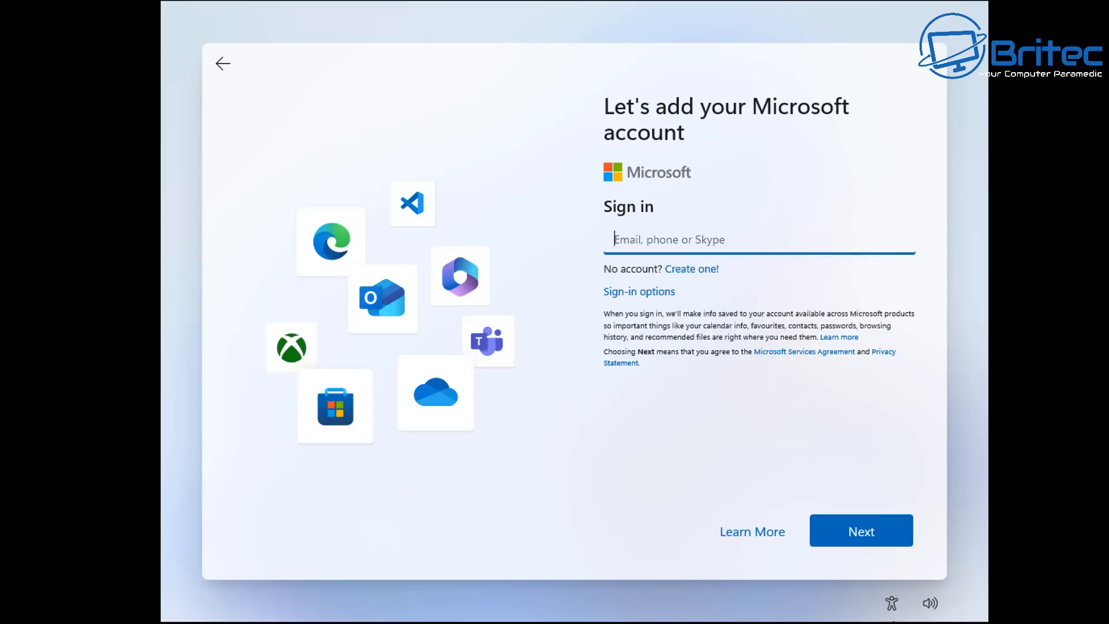
pyautogui.moveTo(638, 292)
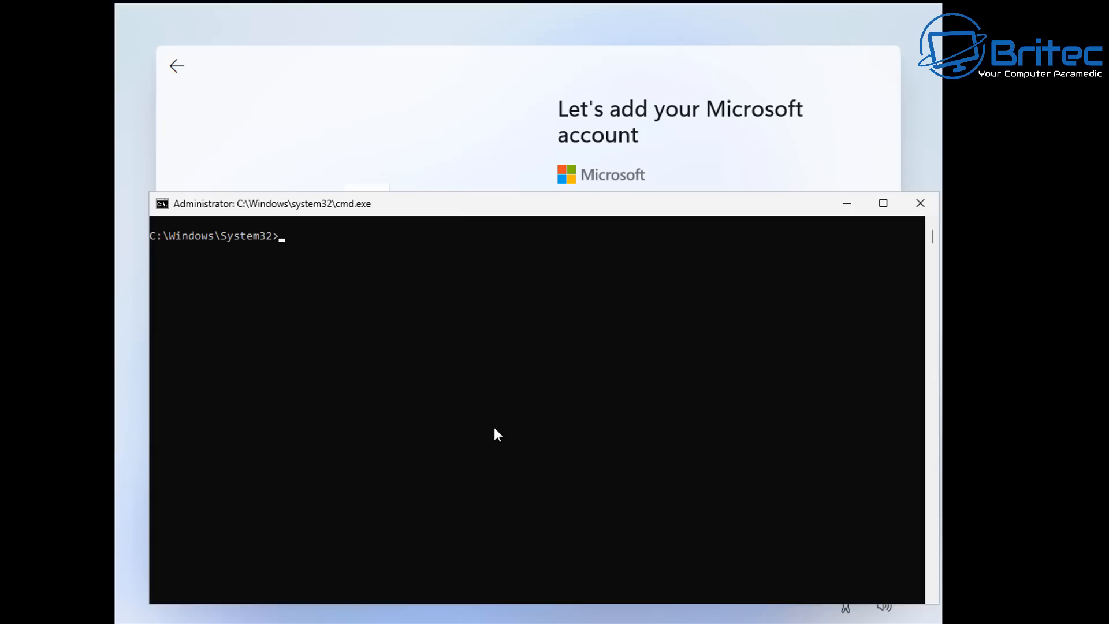
# Step: Launch taskmgr and select Service Host: Network Connections in the Processes list
pyautogui.write('taskmgr')
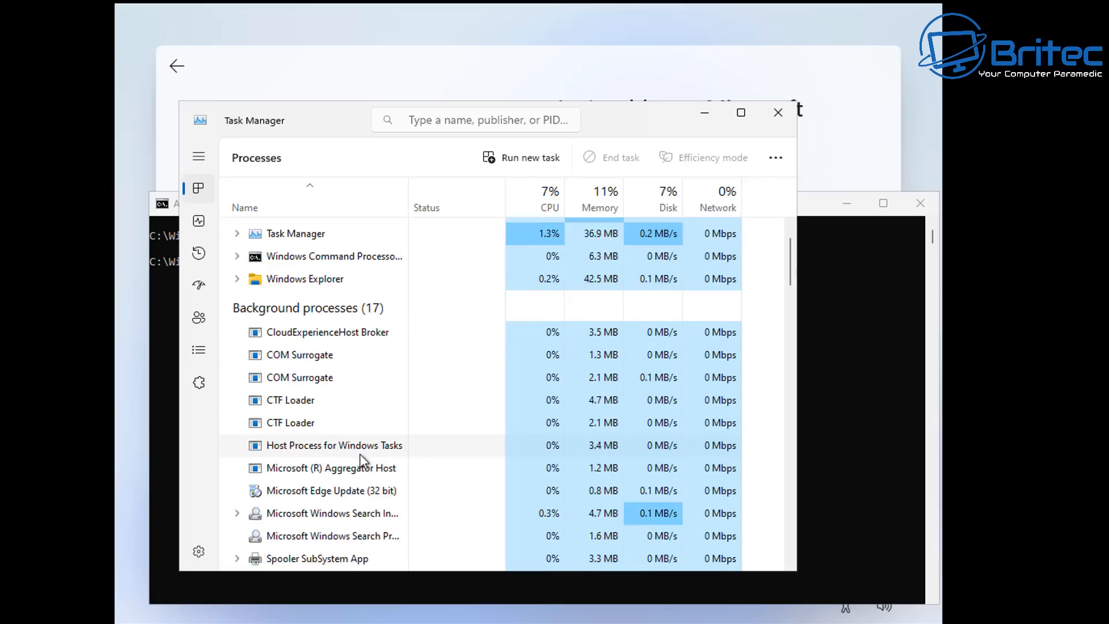
pyautogui.scroll(-3)
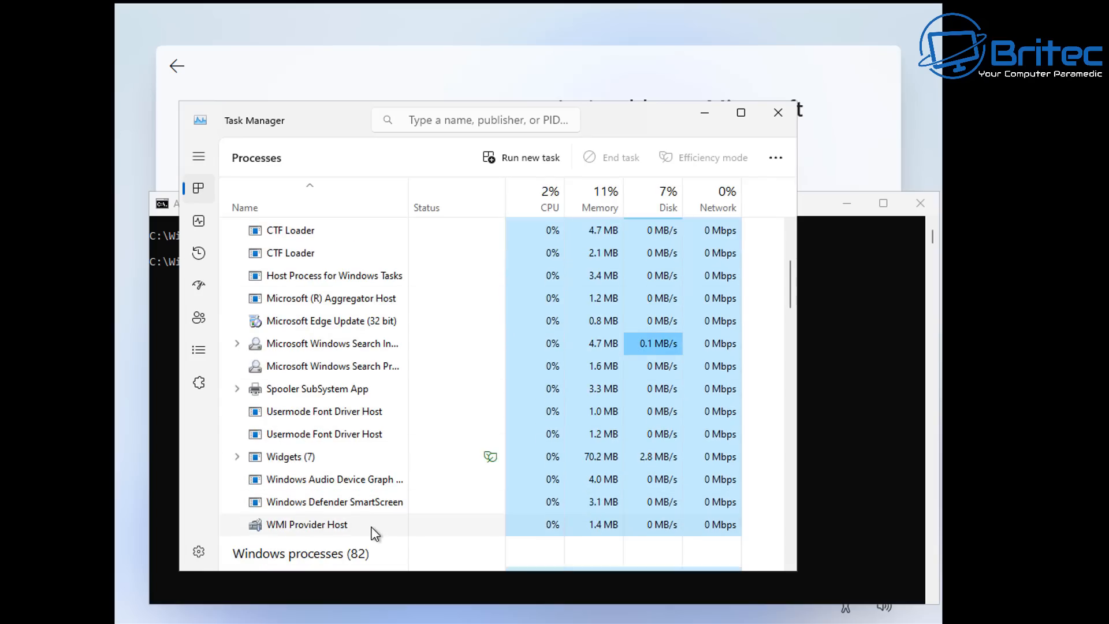
pyautogui.scroll(-3)
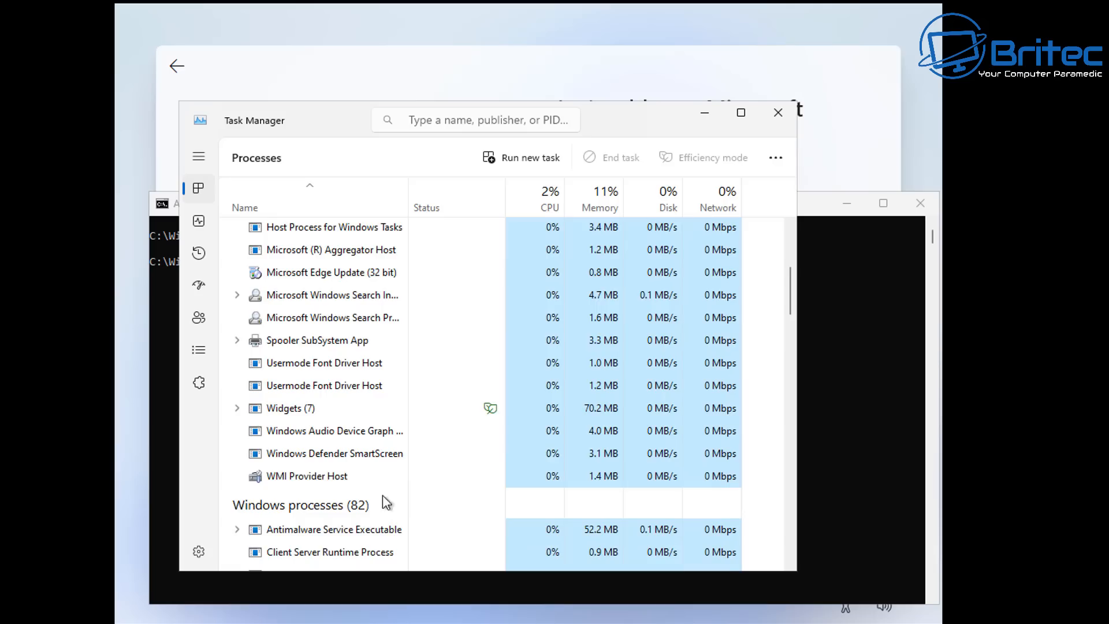
pyautogui.scroll(-3)
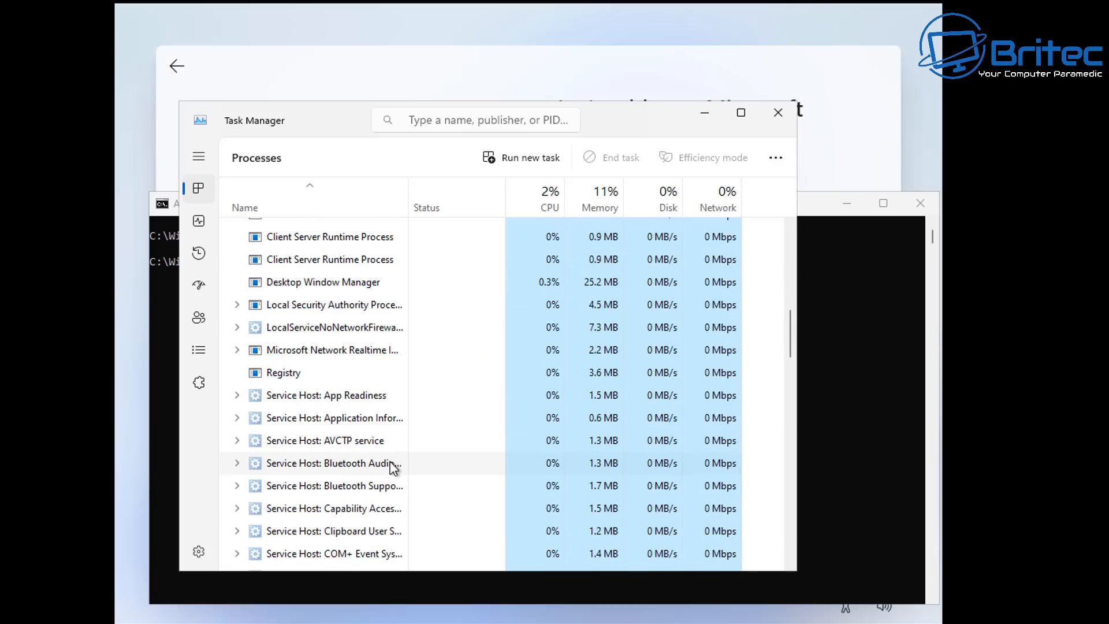
pyautogui.scroll(-3)
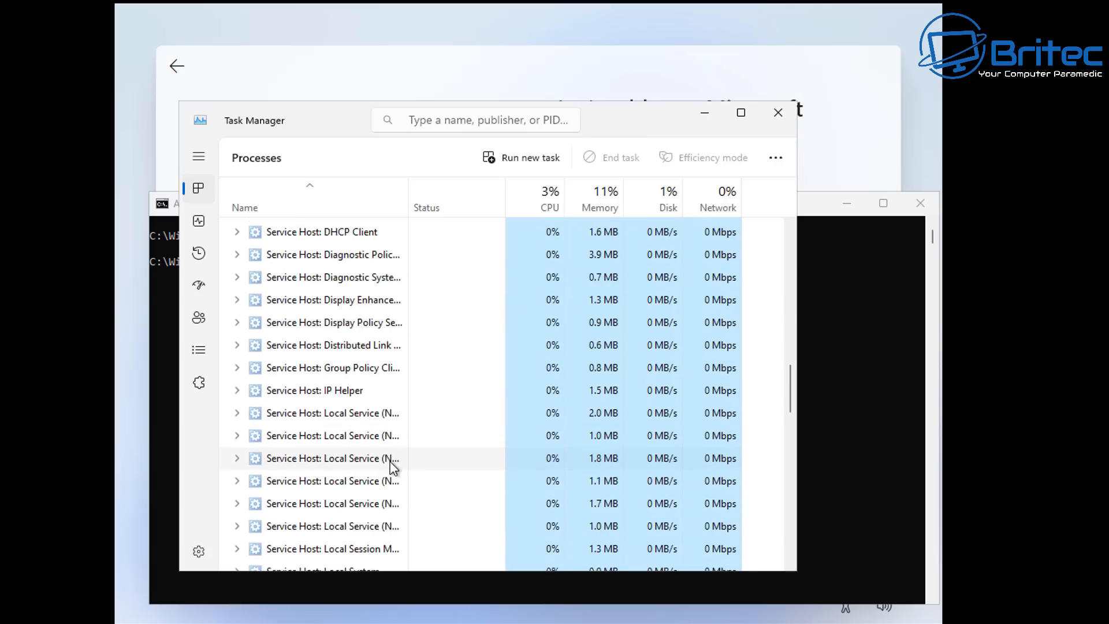
pyautogui.scroll(-3)
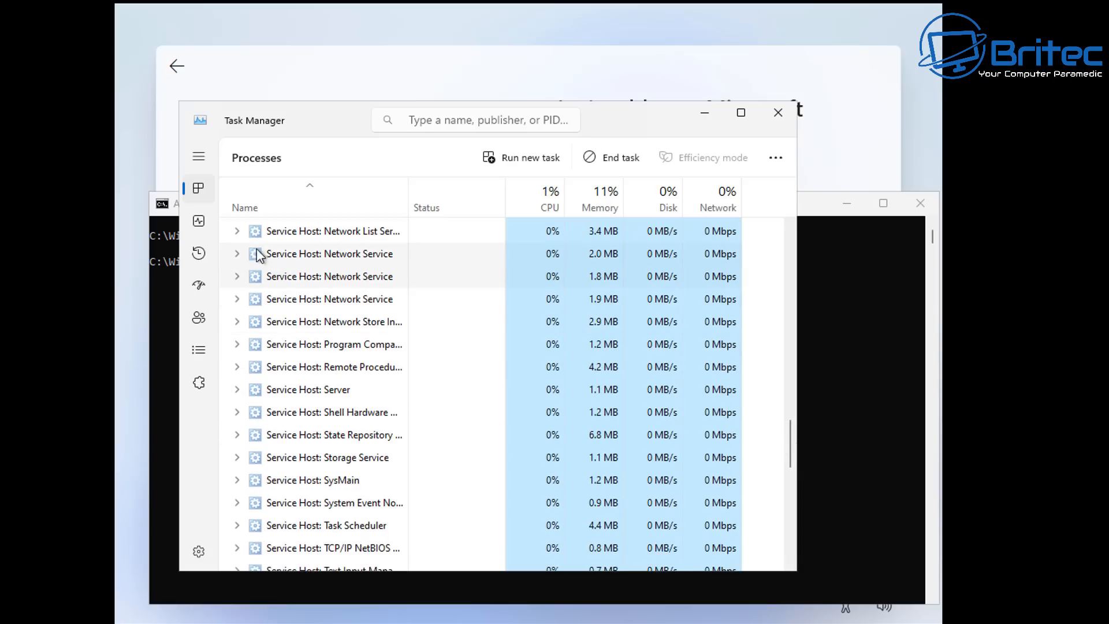
pyautogui.moveTo(340, 379)
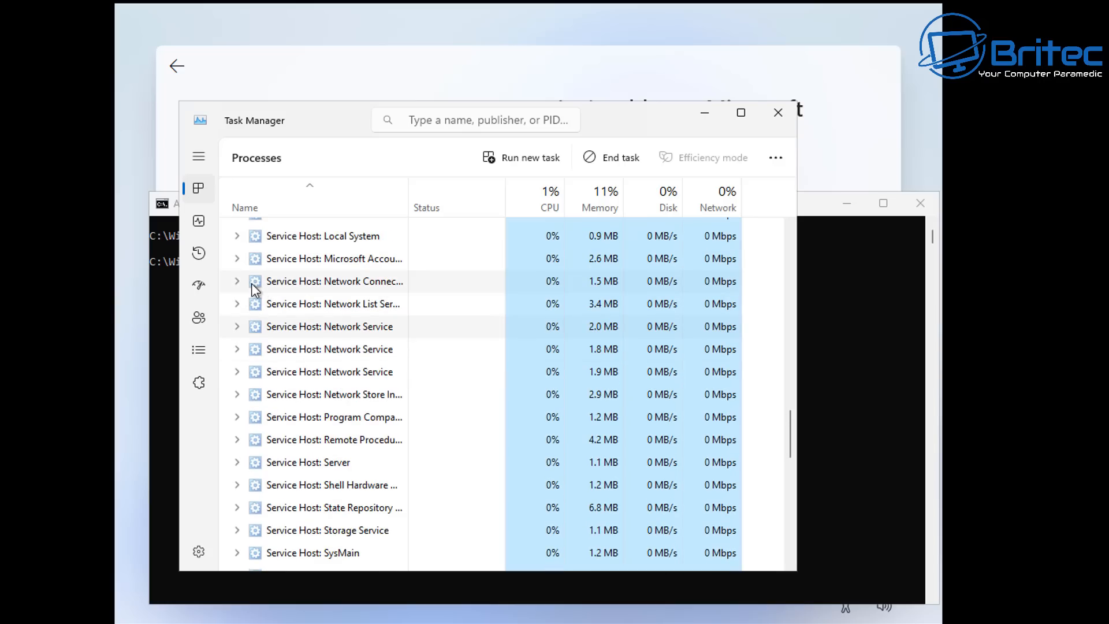
pyautogui.click(237, 280)
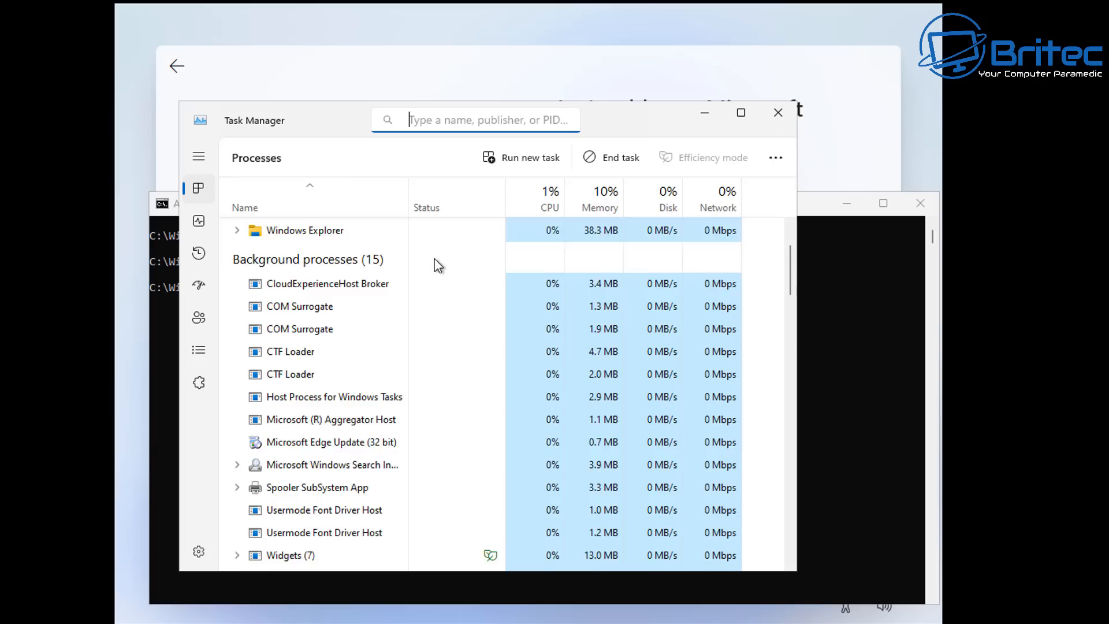
# Step: Filter processes by 'net', widen the Name column, then close Task Manager
pyautogui.scroll(-3)
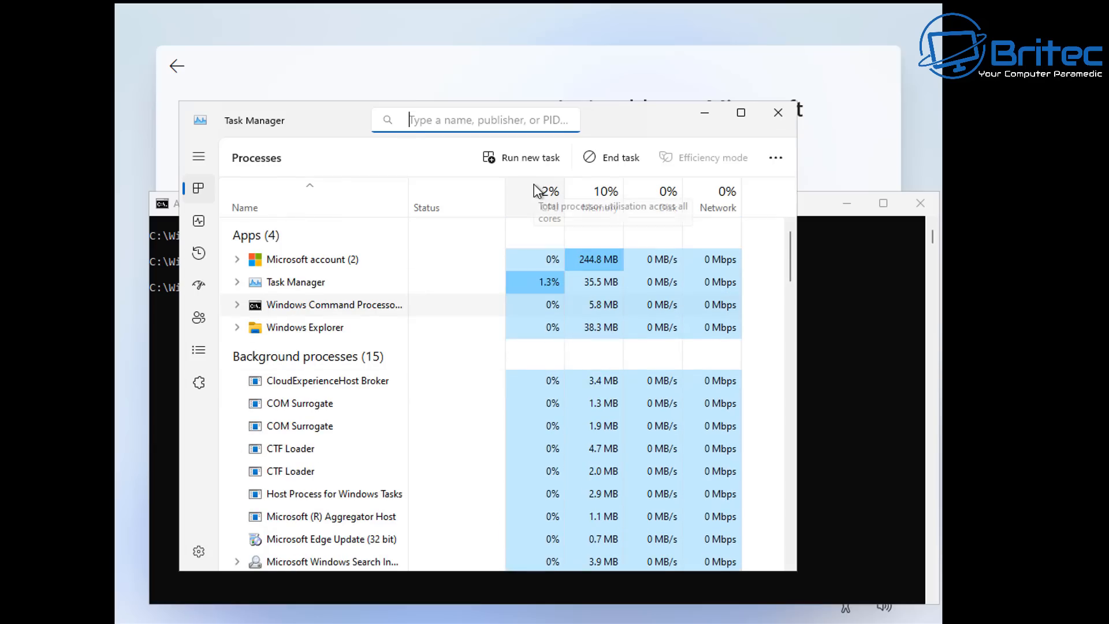
pyautogui.write('network connect')
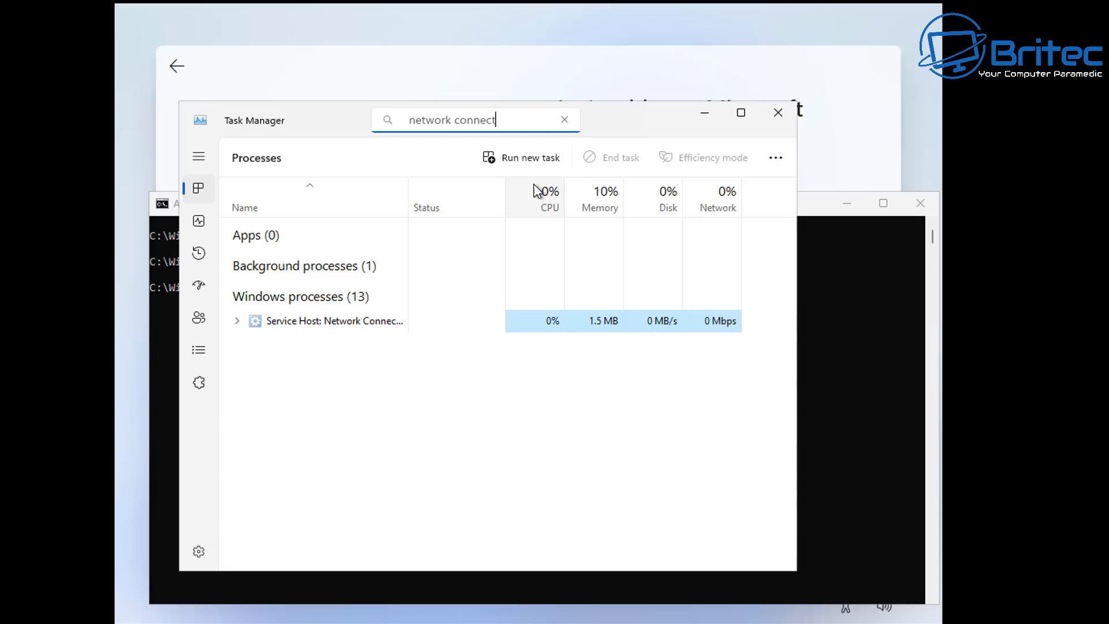
pyautogui.write('ion')
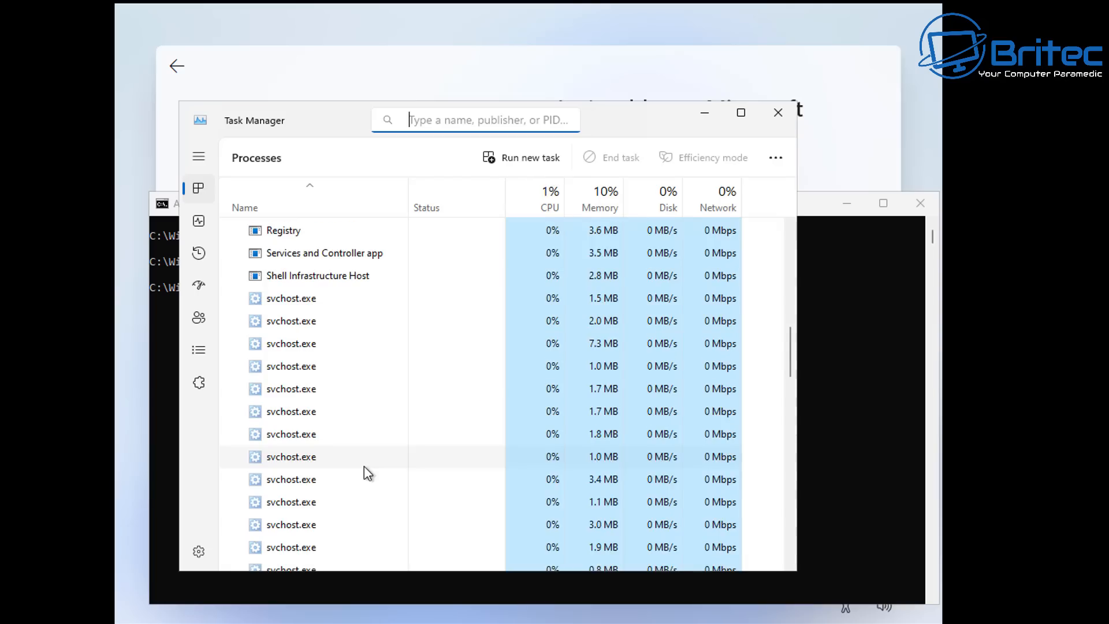
pyautogui.scroll(-3)
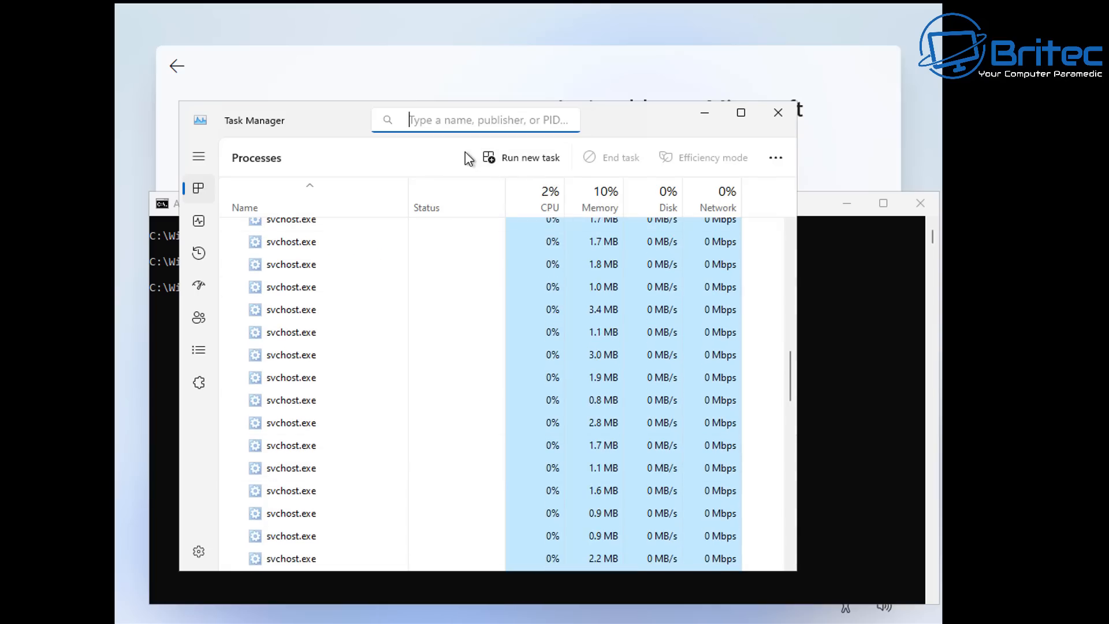
pyautogui.write('network')
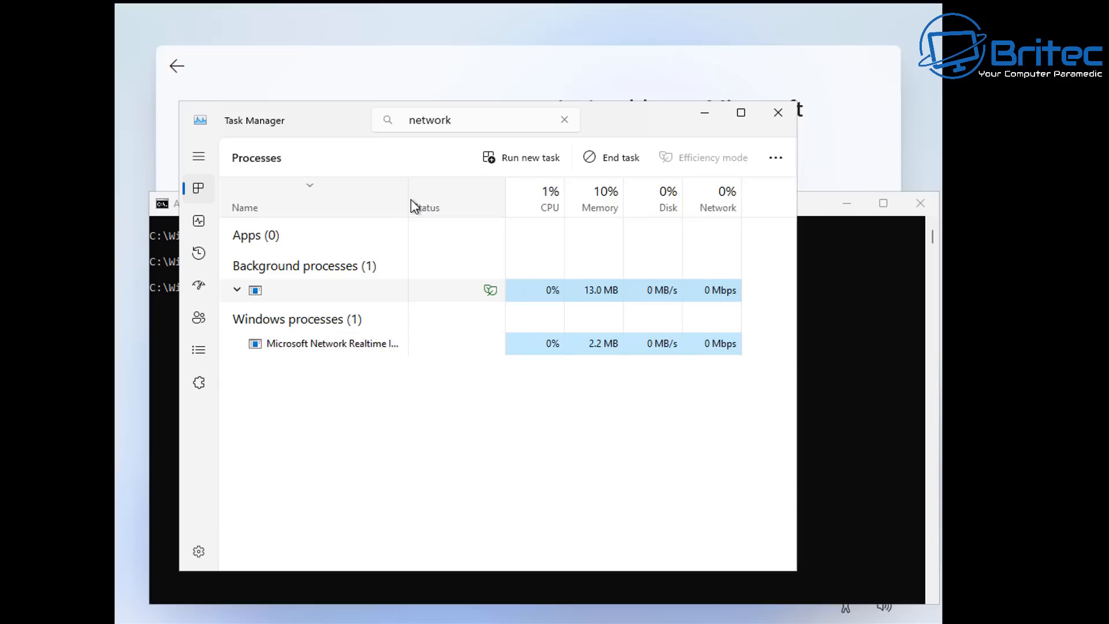
pyautogui.moveTo(406, 196); pyautogui.dragTo(519, 196)
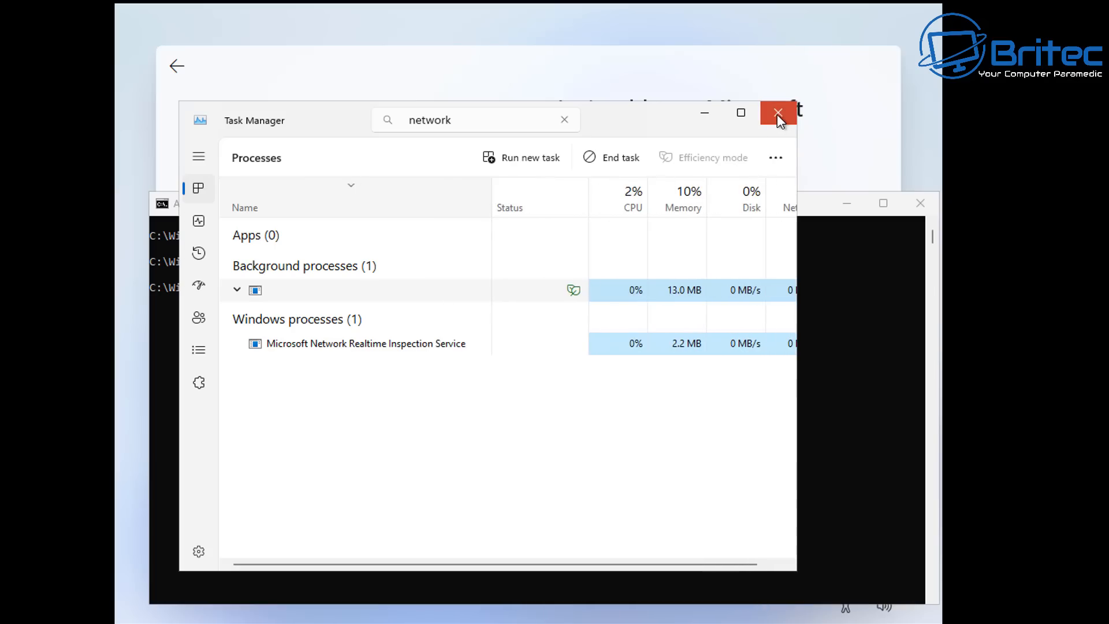
pyautogui.click(777, 112)
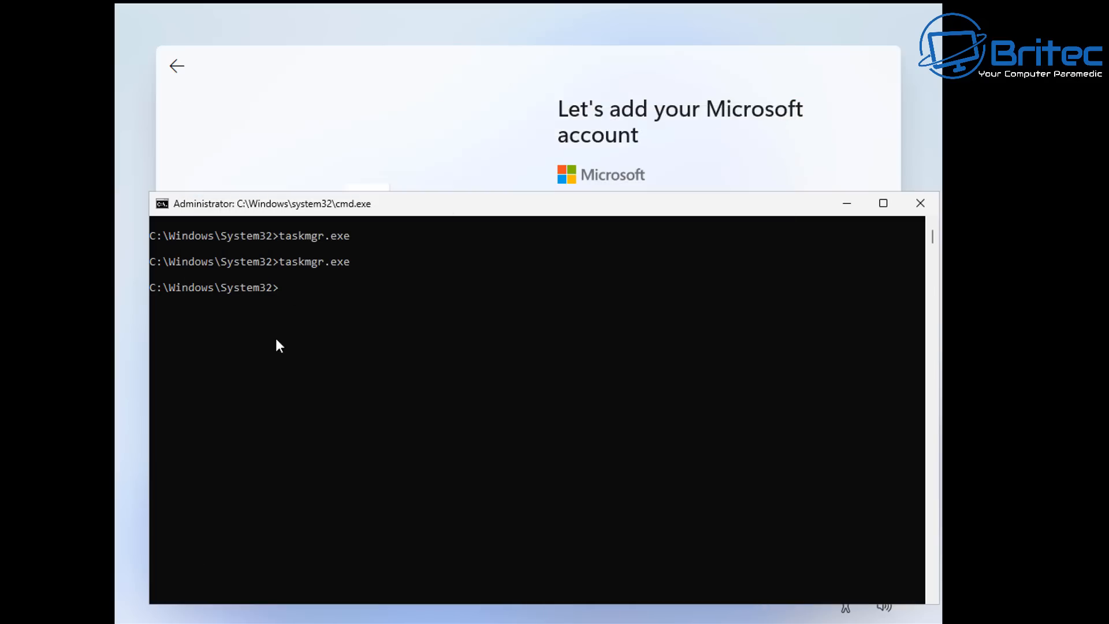
# Step: Reopen Command Prompt and run taskkill /f /IM oobenetworkconnectionflow.exe, which reports not found
pyautogui.click(920, 204)
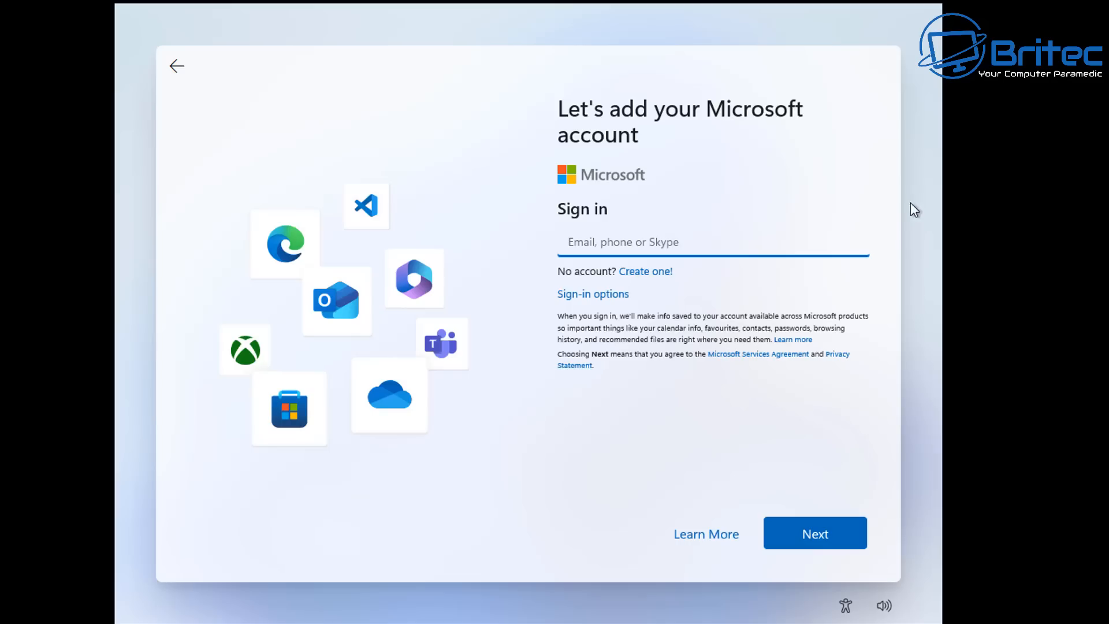
pyautogui.moveTo(118, 333)
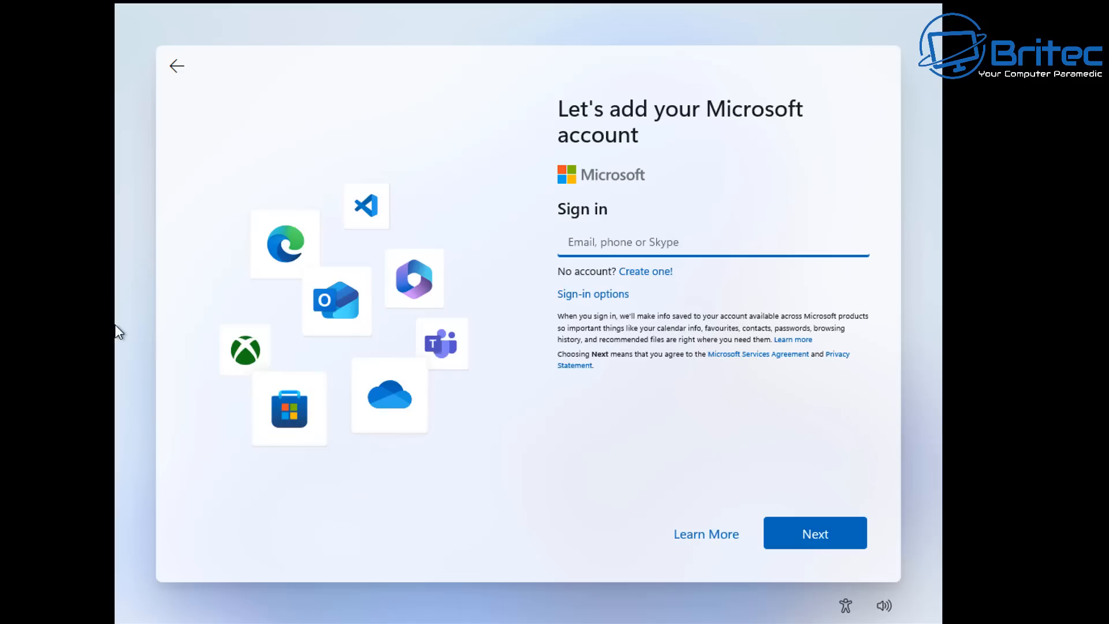
pyautogui.press('Enter')
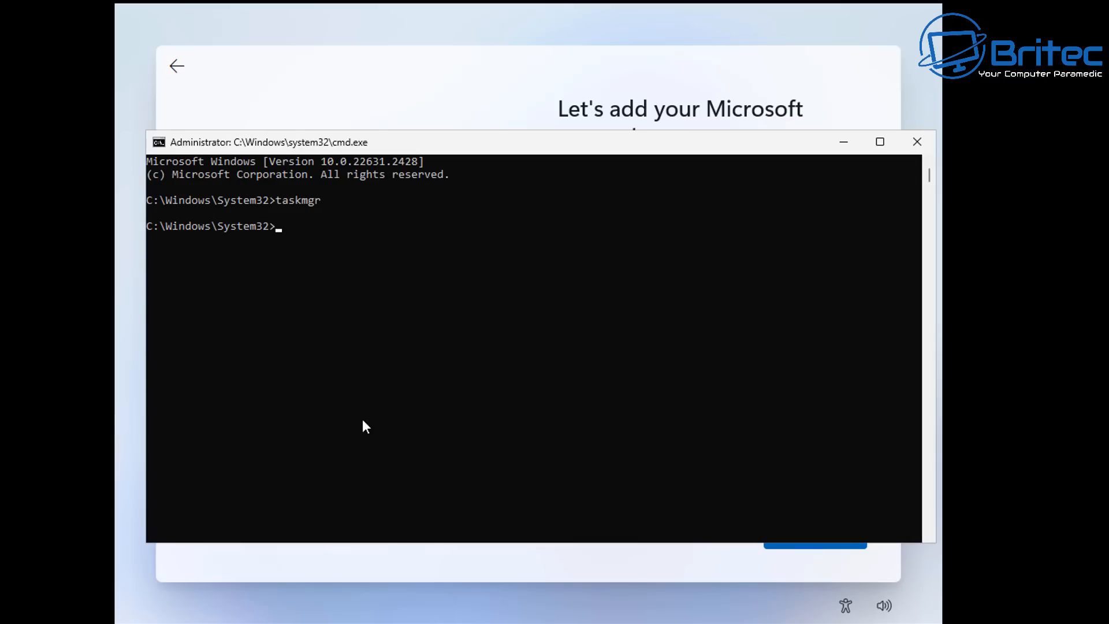
pyautogui.write('taskkill')
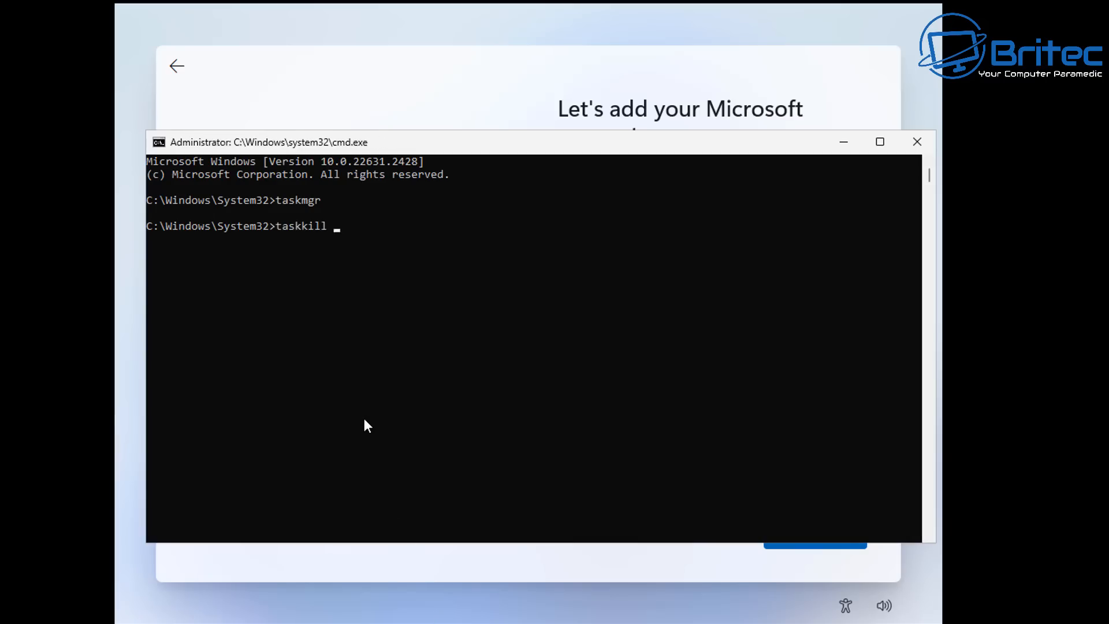
pyautogui.write('/f /IM oobe')
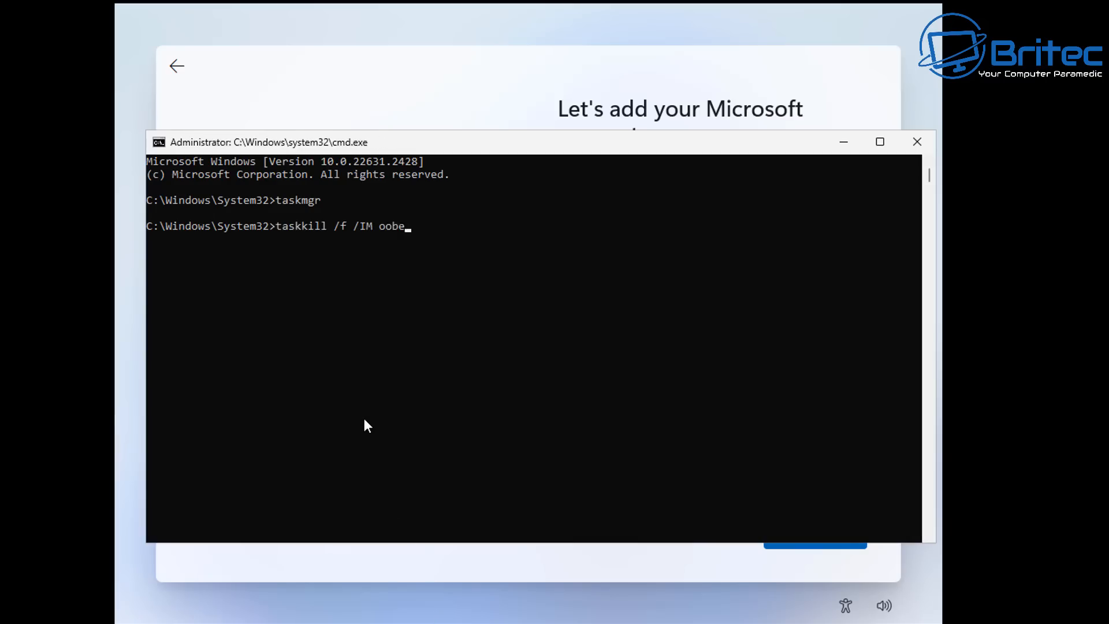
pyautogui.write('networkconnectio')
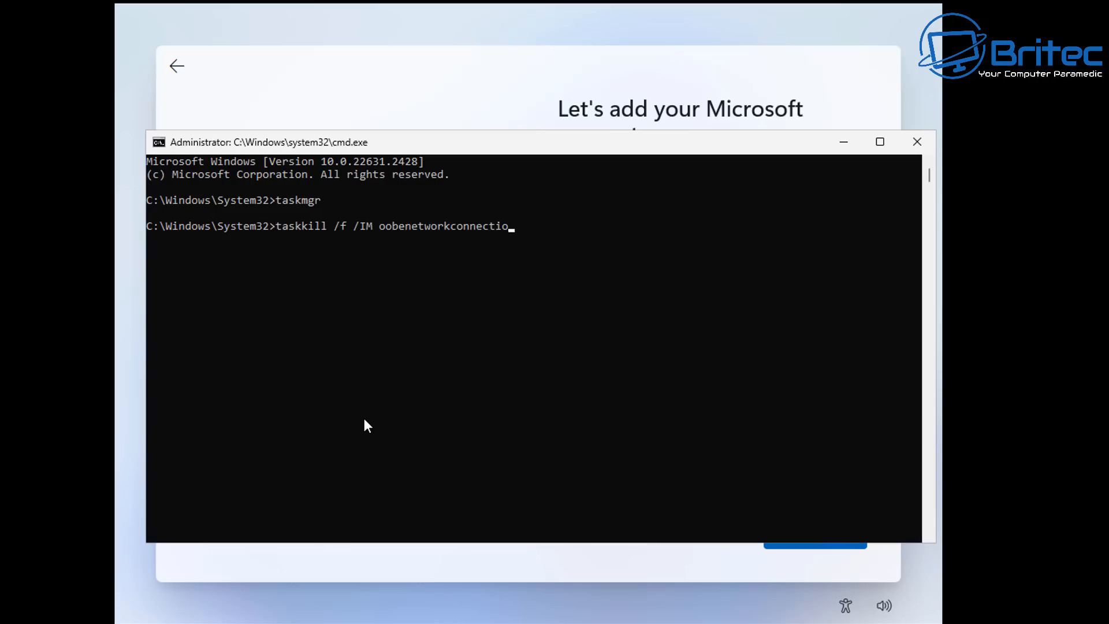
pyautogui.write('nflow.exe')
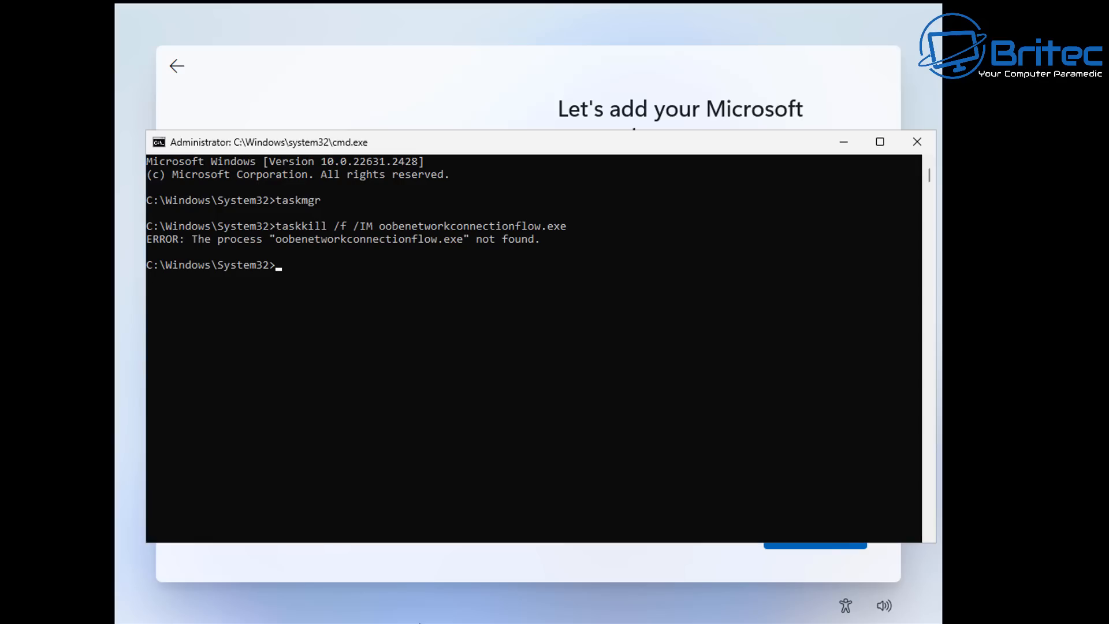
pyautogui.moveTo(526, 265)
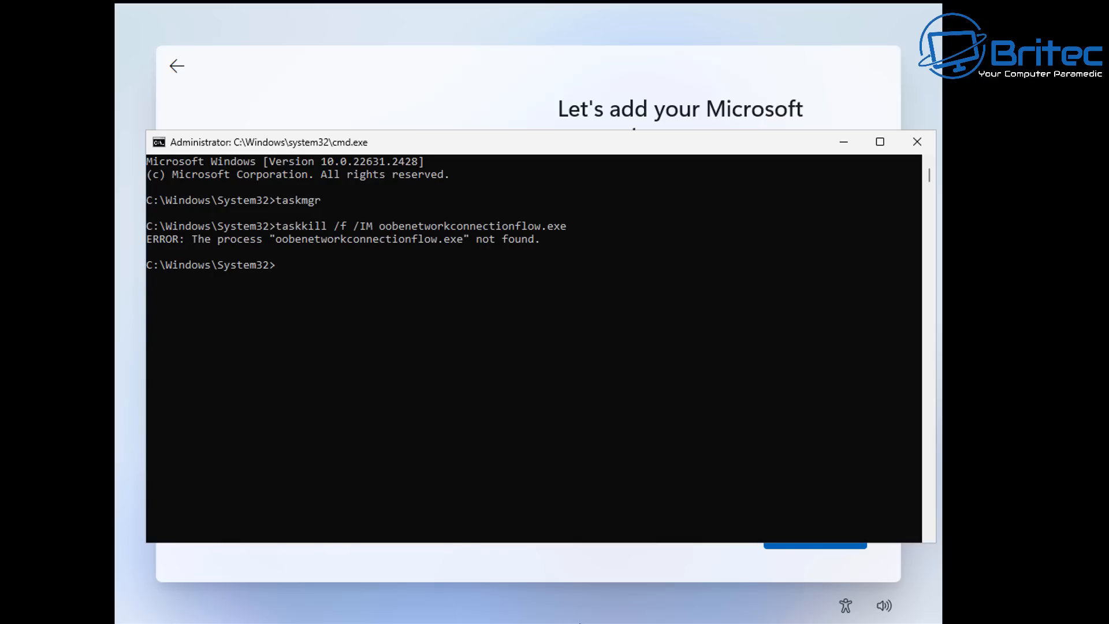
pyautogui.moveTo(880, 161)
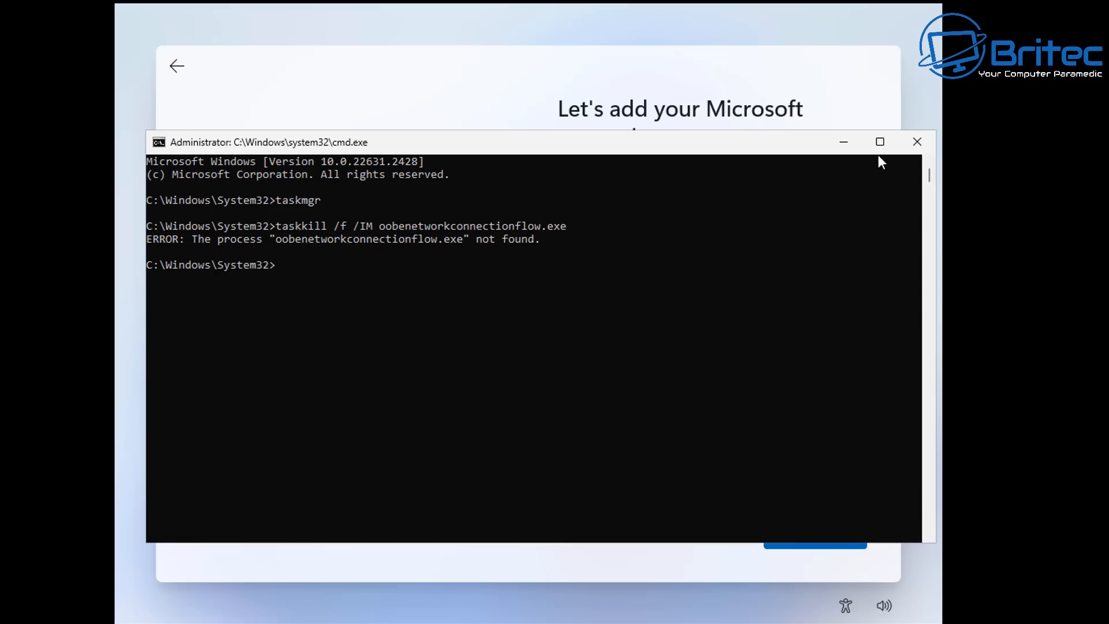
# Step: Close Command Prompt and submit admin as the account name
pyautogui.click(915, 141)
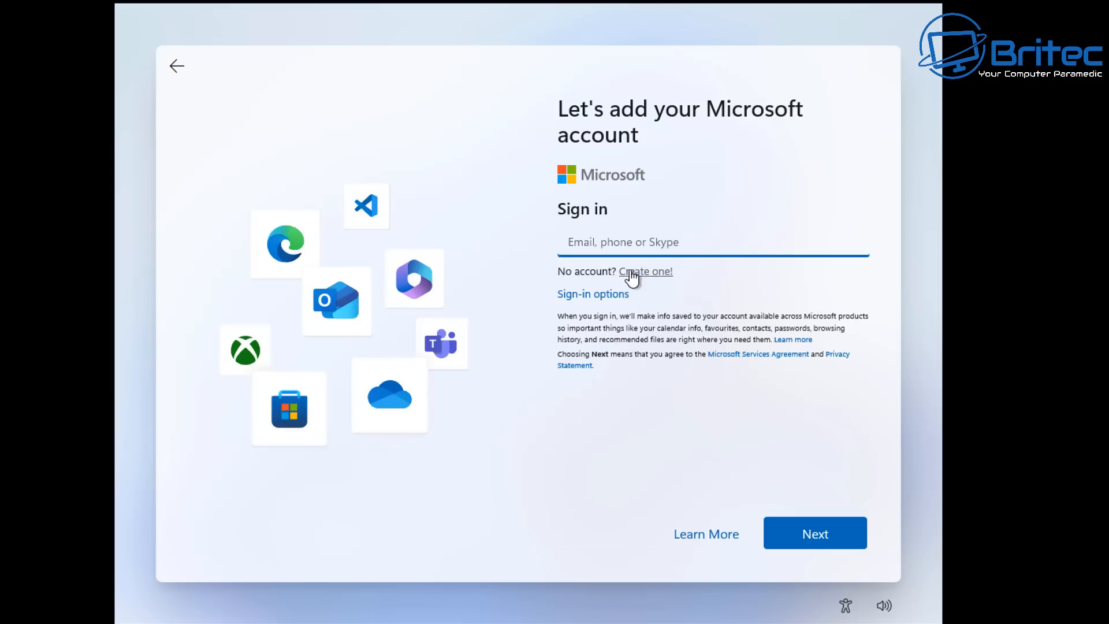
pyautogui.click(713, 242)
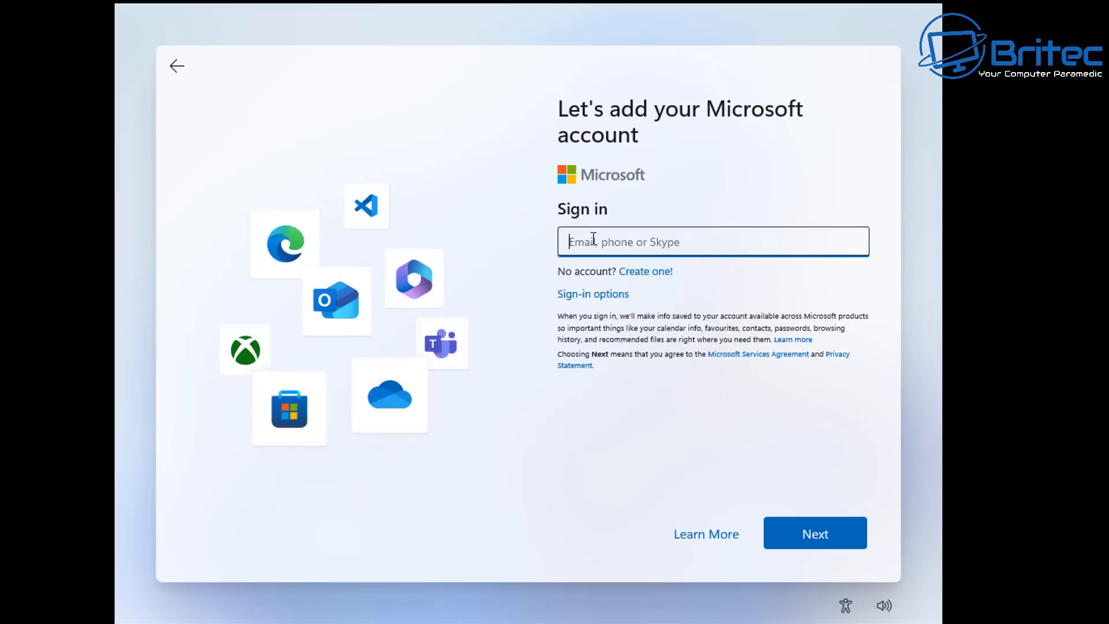
pyautogui.write('admin')
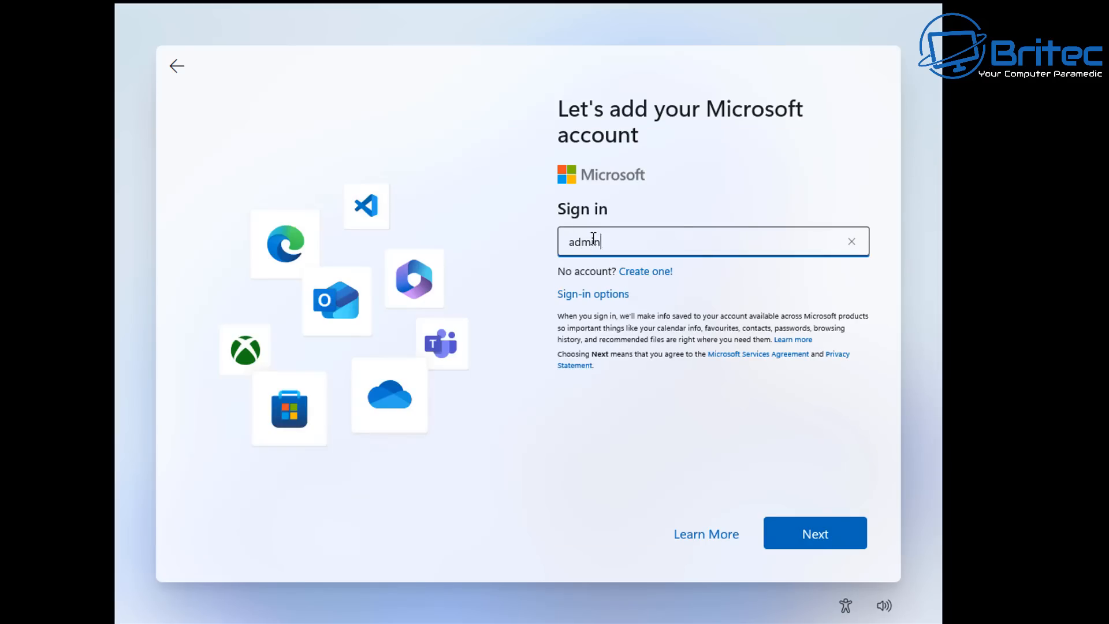
pyautogui.click(812, 533)
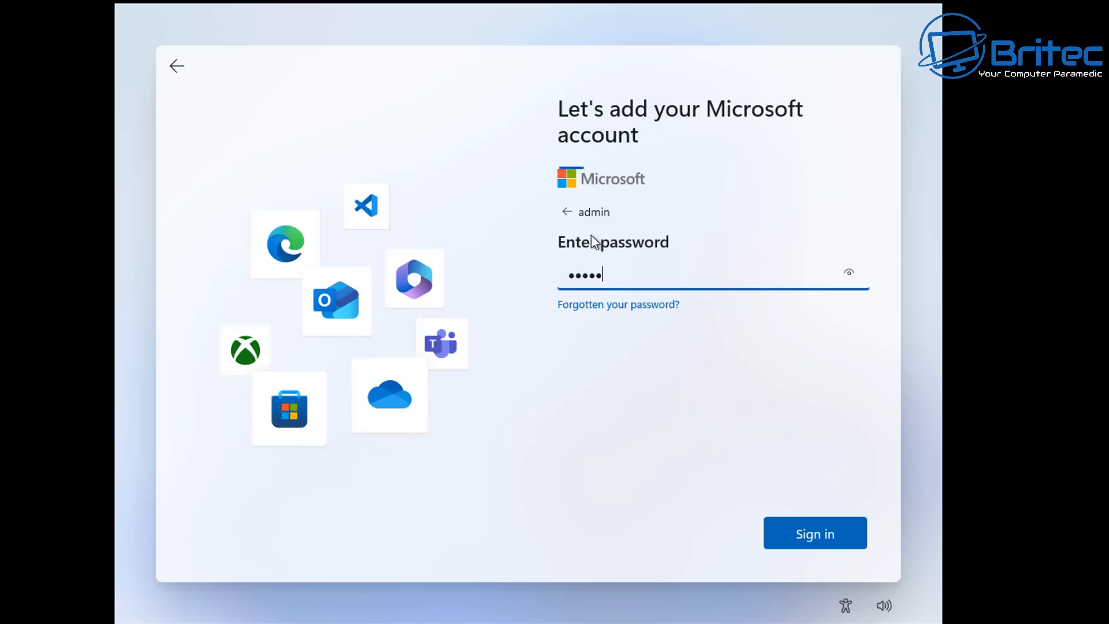
# Step: Attempt the password sign-in, dismiss the locked-account error and return to device setup choice
pyautogui.click(813, 532)
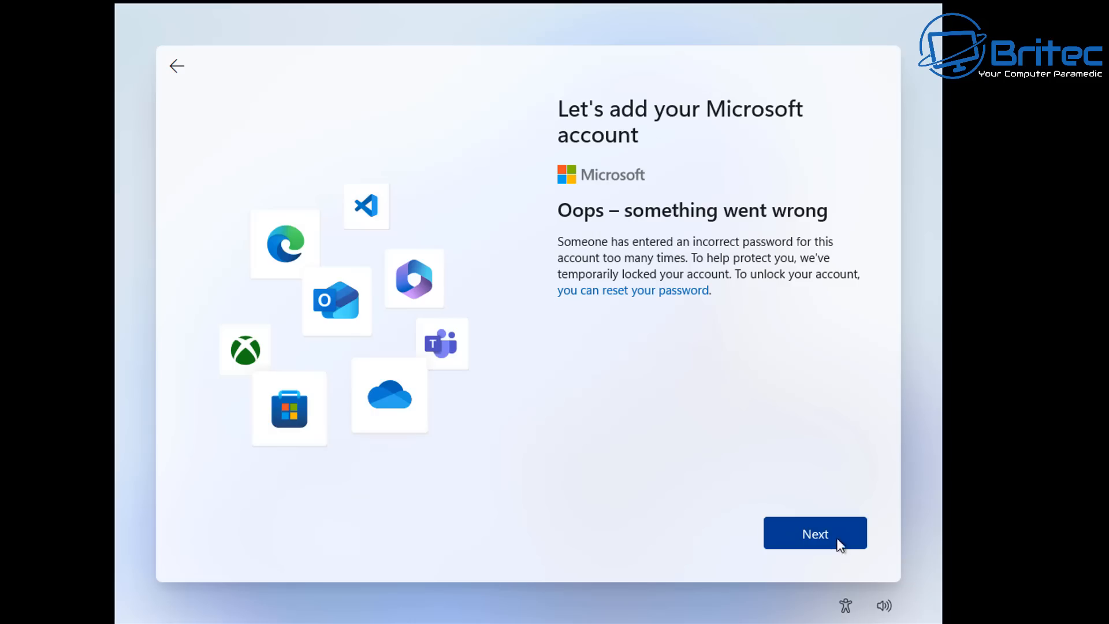
pyautogui.click(815, 532)
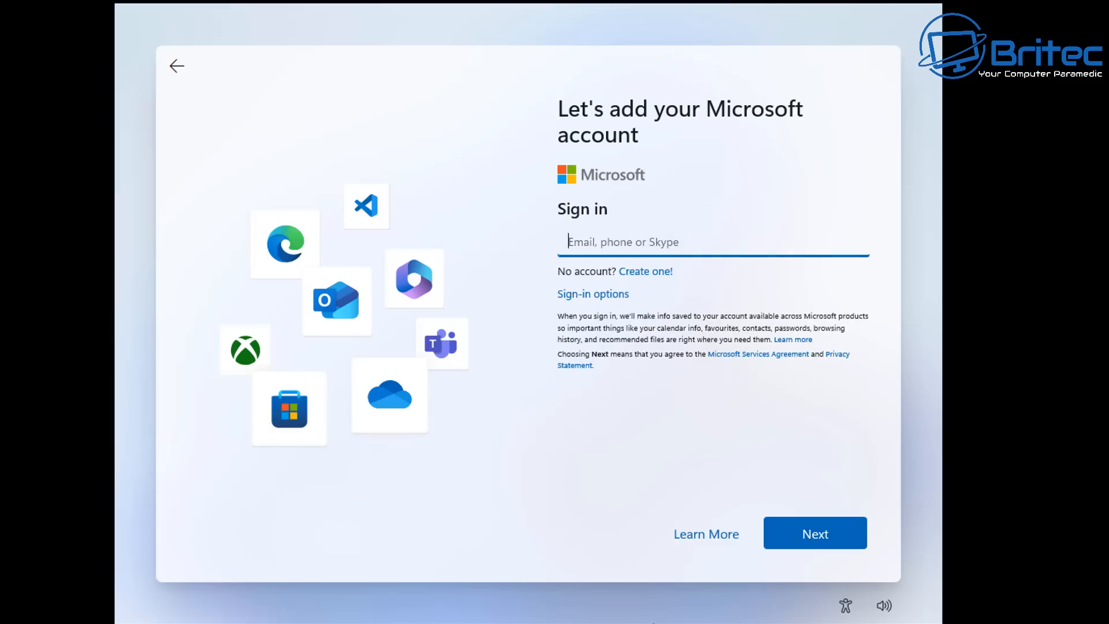
pyautogui.moveTo(541, 509)
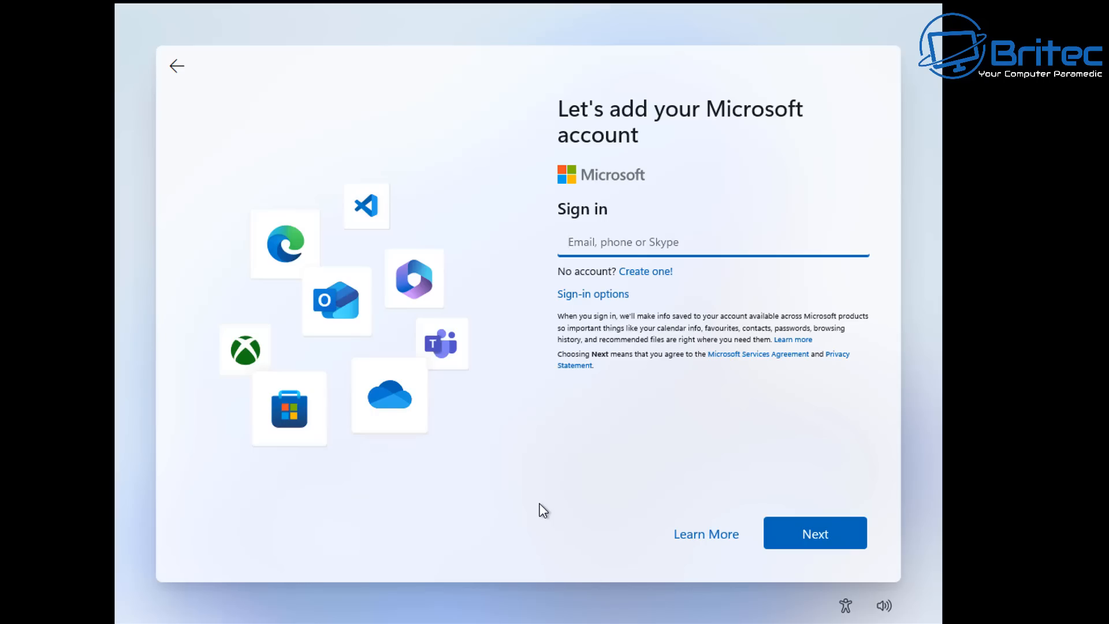
pyautogui.click(814, 532)
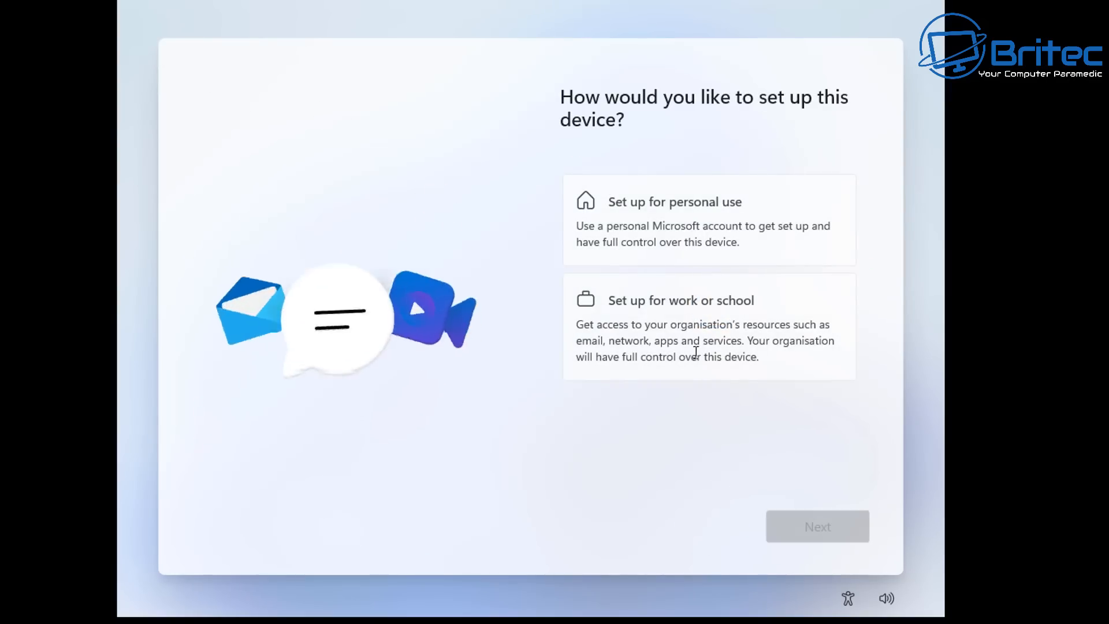
# Step: Choose work or school setup and pick 'Domain join instead' from the sign-in options
pyautogui.click(707, 326)
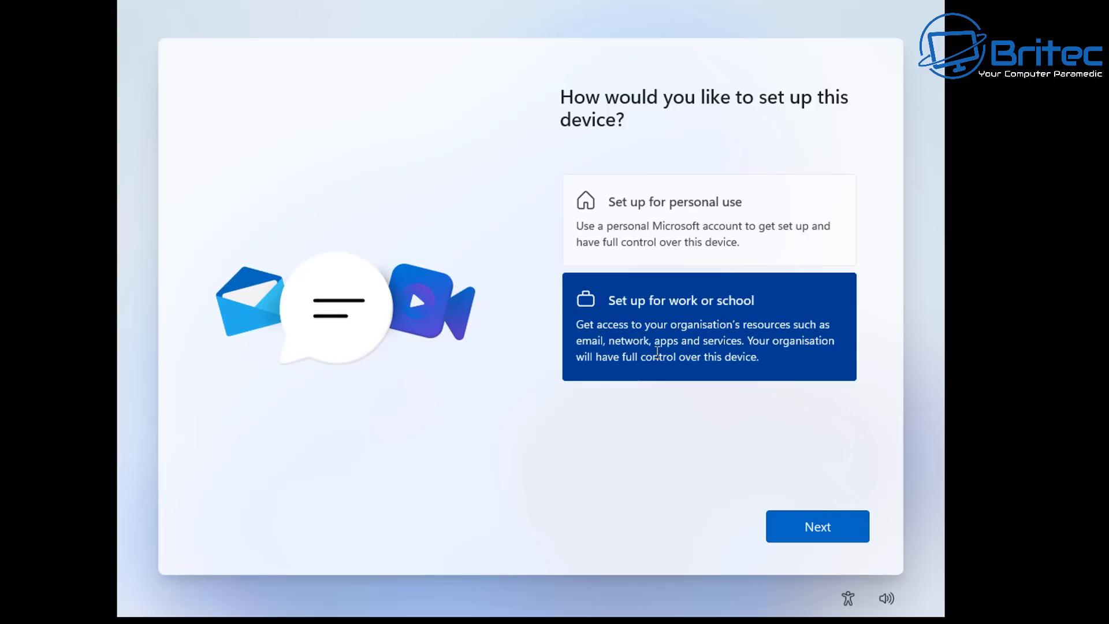
pyautogui.click(816, 527)
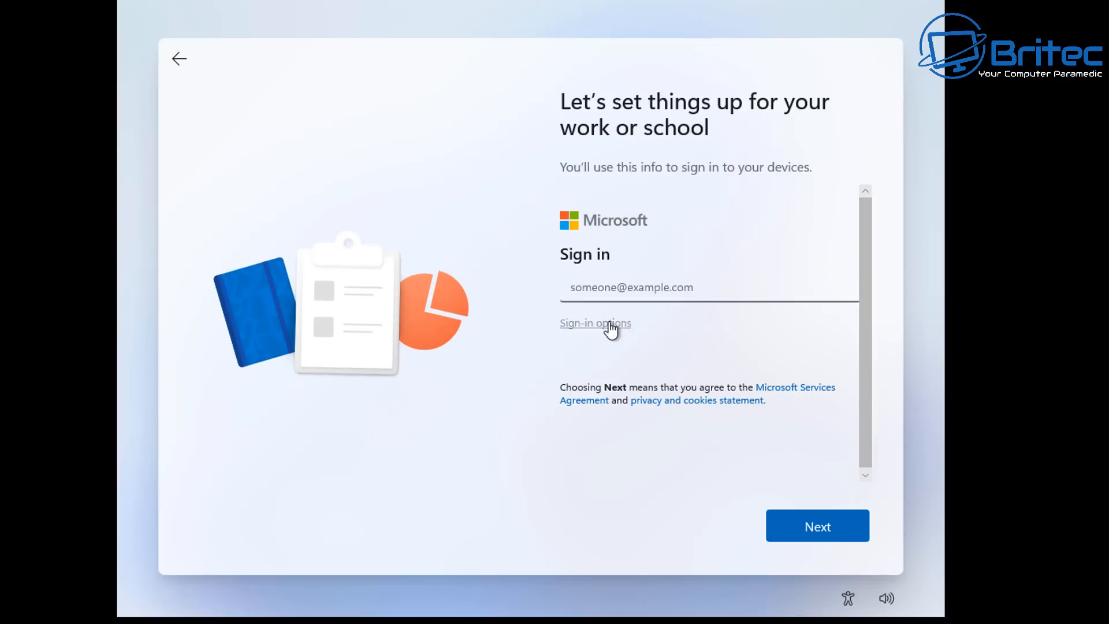
pyautogui.click(594, 323)
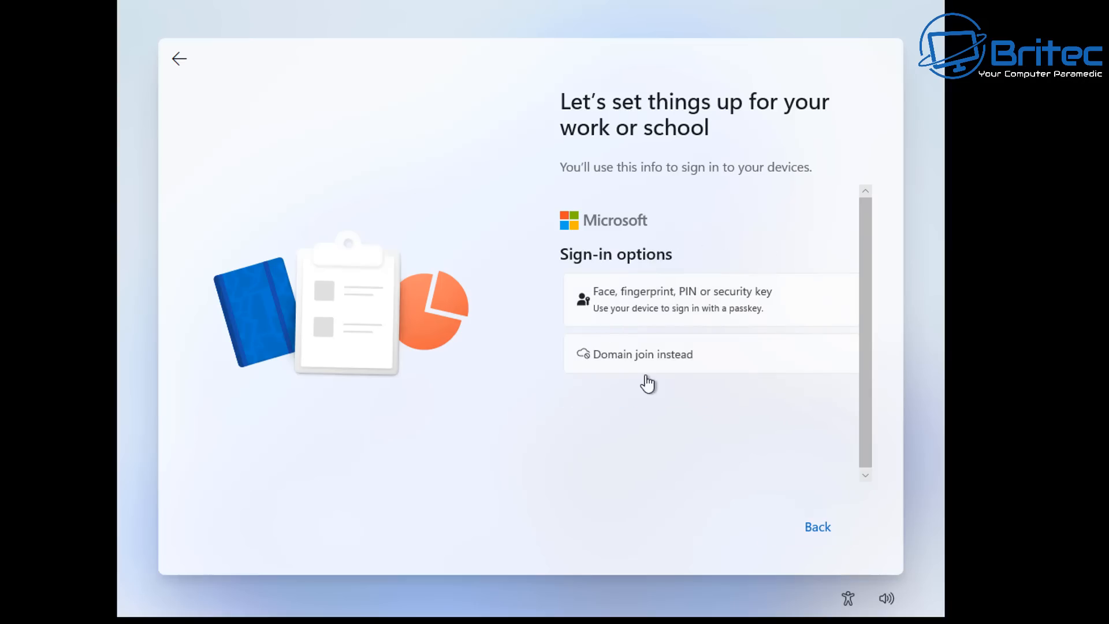
pyautogui.click(640, 353)
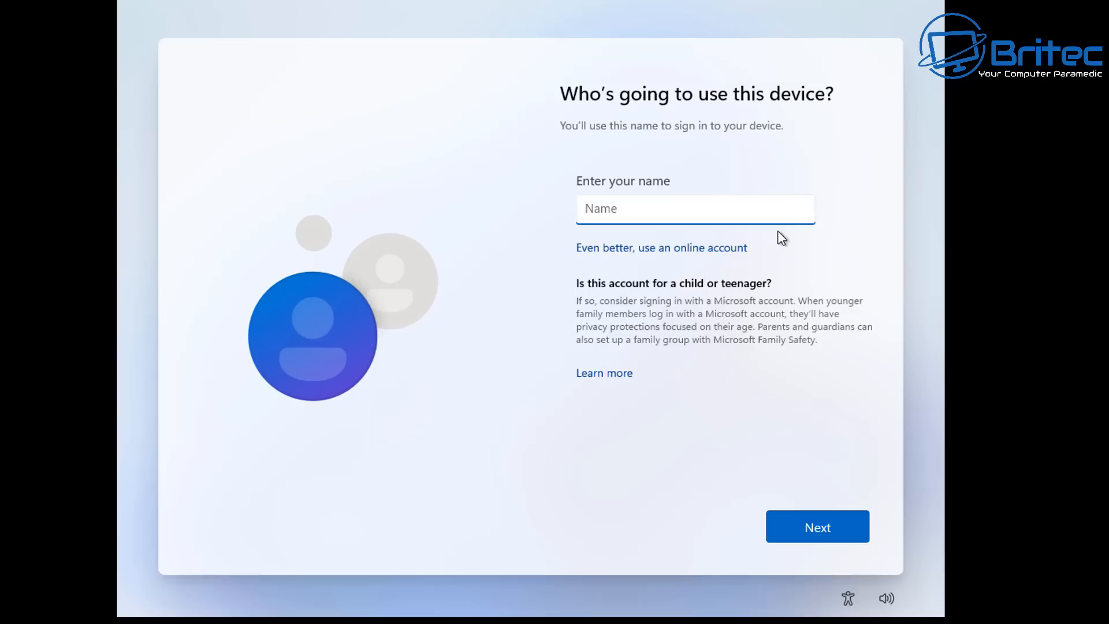
# Step: Name the local account 'Britec' and continue past the password step with no password
pyautogui.write('B')
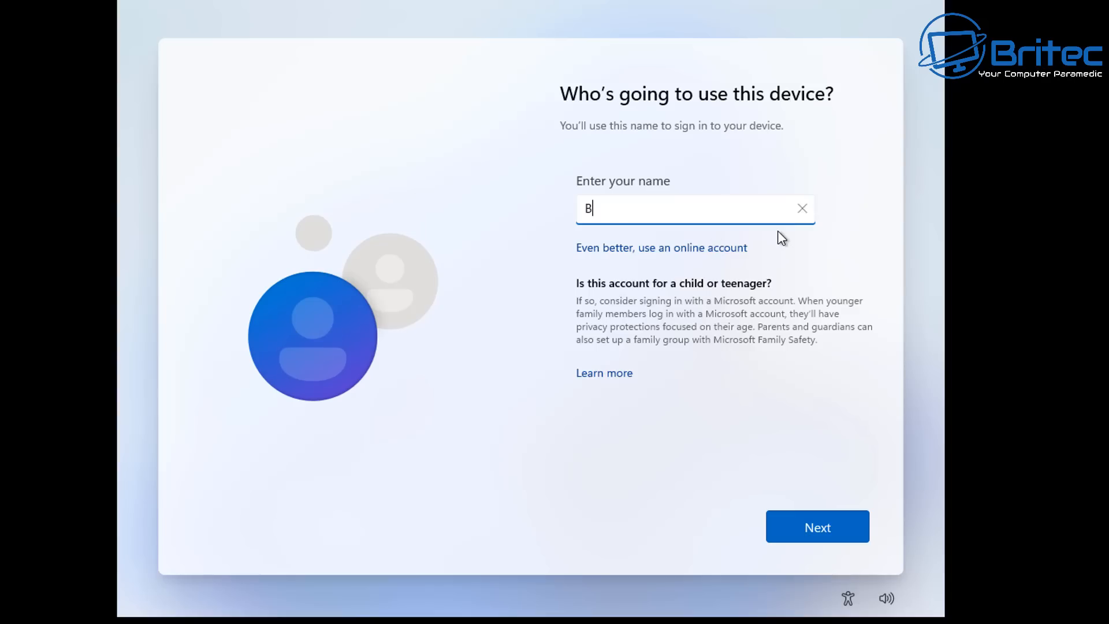
pyautogui.write('ritec')
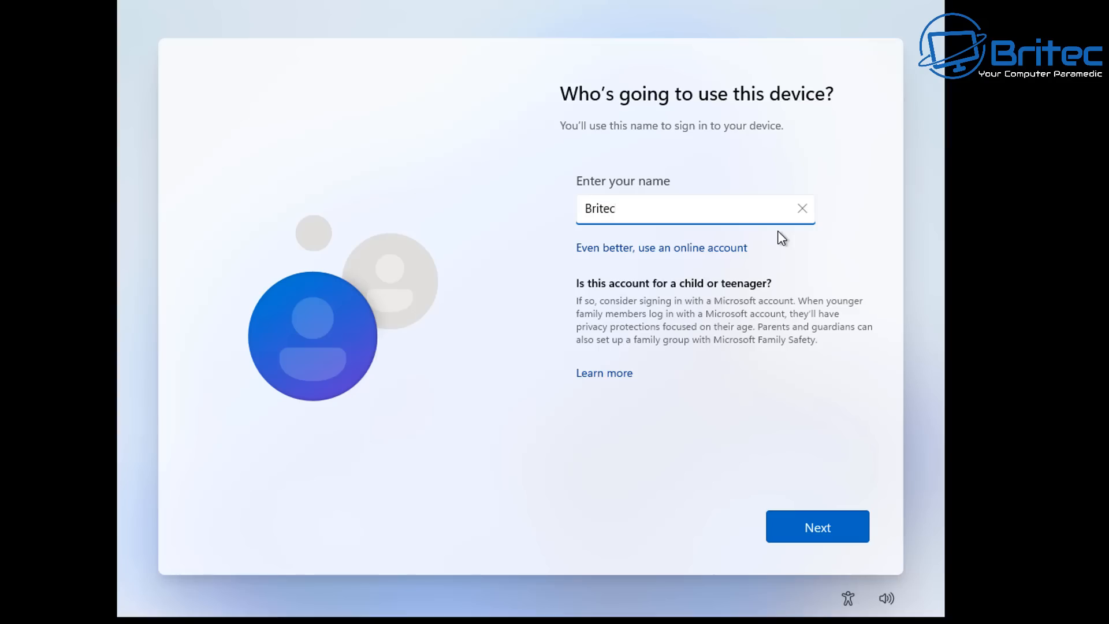
pyautogui.click(816, 527)
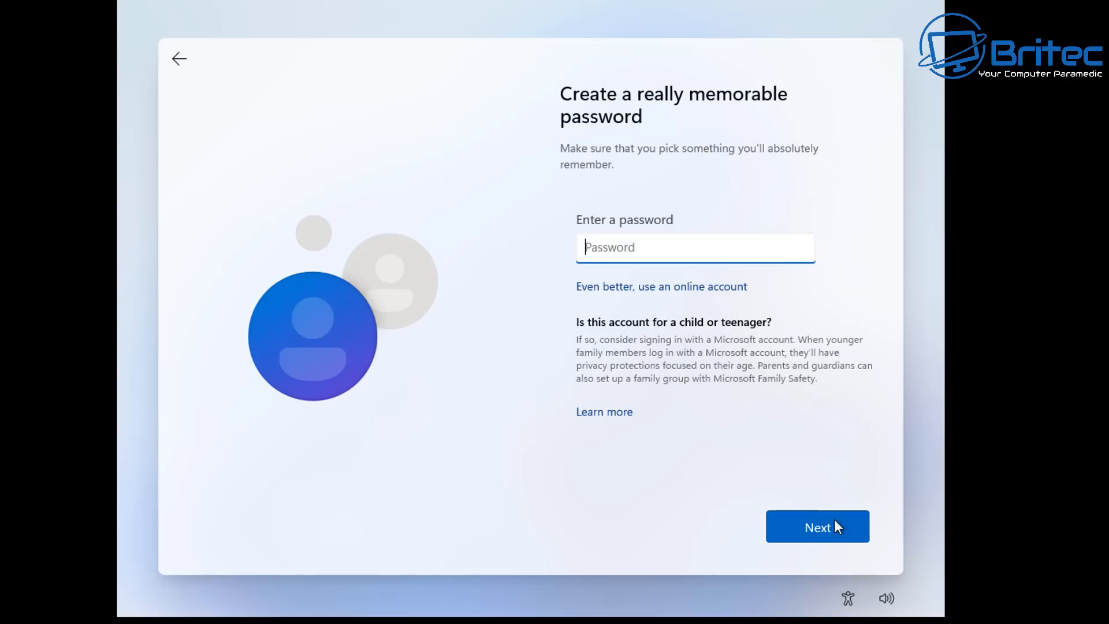
pyautogui.click(817, 527)
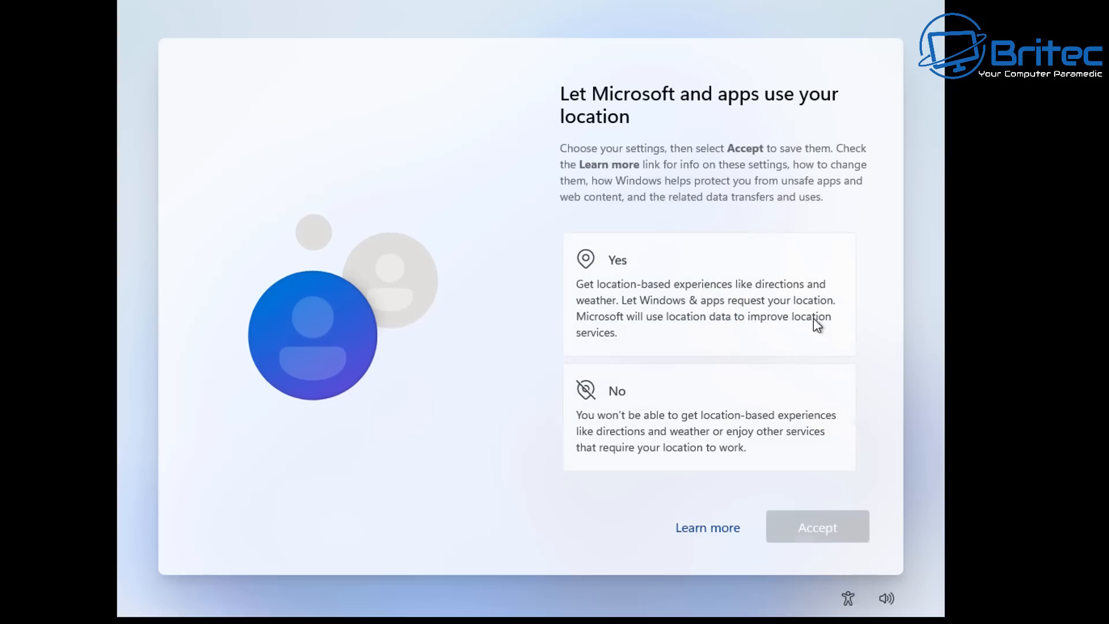
# Step: Decline location, Find my device, inking, tailored experiences and advertising ID, keeping diagnostics at Required only
pyautogui.click(707, 416)
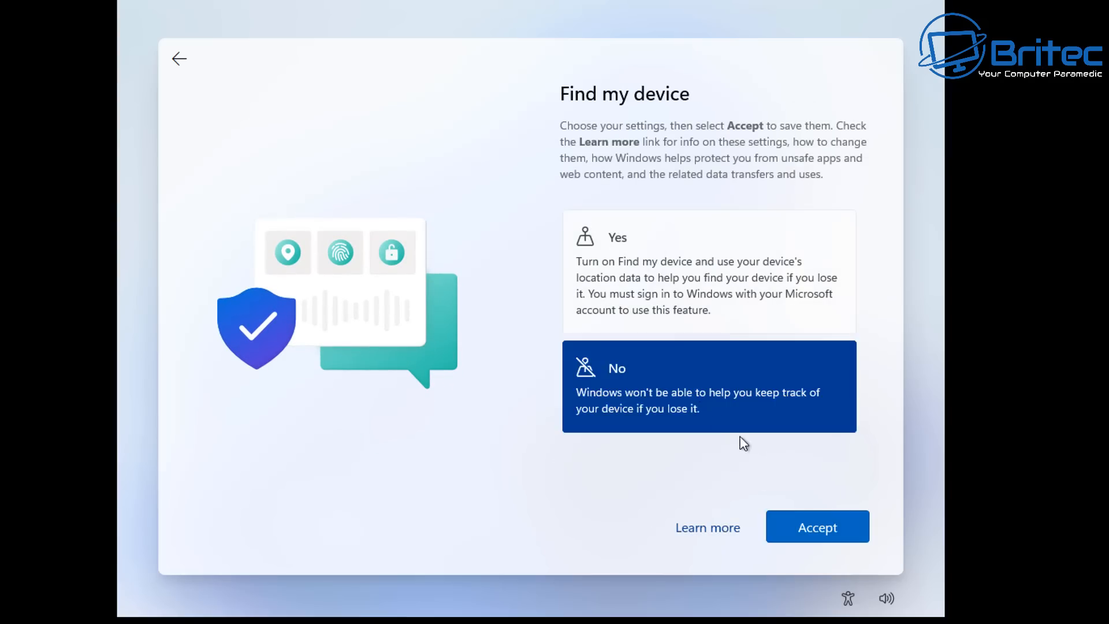
pyautogui.click(817, 526)
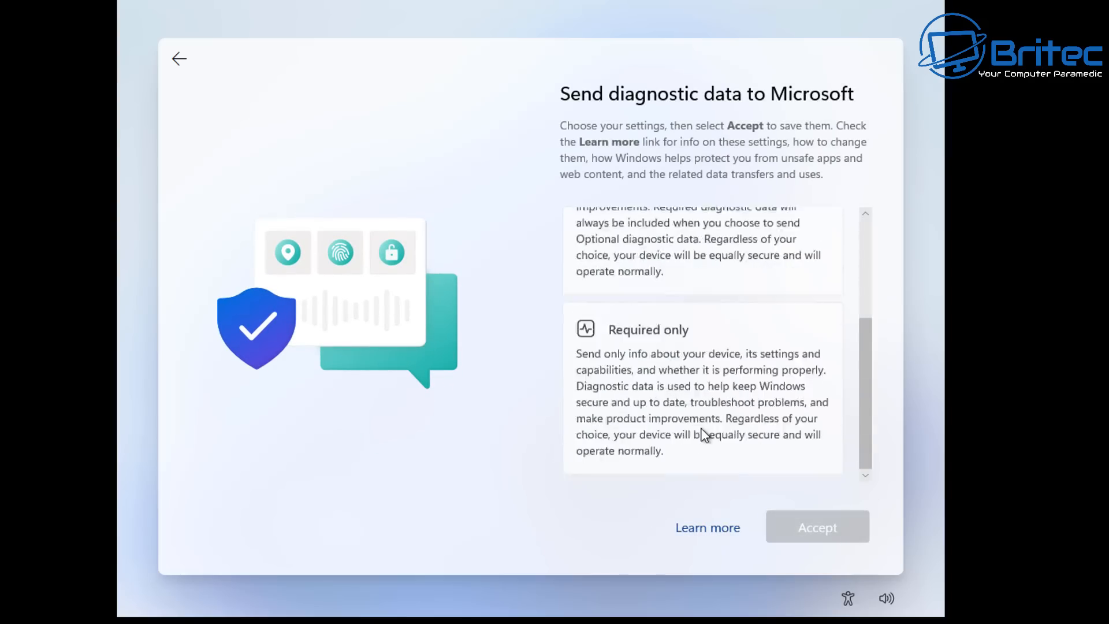
pyautogui.click(817, 527)
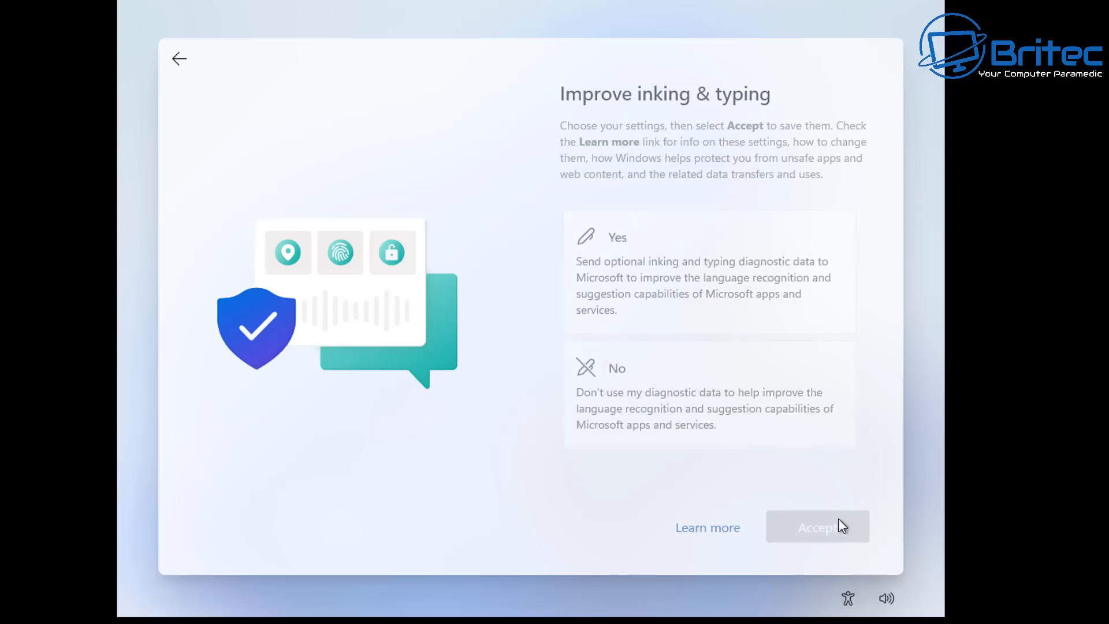
pyautogui.click(817, 526)
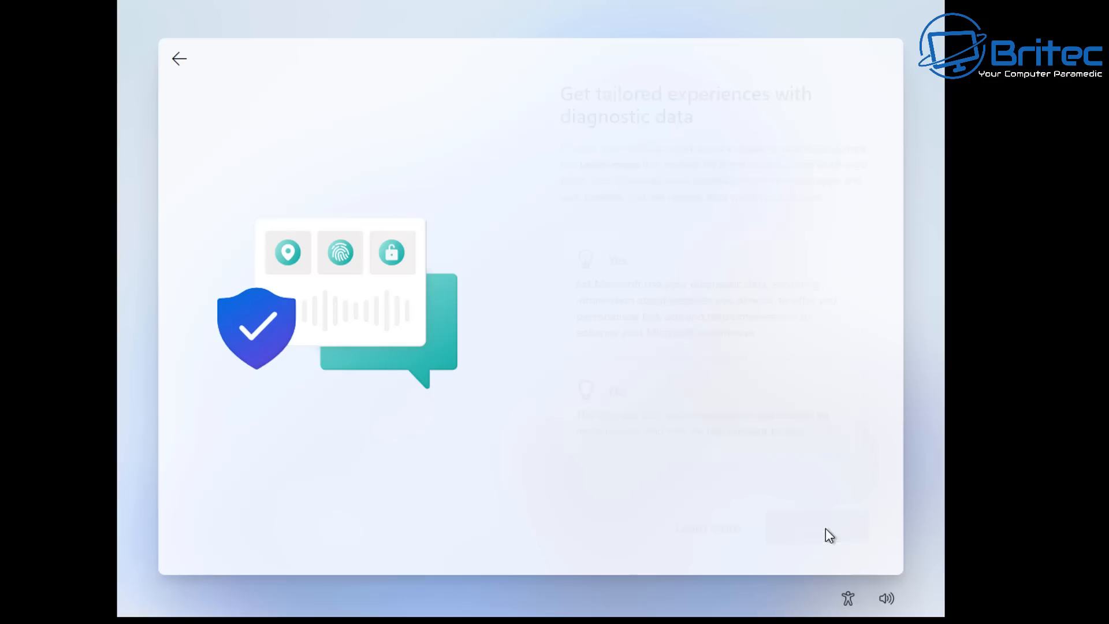
pyautogui.click(817, 527)
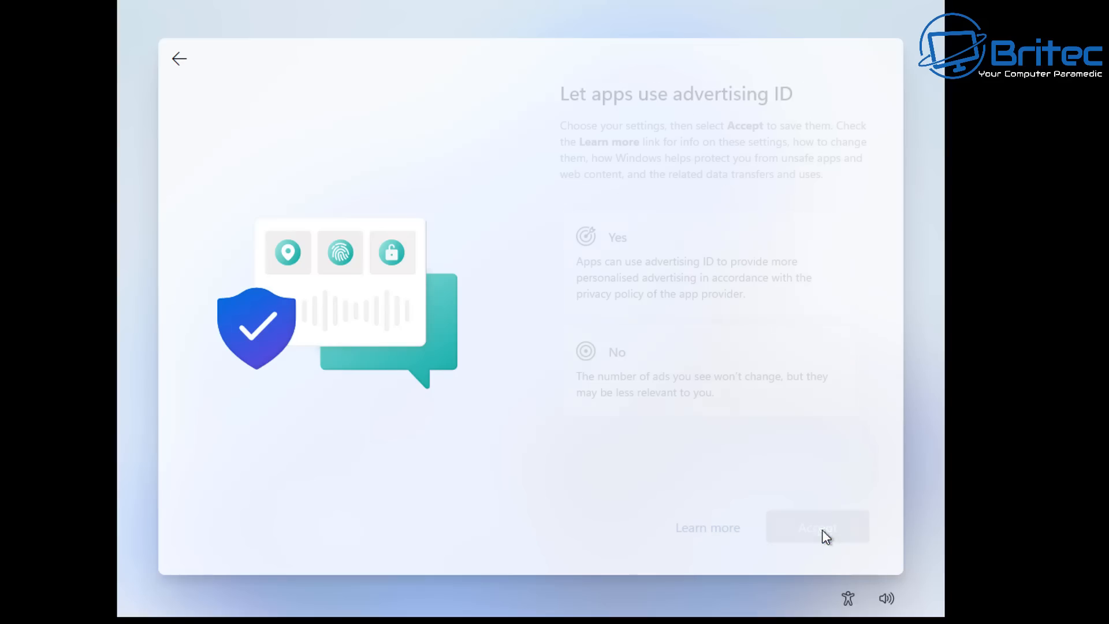
pyautogui.click(817, 527)
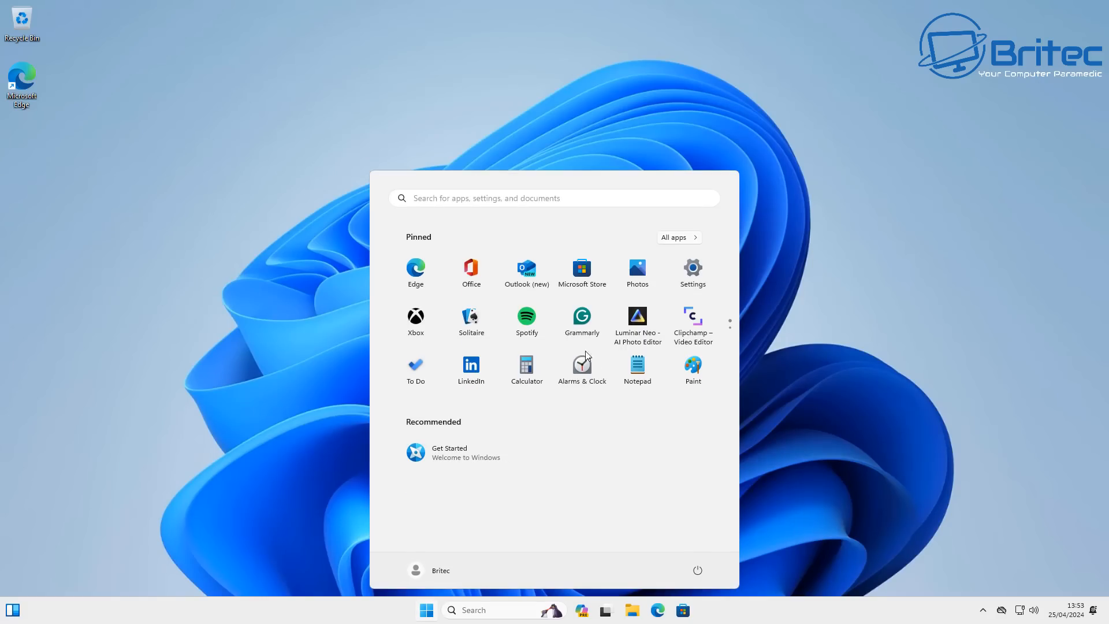
# Step: View the Settings Home page maximised, confirming 'Local Account' under the name, then close it
pyautogui.click(691, 269)
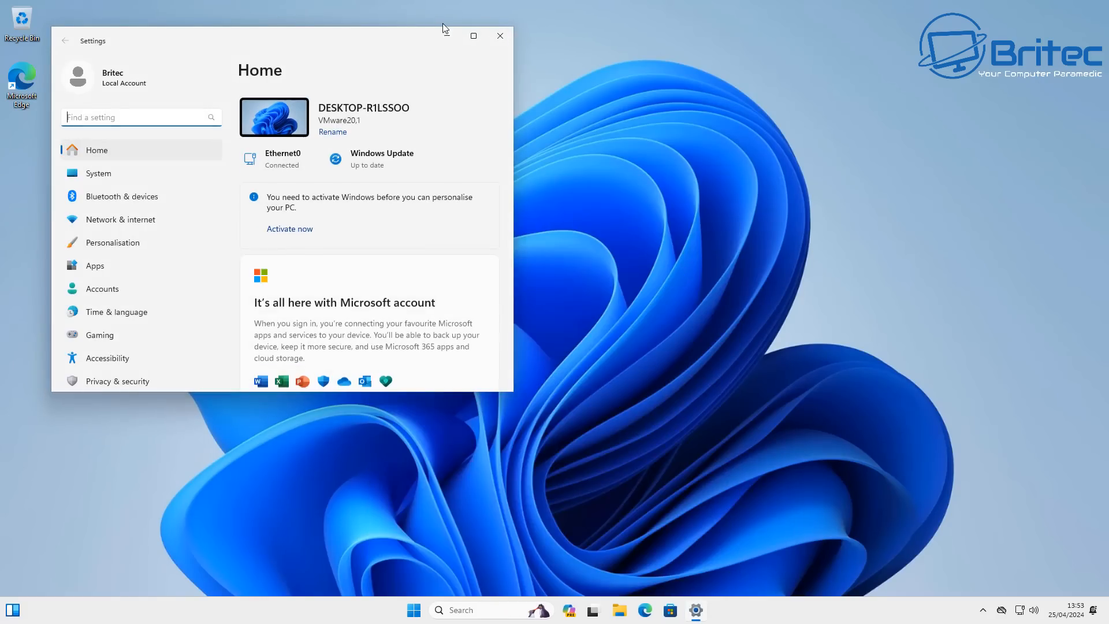
pyautogui.click(473, 36)
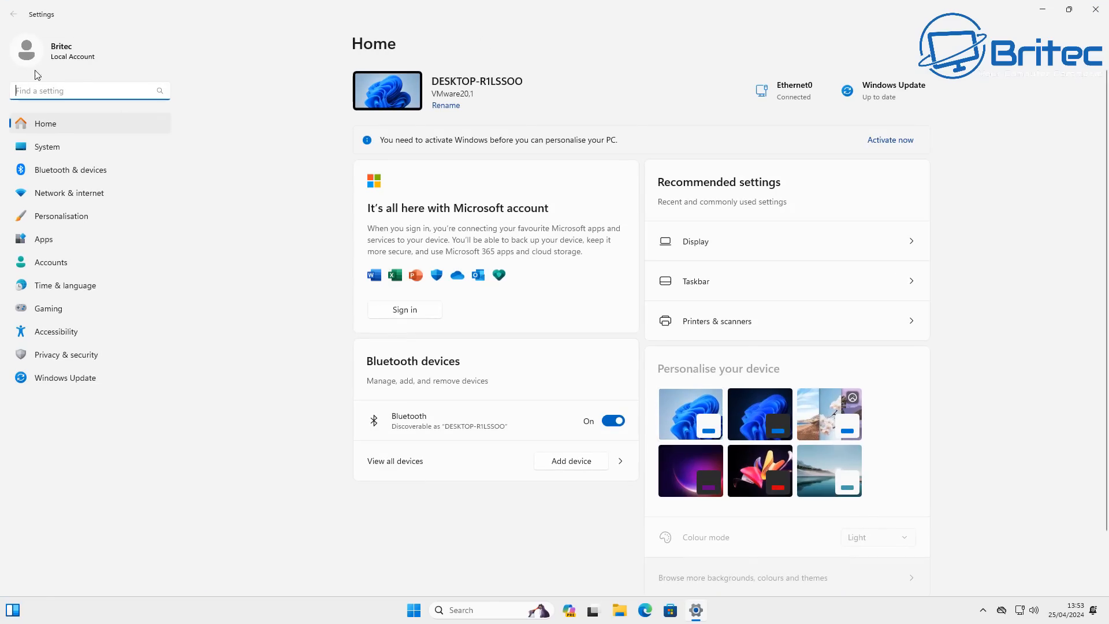
pyautogui.moveTo(79, 63)
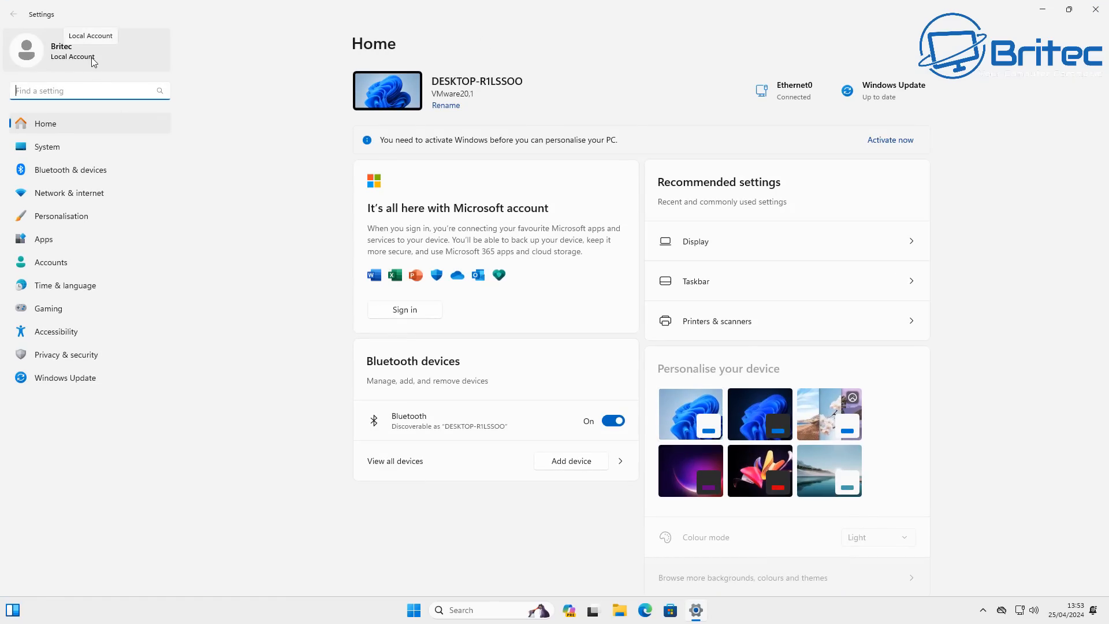
pyautogui.moveTo(1095, 10)
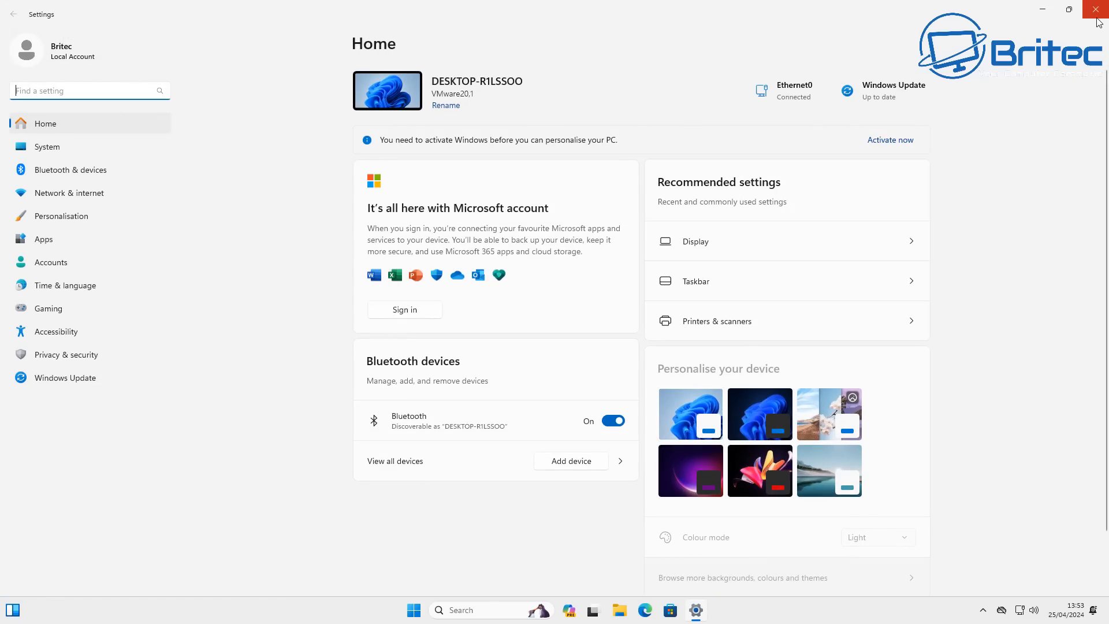
pyautogui.click(1095, 9)
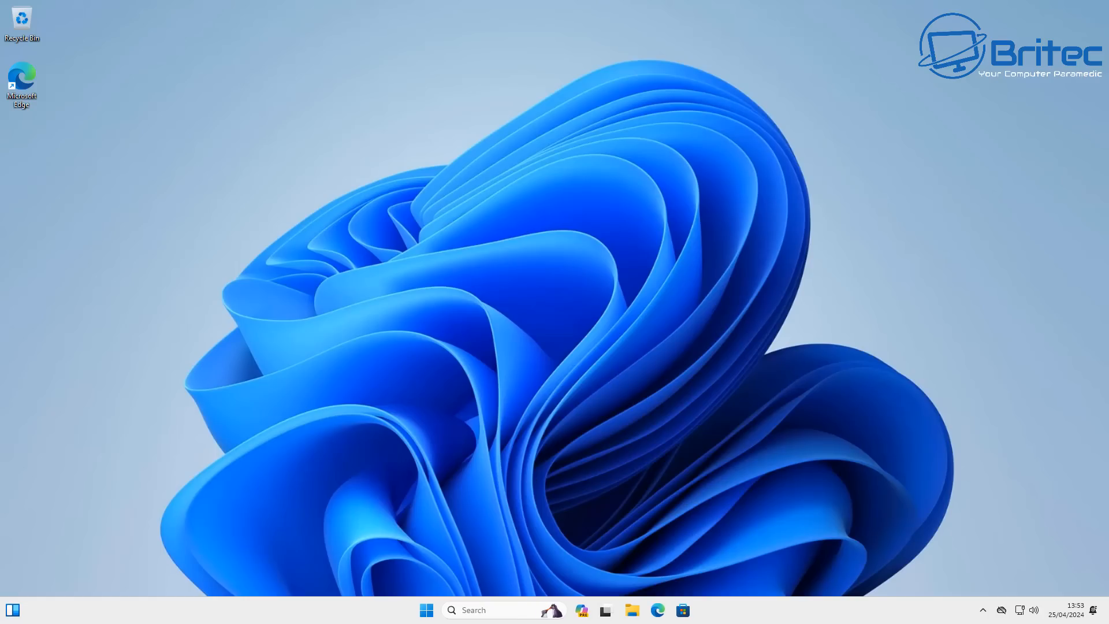
pyautogui.moveTo(613, 574)
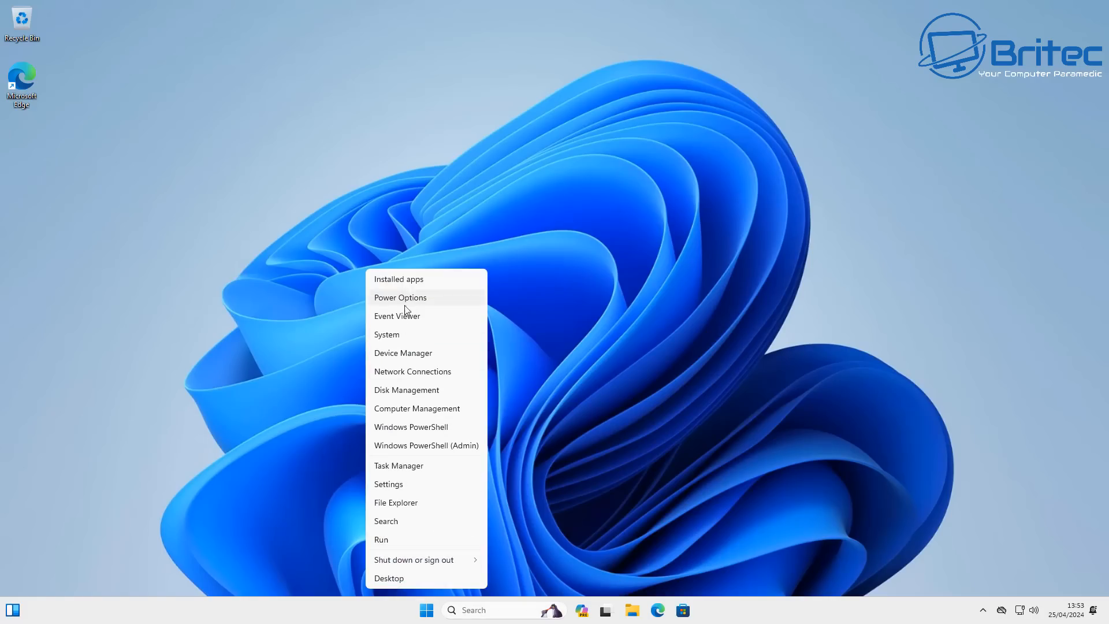
# Step: Review System > About showing Windows 11 Pro version 23H2, then close Settings
pyautogui.click(385, 333)
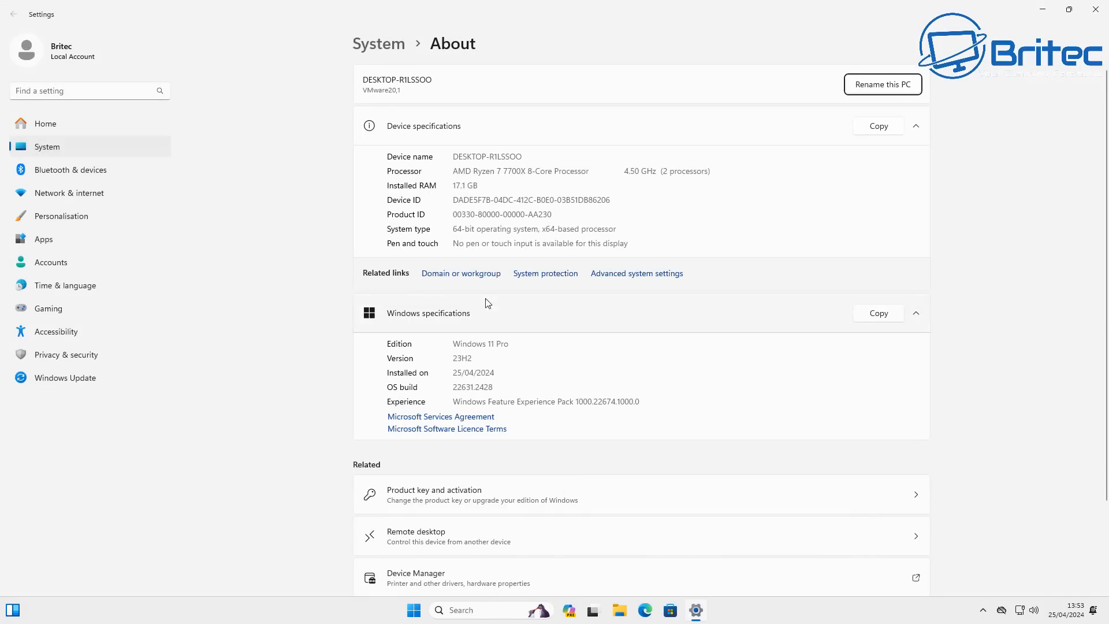
pyautogui.moveTo(528, 233)
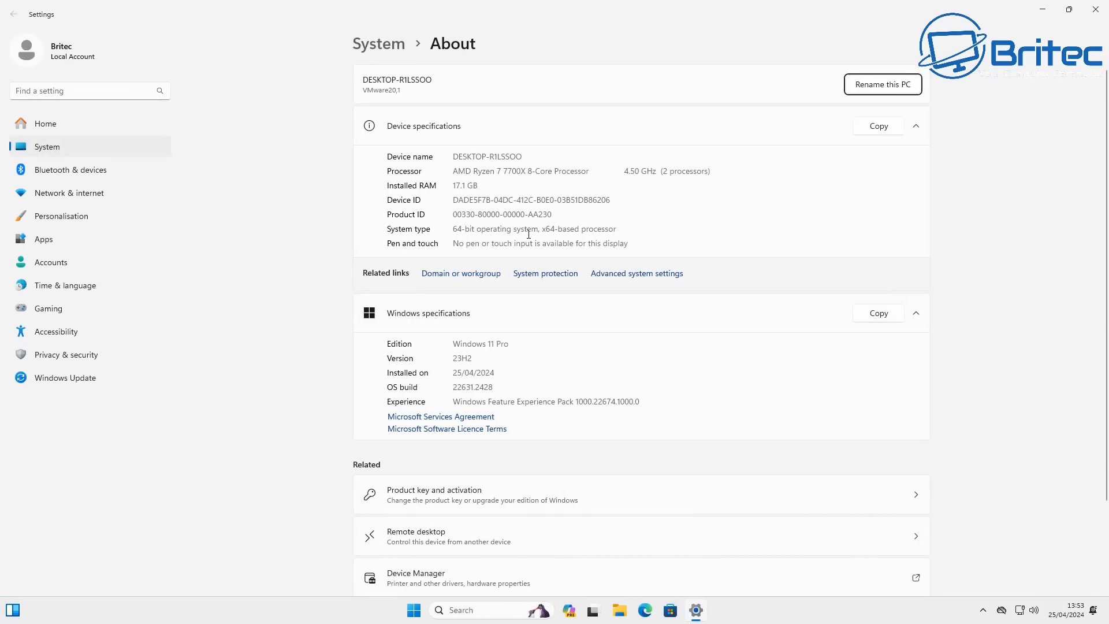
pyautogui.doubleClick(461, 358)
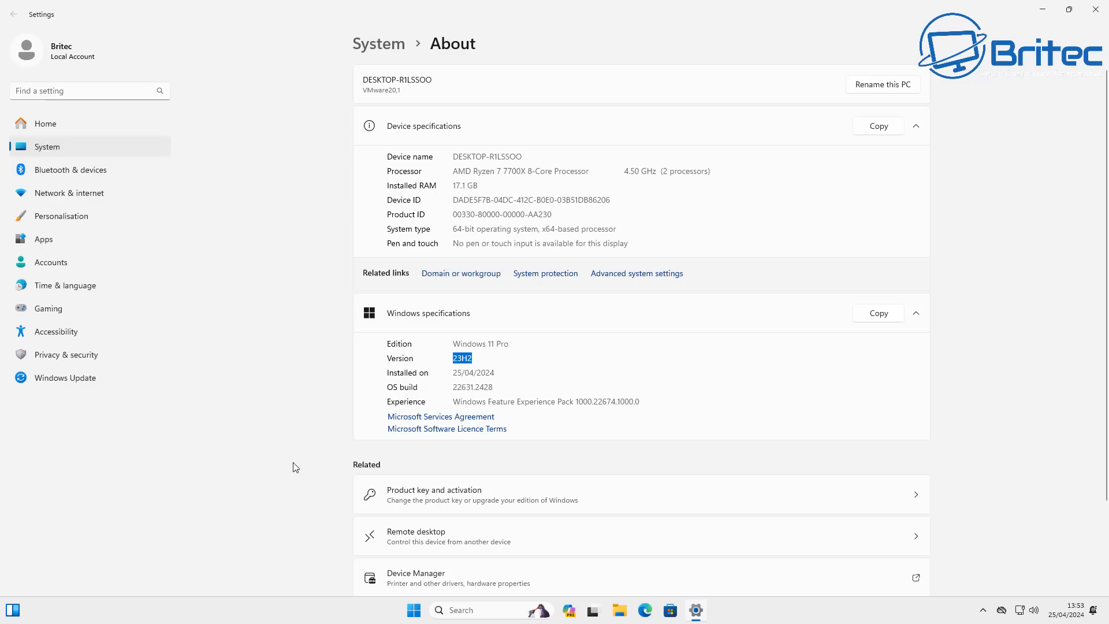
pyautogui.moveTo(1039, 184)
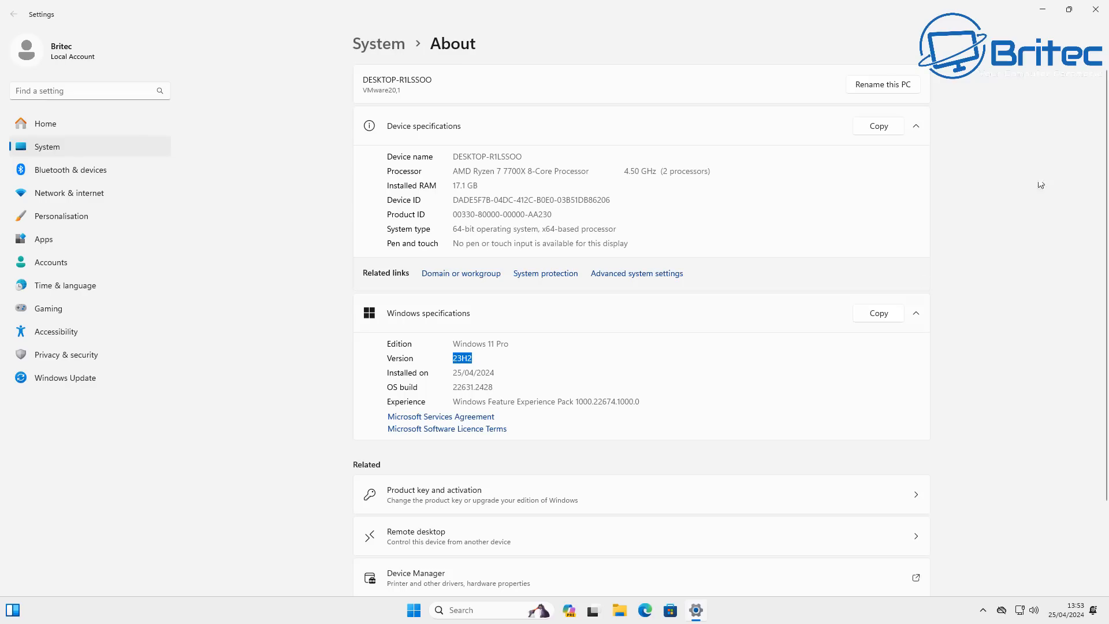
pyautogui.moveTo(1094, 10)
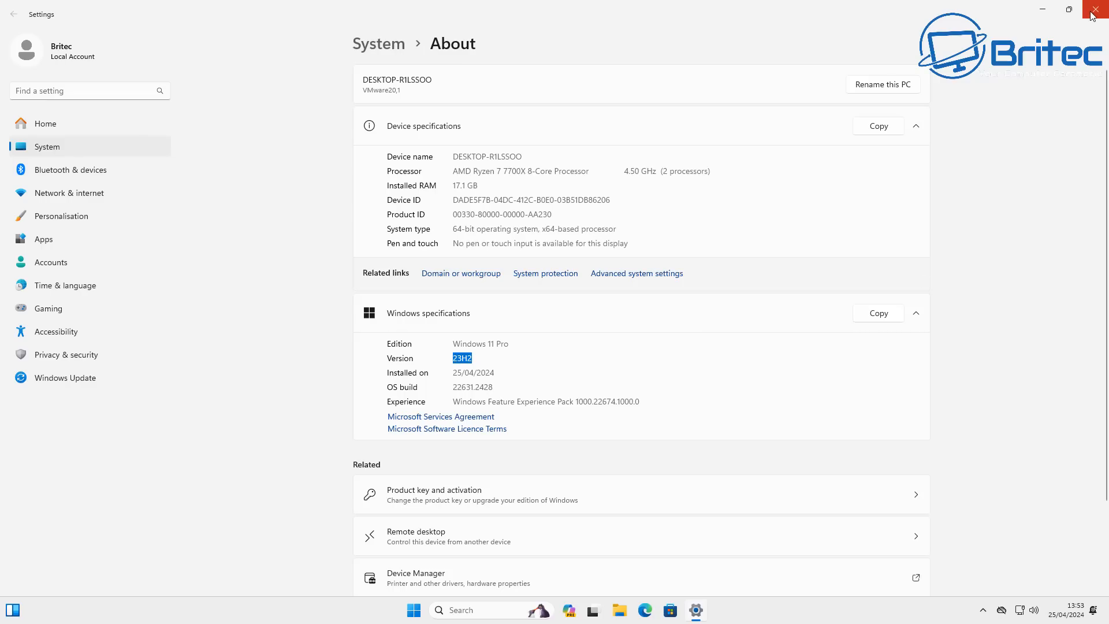
pyautogui.click(1095, 11)
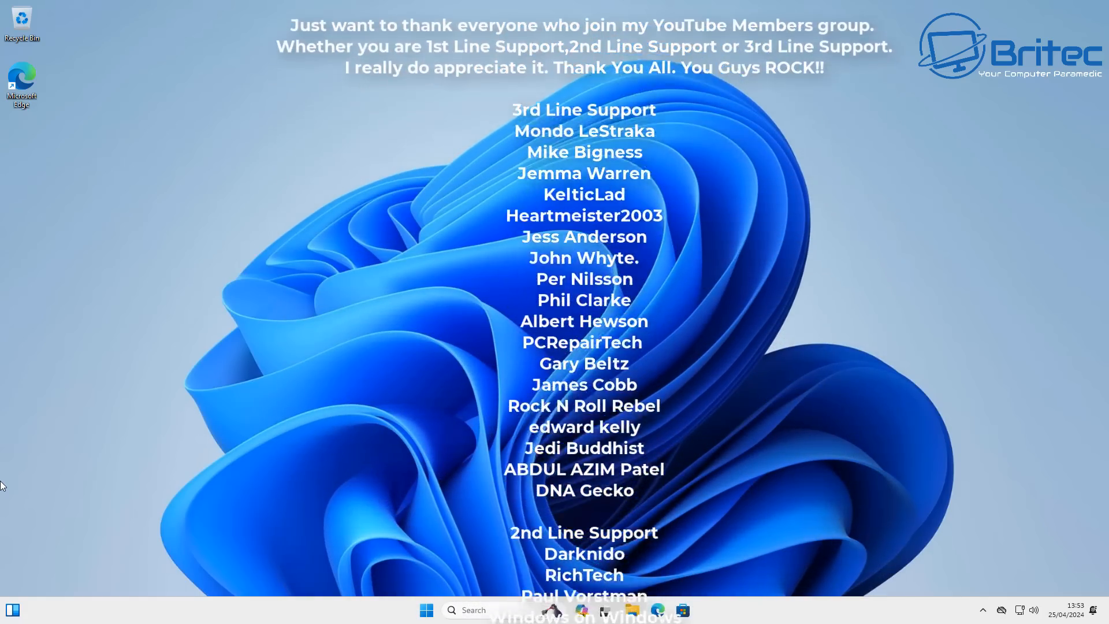
pyautogui.scroll(-3)
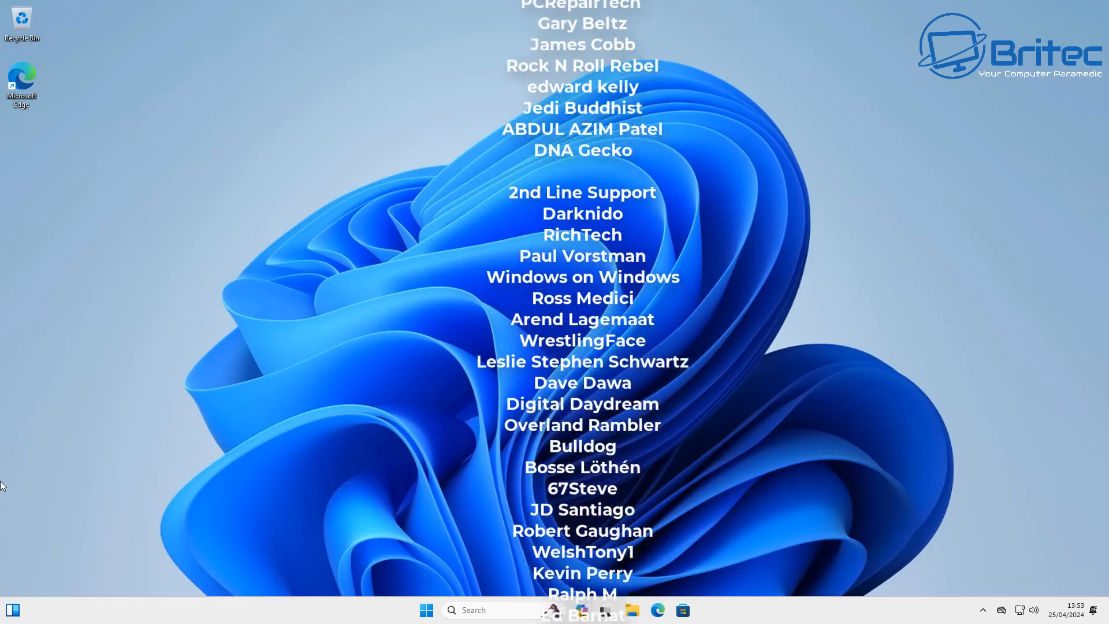